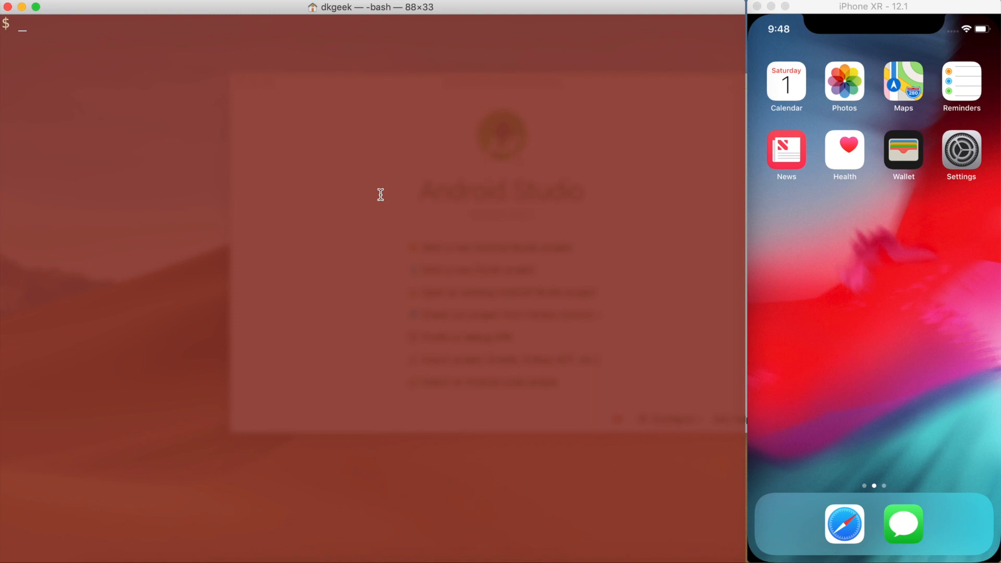
Step: Run flutter doctor in Terminal to verify the Flutter toolchain is ready
text(flutter doctor)
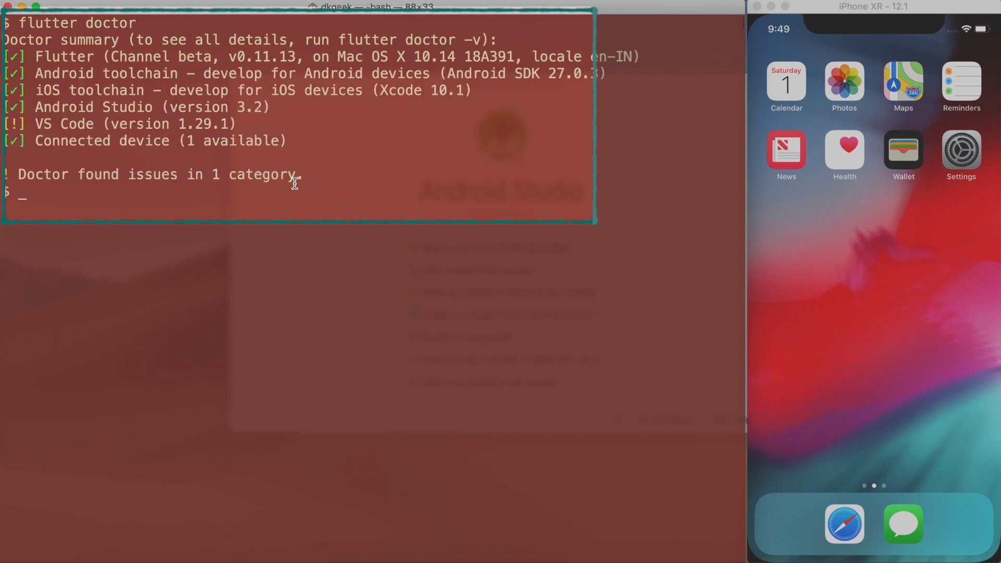
mouse_move(338, 180)
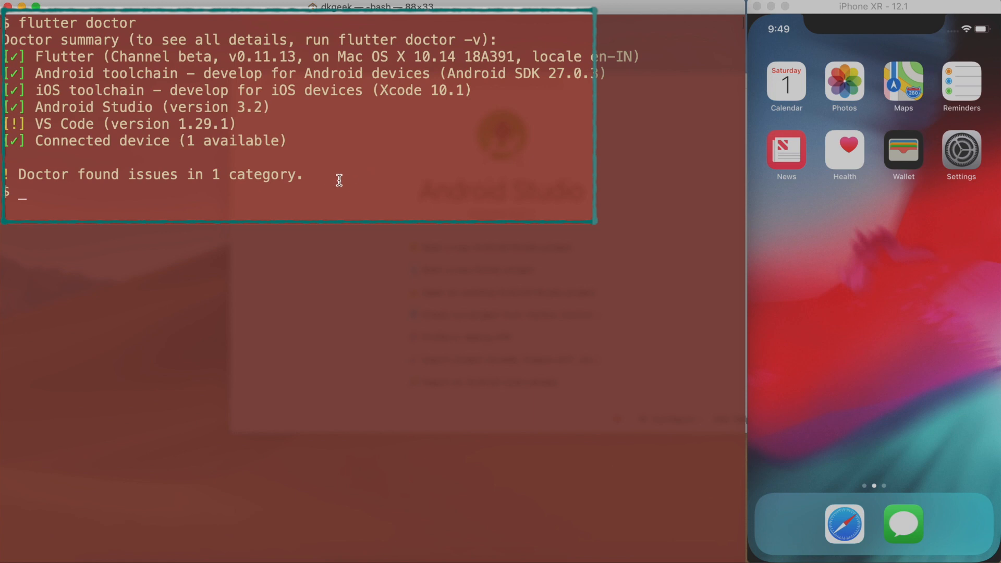
mouse_move(34, 125)
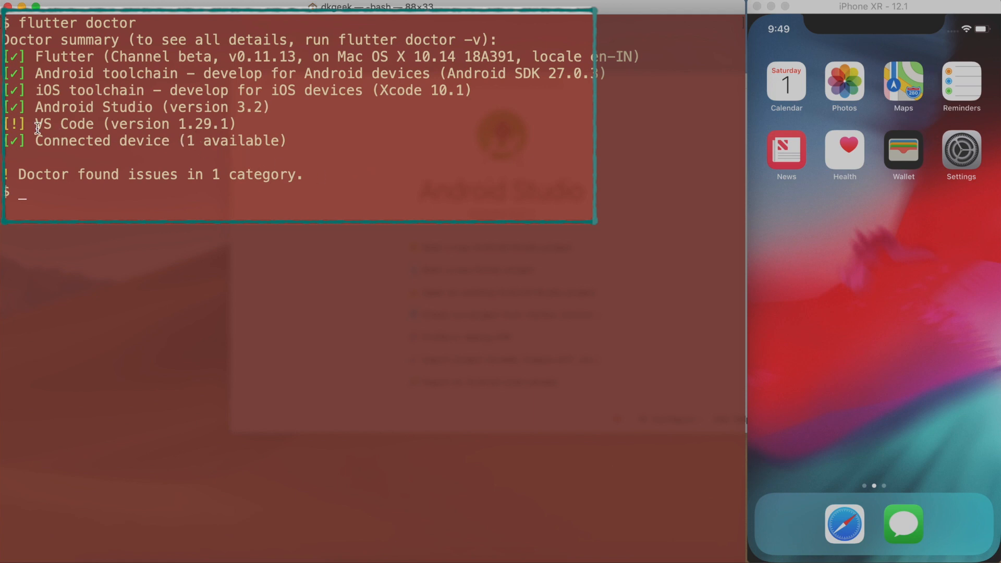
mouse_move(179, 123)
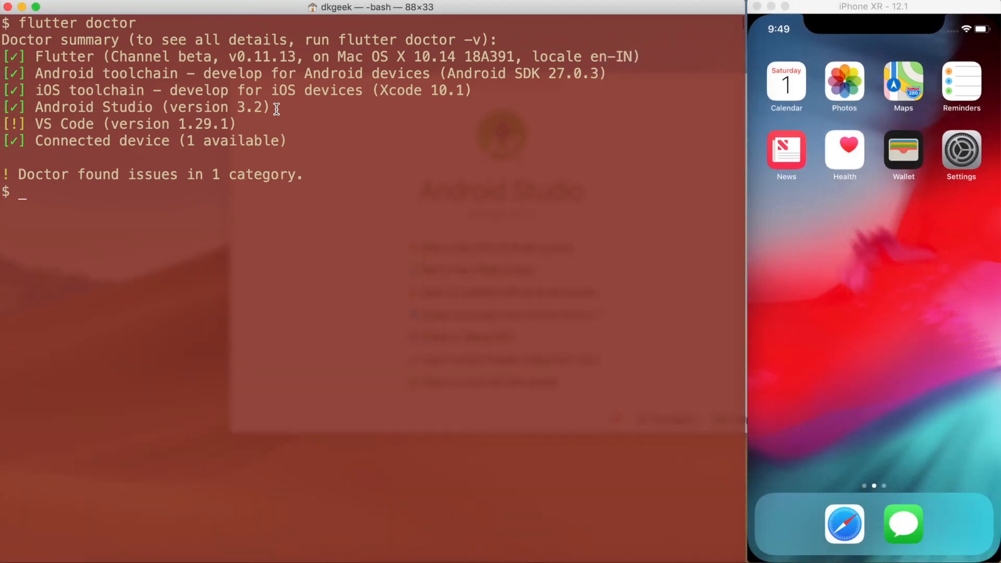
mouse_move(459, 185)
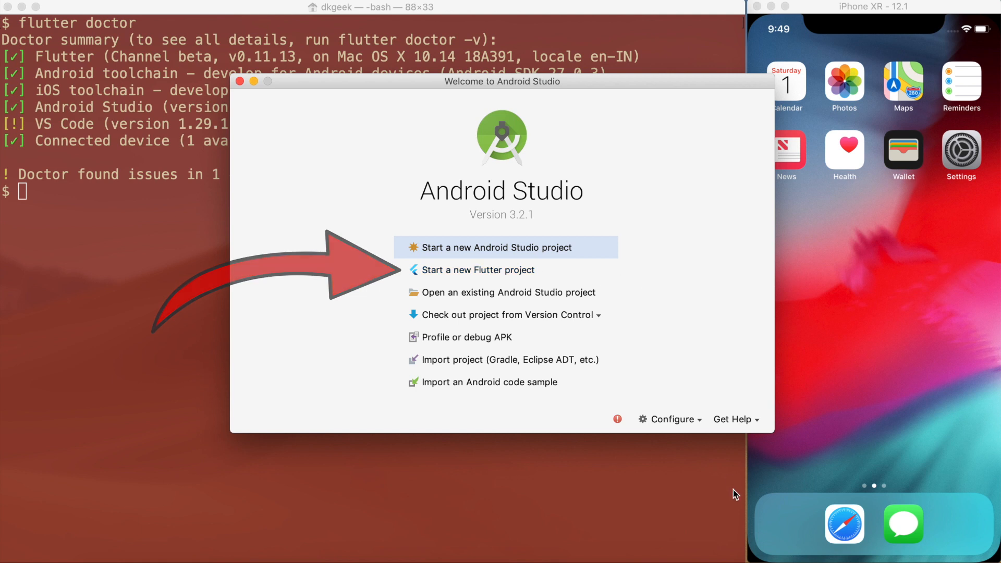
Step: Start a new Flutter project from the Configure menu, choosing Flutter Application
click(673, 419)
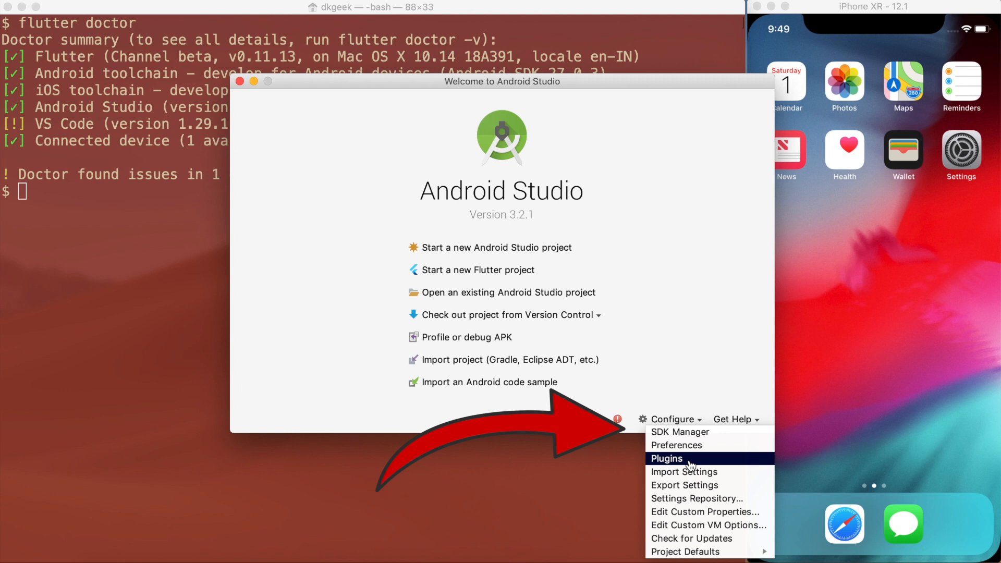
mouse_move(601, 254)
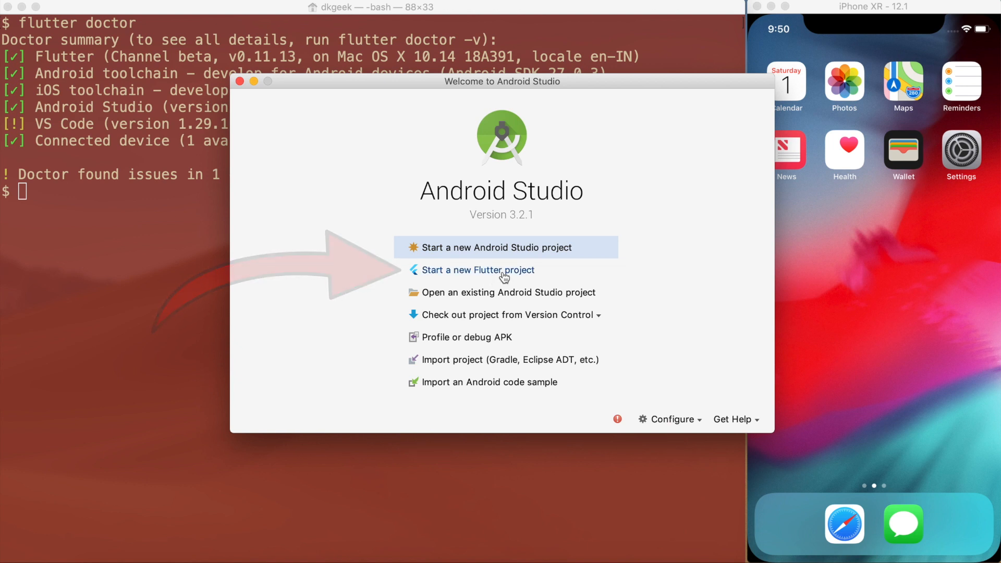
click(477, 270)
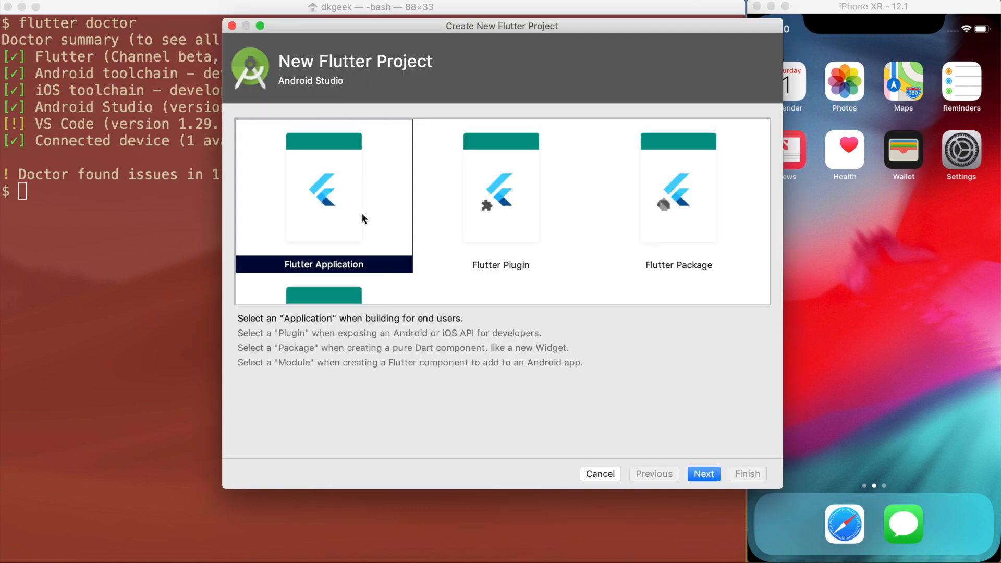
click(703, 473)
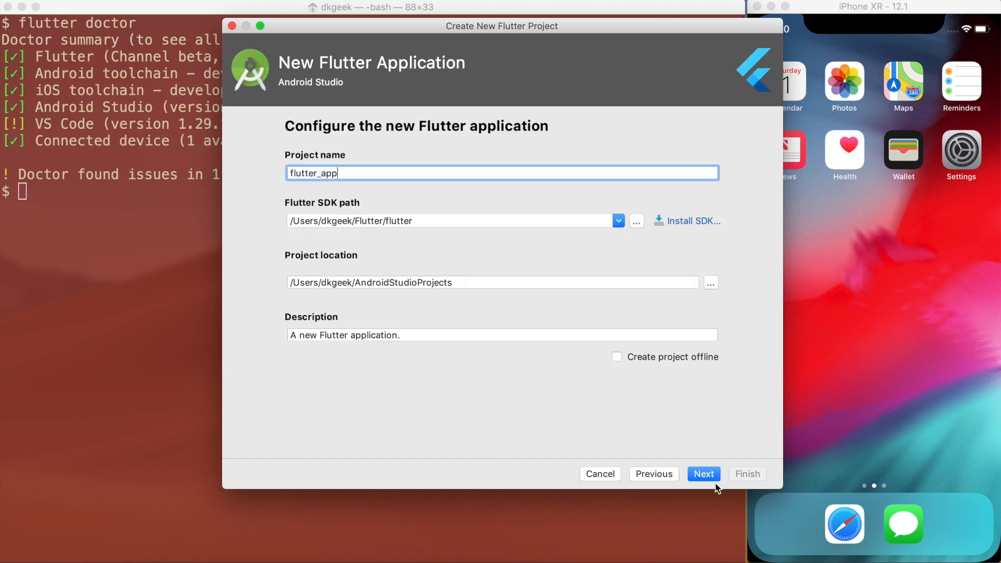
Step: Keep the name flutter_app, set company domain codesbay.com and finish creating the project
click(704, 474)
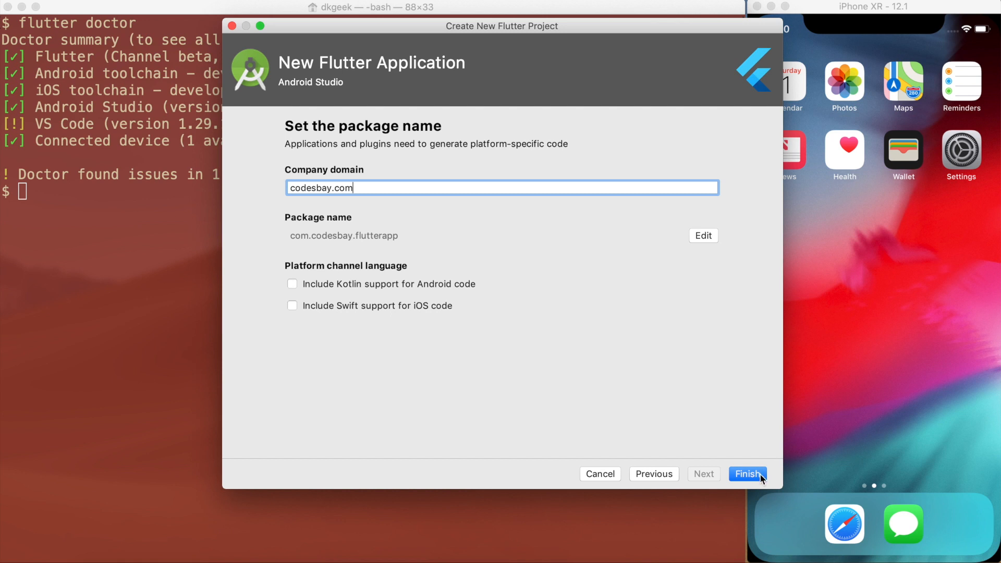
click(747, 474)
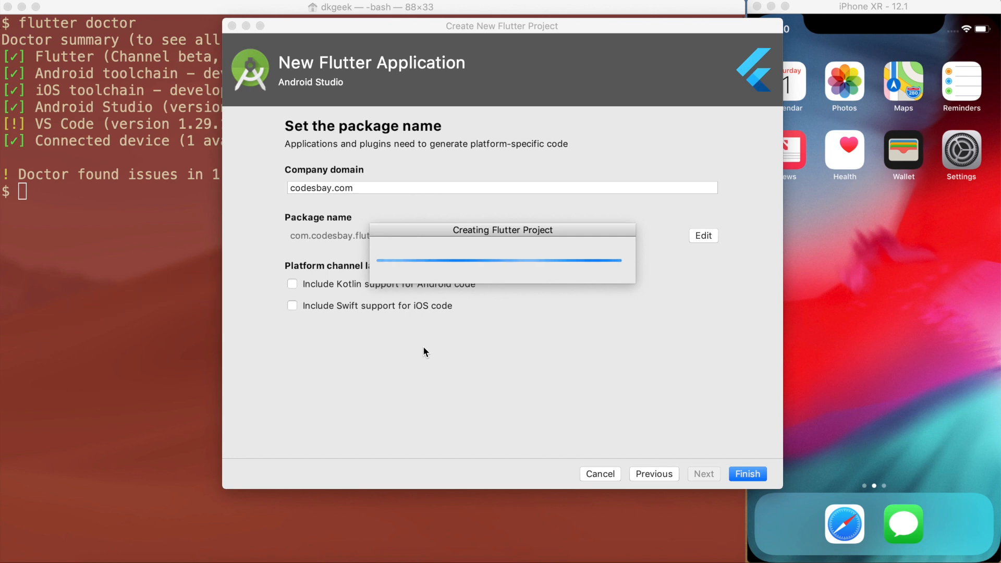
click(746, 473)
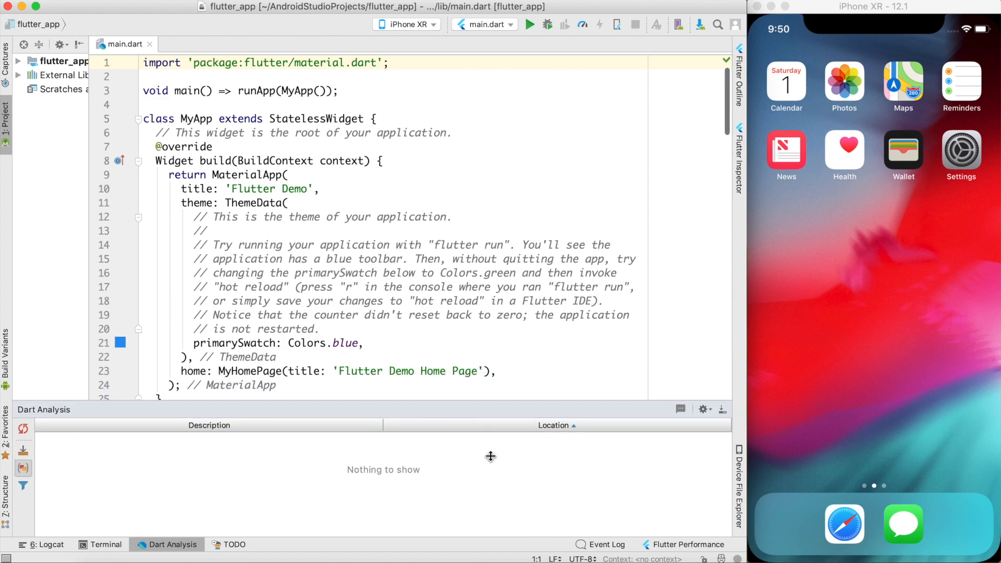
Step: Scroll through the generated main.dart demo code, noting the MyApp class and iPhone XR target
scroll(down, 3)
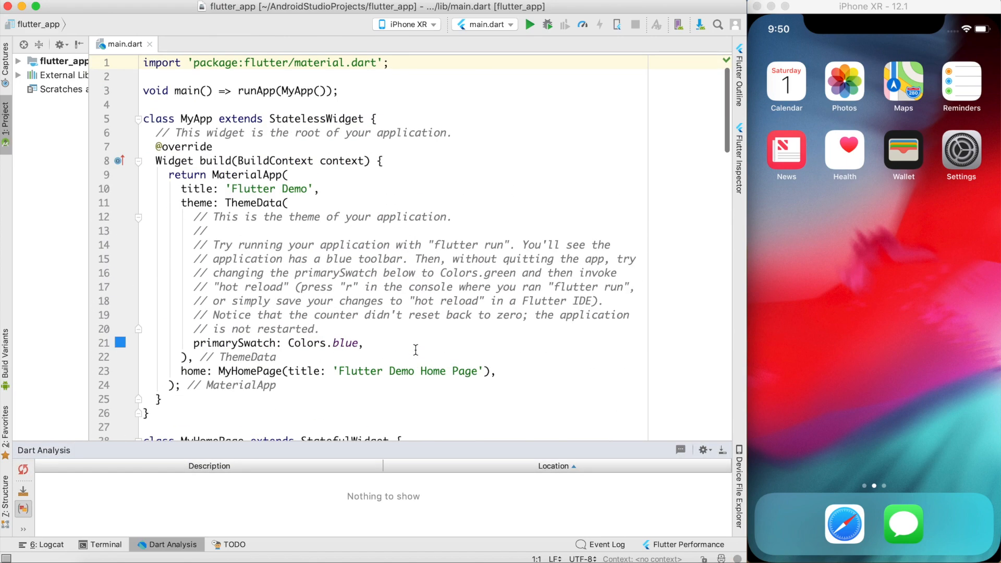
scroll(down, 3)
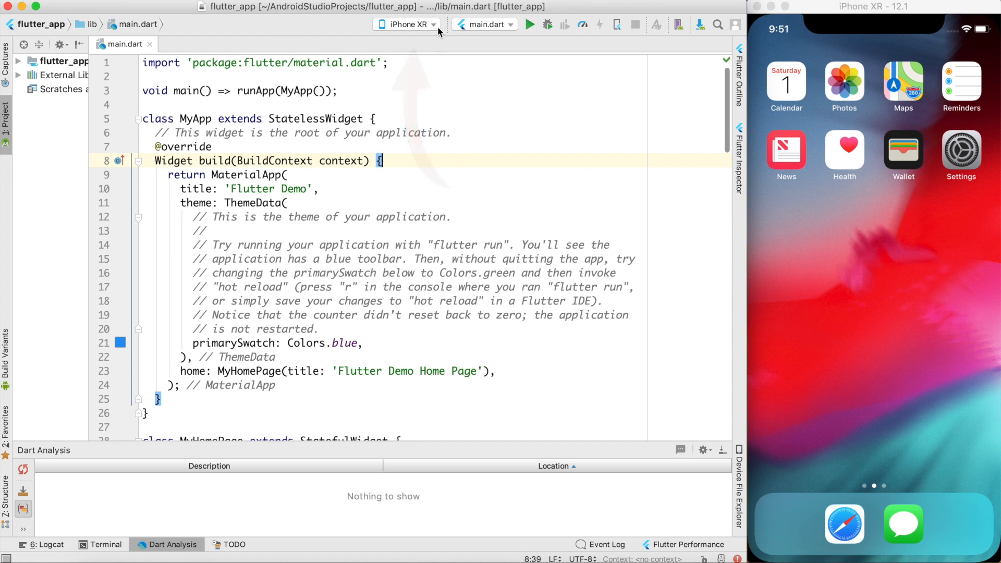
click(407, 24)
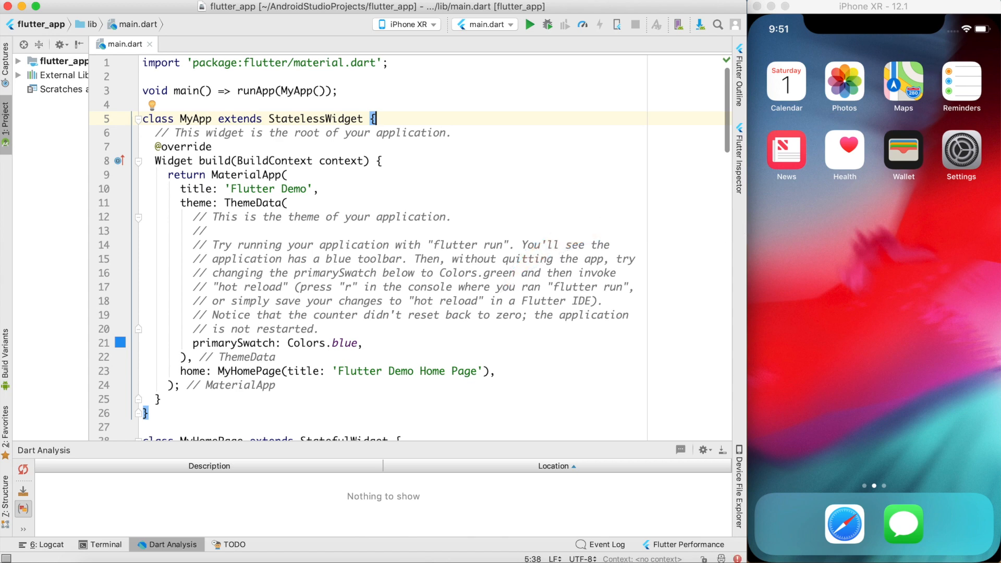
scroll(down, 3)
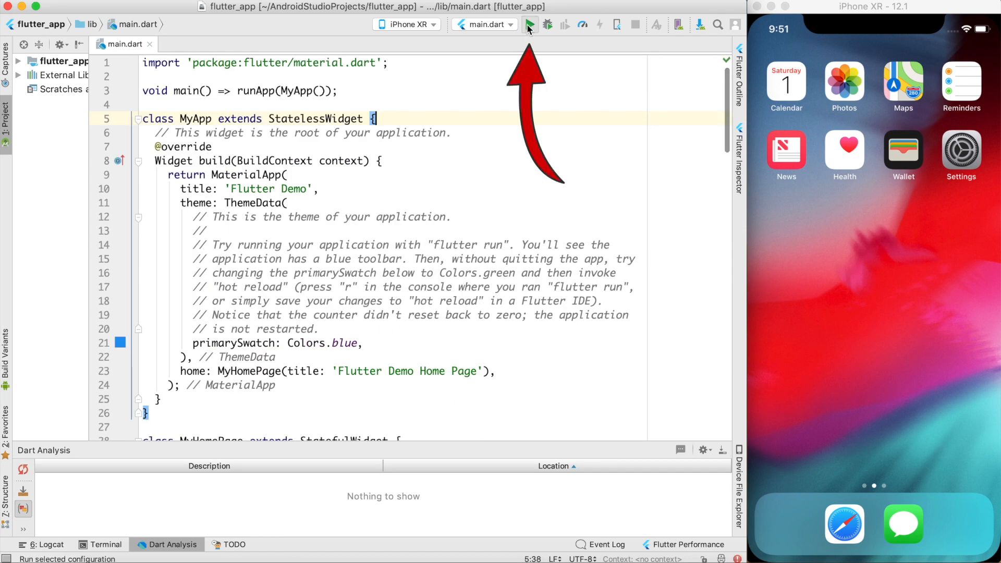
Step: Run the demo app on the iPhone XR, tap the + counter a few times, then stop it
click(530, 24)
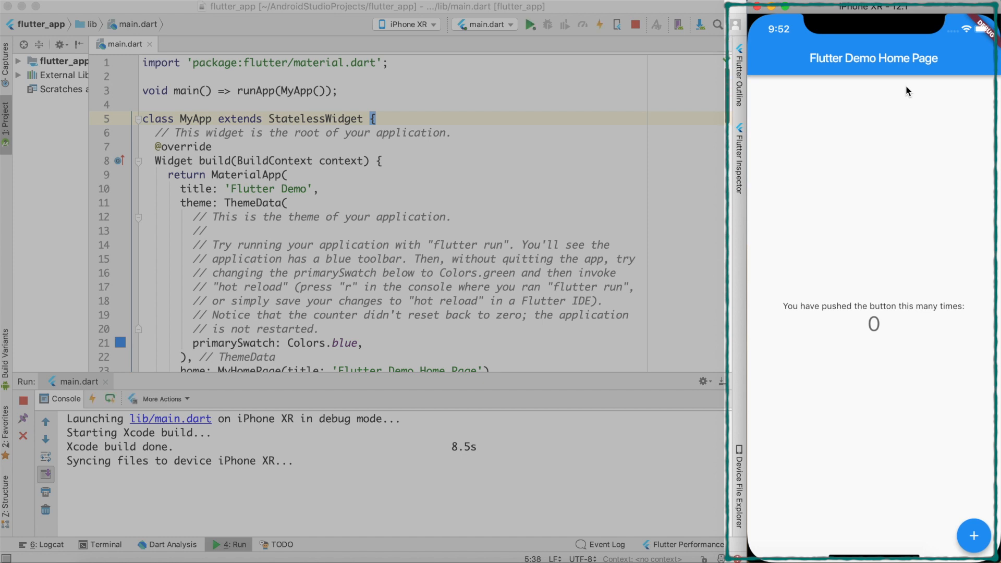
mouse_move(973, 536)
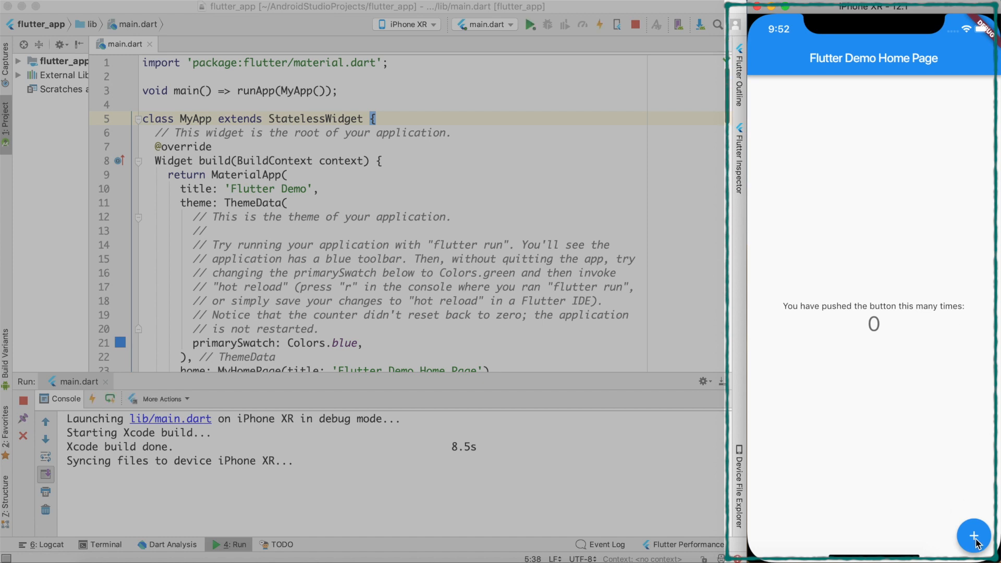
click(973, 535)
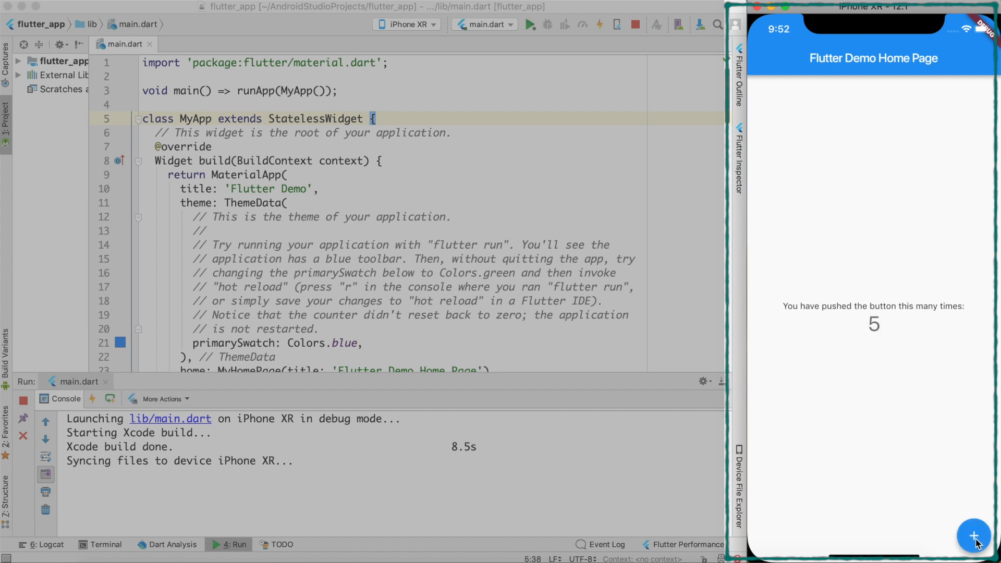
click(973, 536)
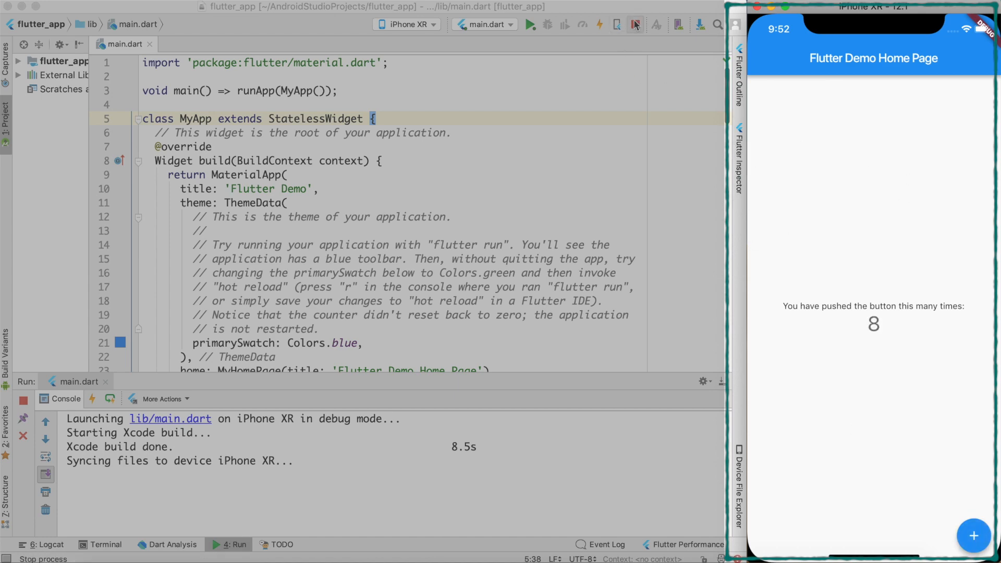
click(637, 25)
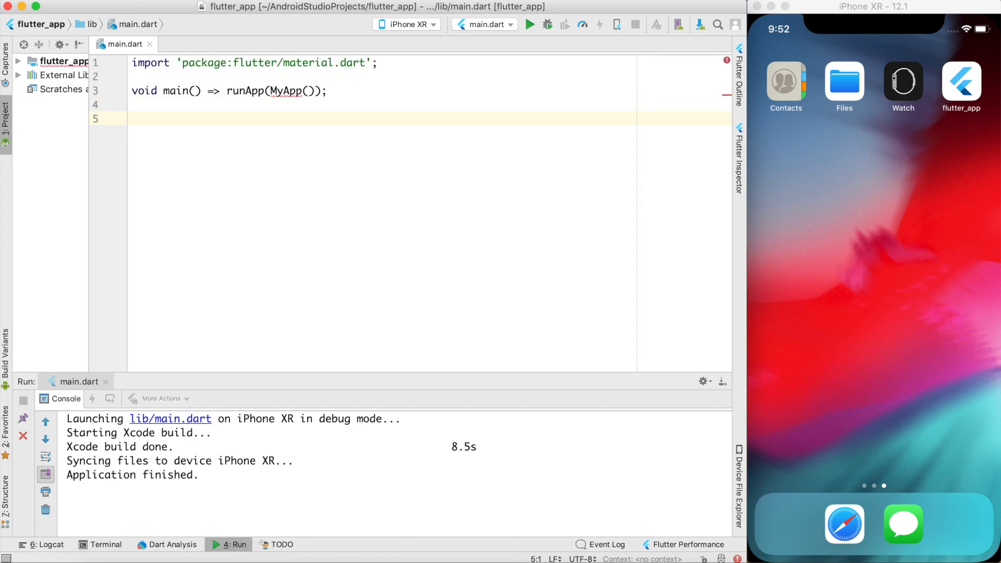
Step: Select the MyApp name passed to runApp in main.dart
click(285, 91)
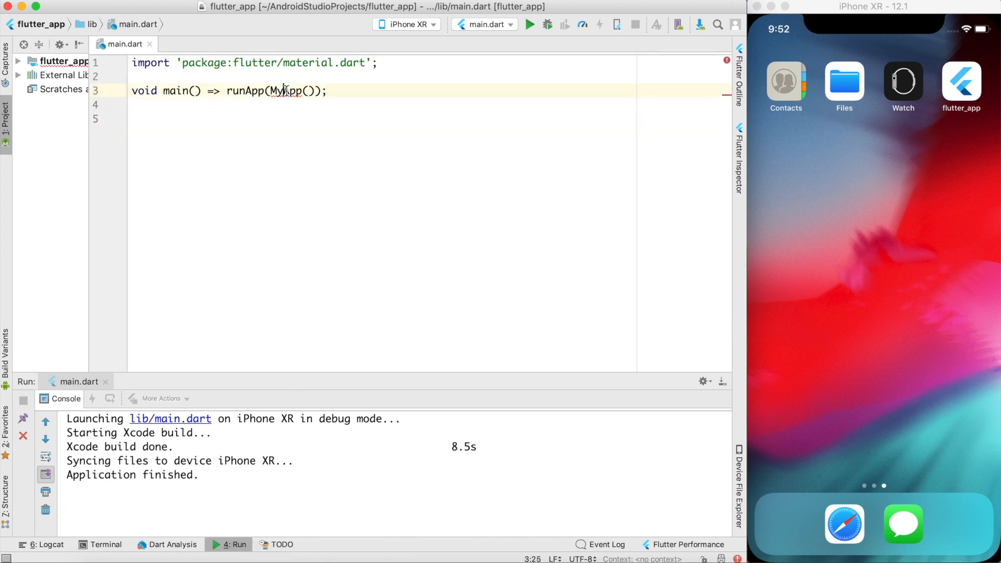
double_click(287, 91)
text(class)
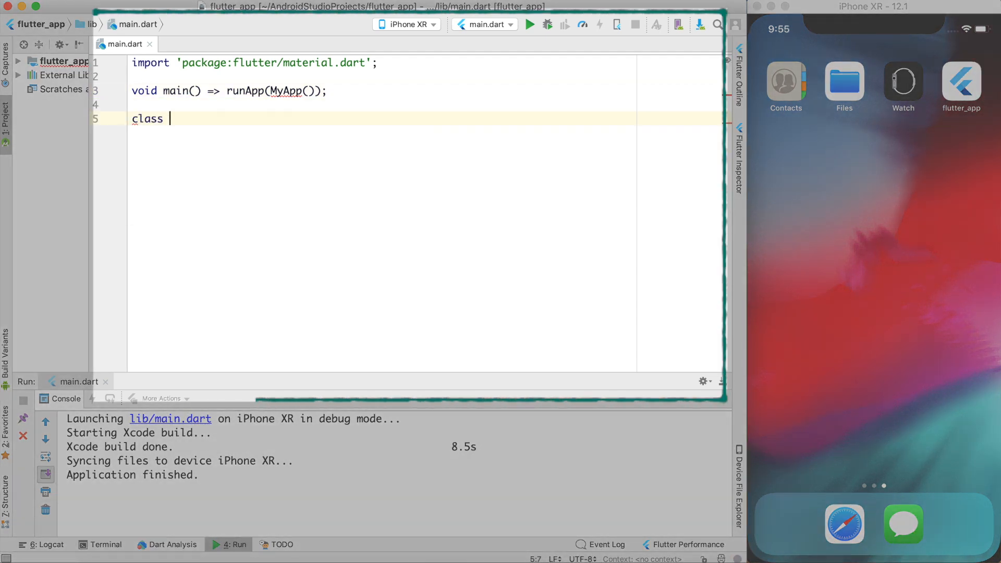
Step: Declare class MyApp extends StatelessWidget
text(MyApp)
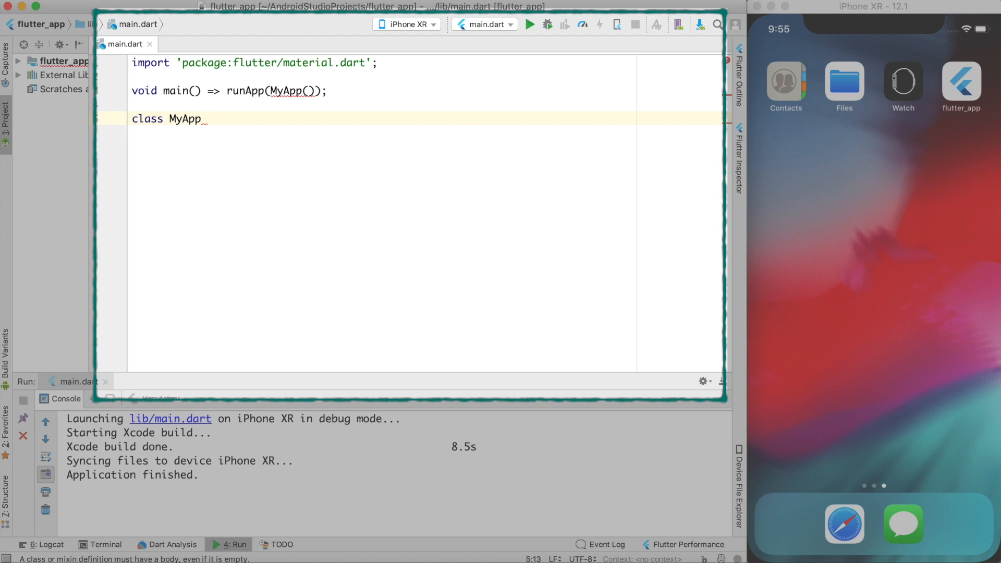
text(extends StatelessWidget {)
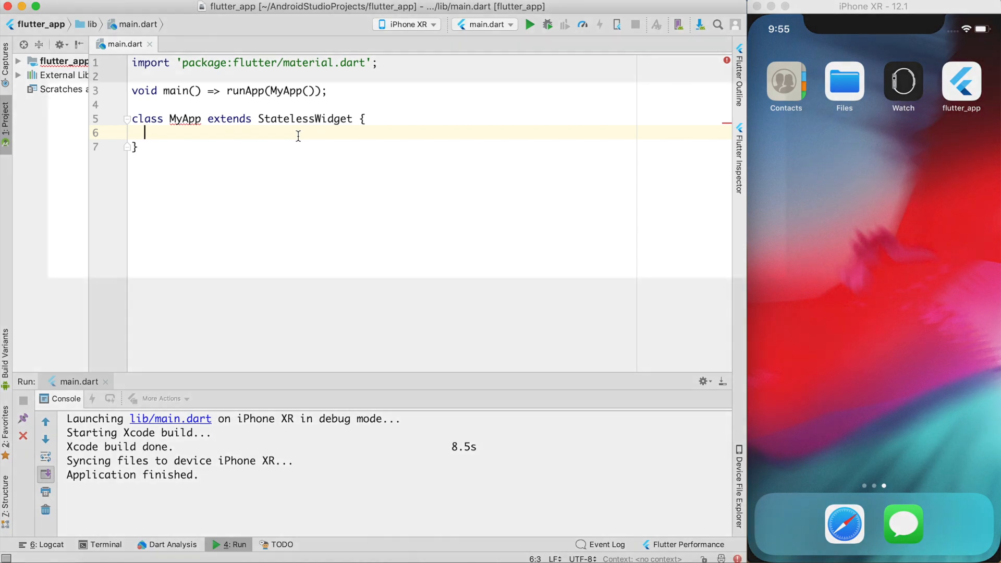
Step: Add a Widget build(BuildContext ctxt) method stub with an empty body
text(Widget bui)
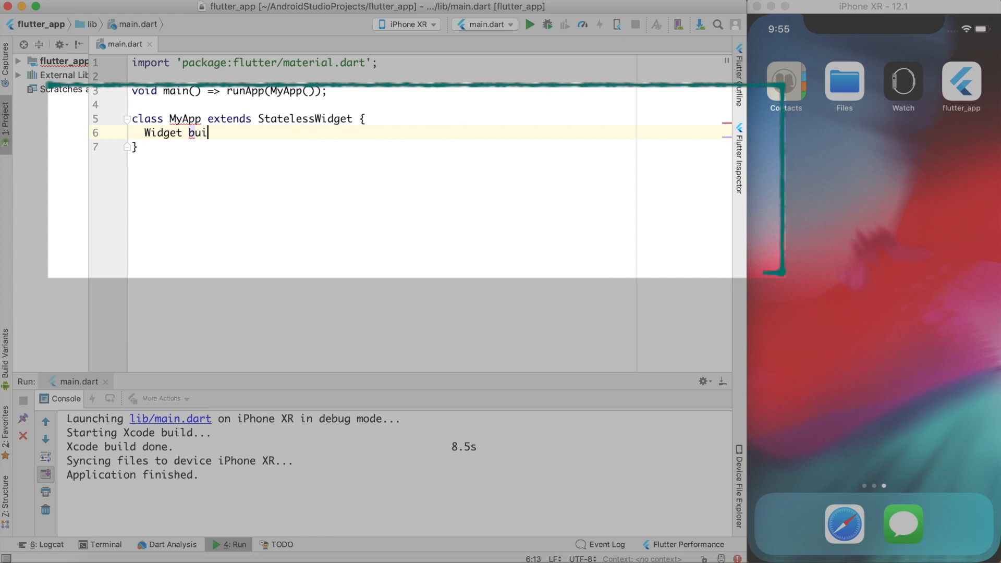
text(ld())
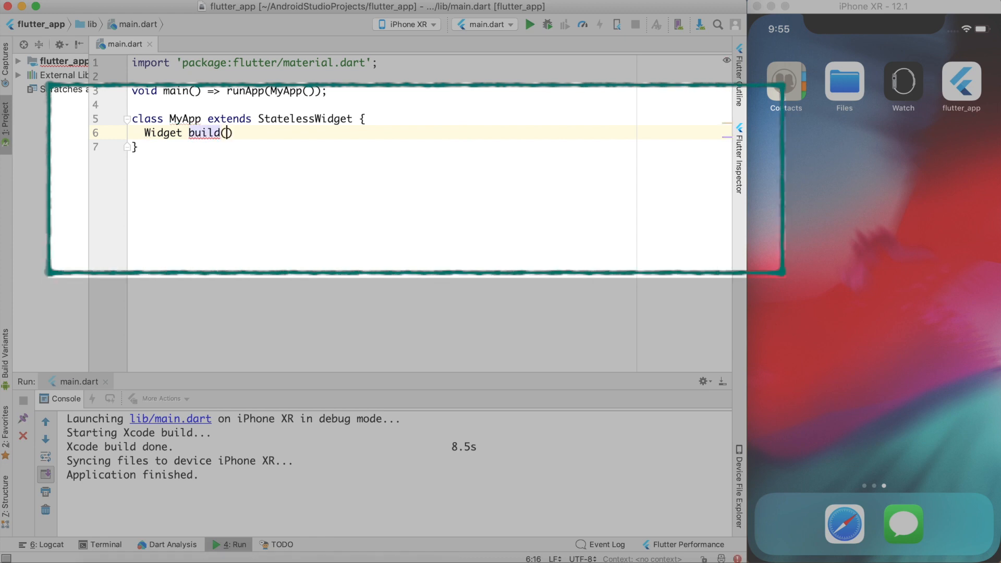
text(b)
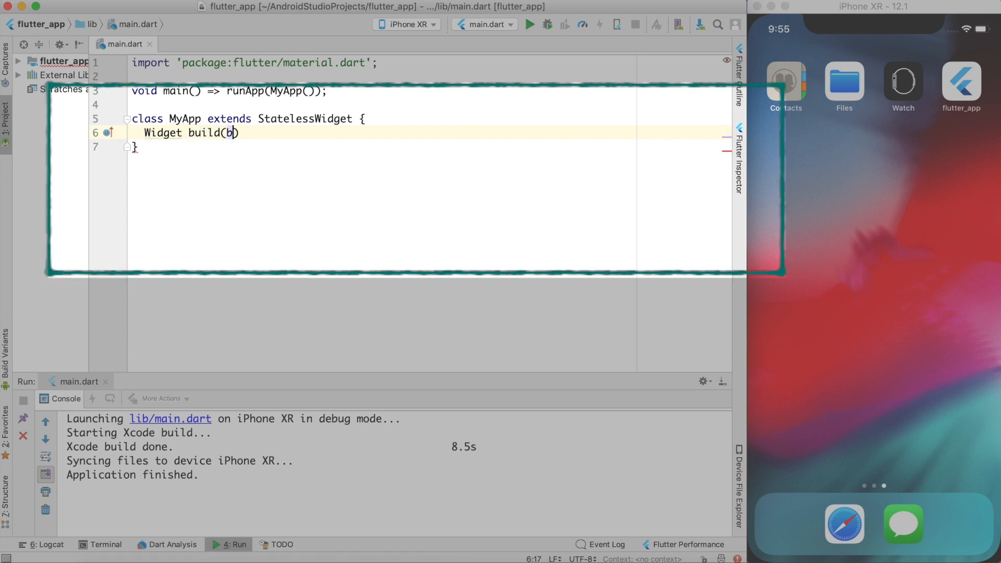
text(uildContext ctxt)
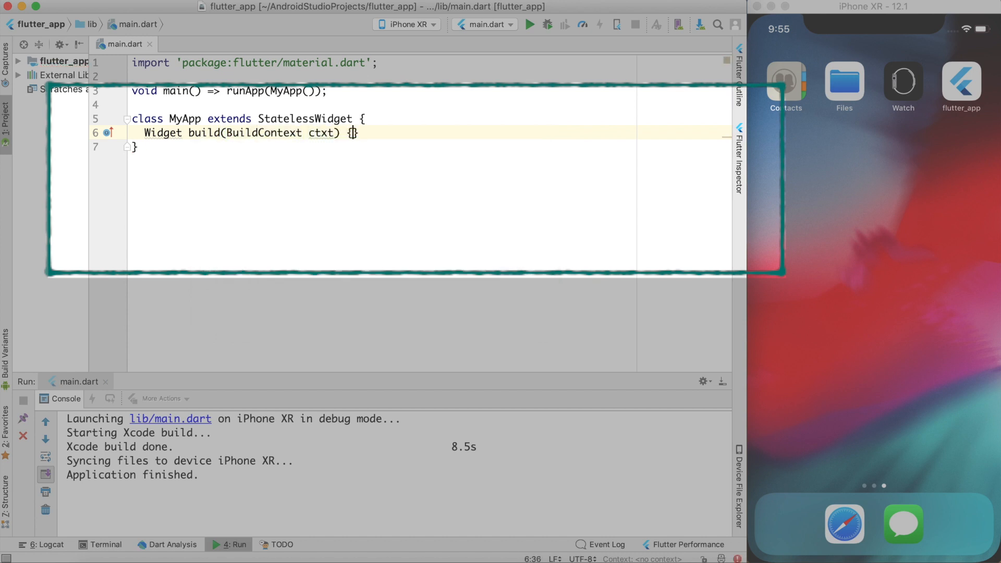
key(Enter)
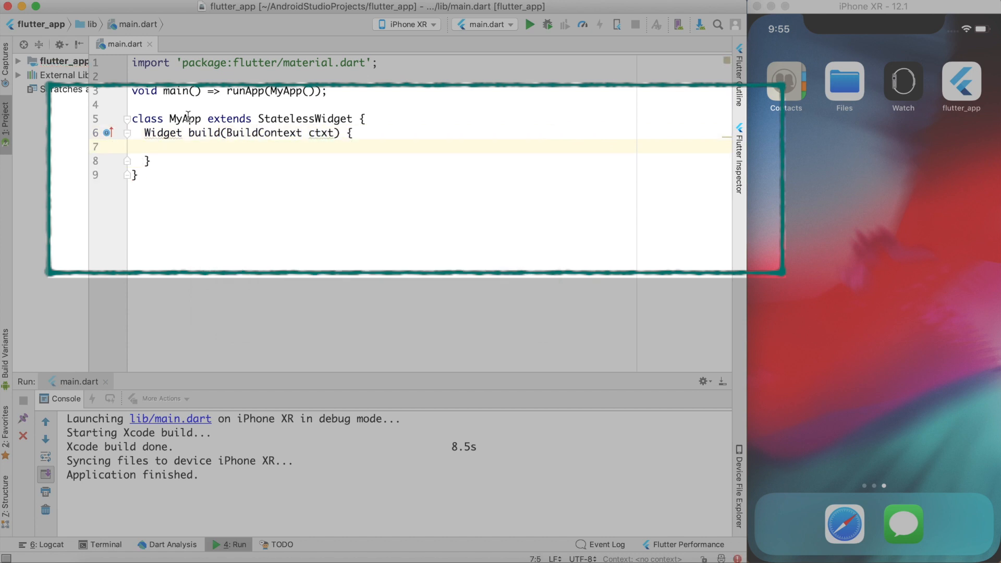
triple_click(246, 117)
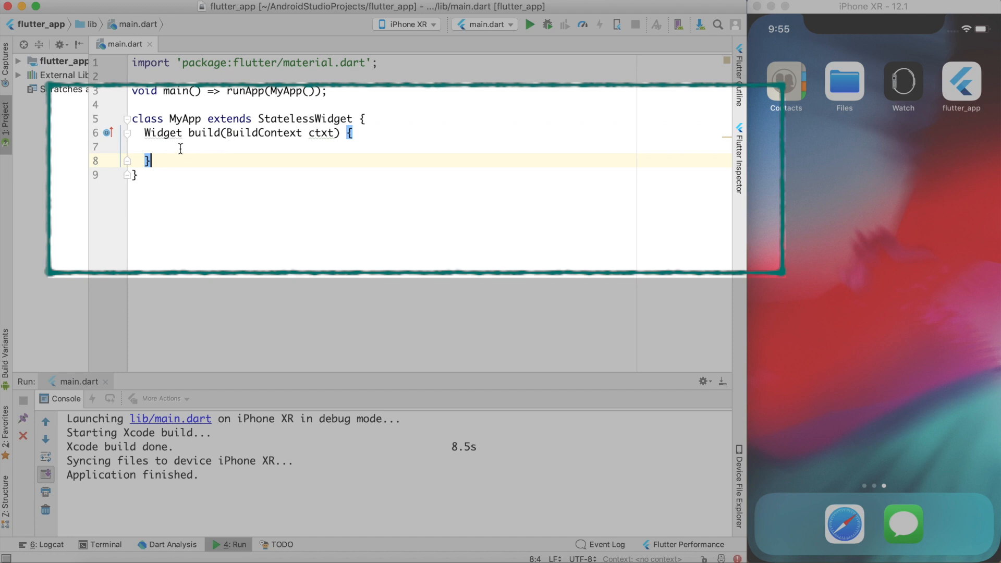
mouse_move(231, 148)
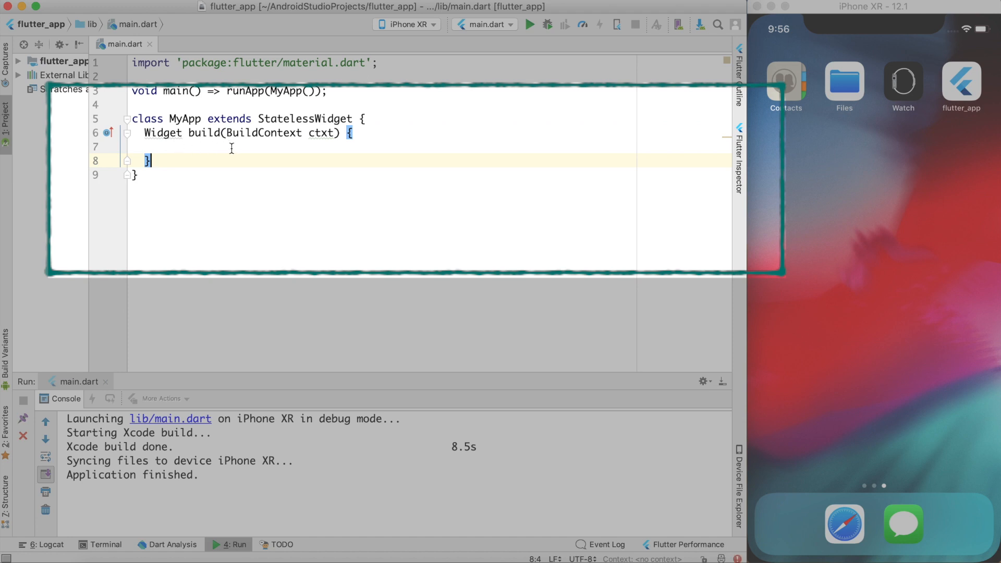
Step: Have build return new Text("Hello Flutter");
text(return)
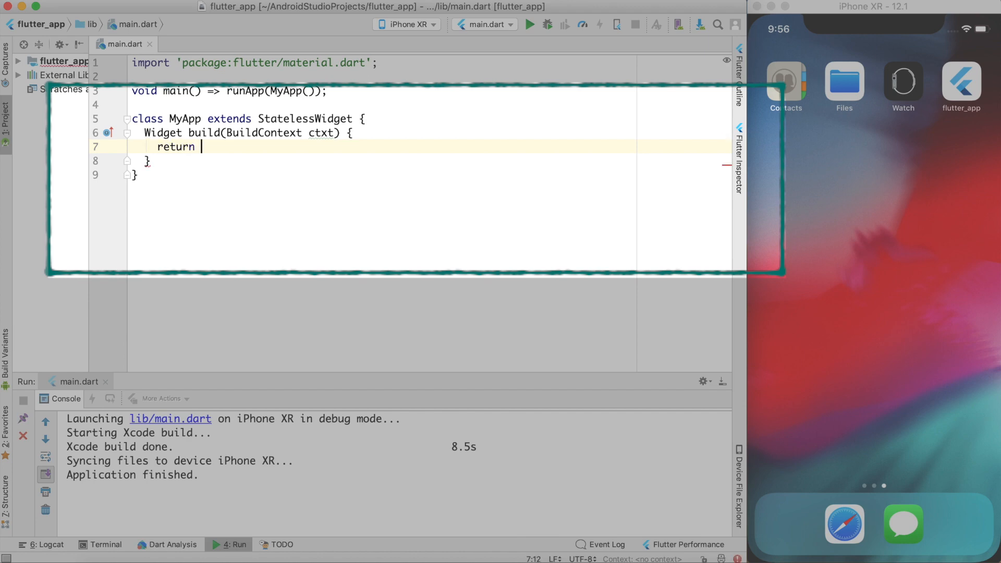
text(new Text("Hello Flutter)
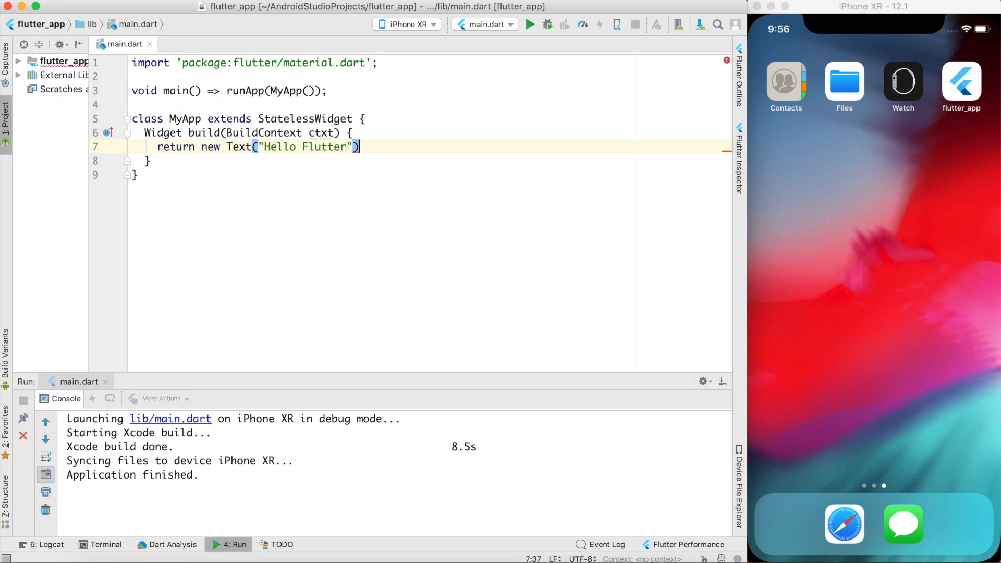
text(;)
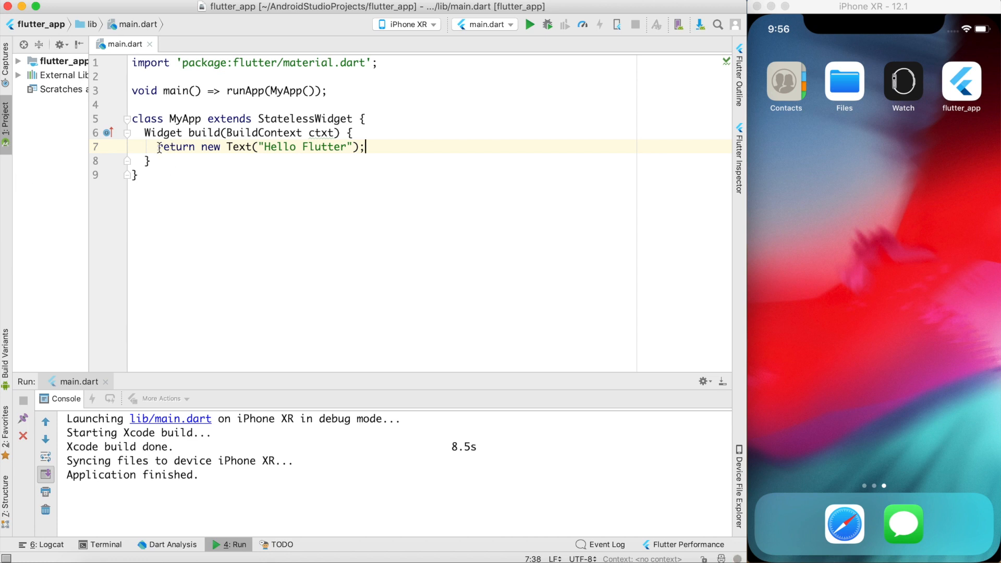
triple_click(254, 146)
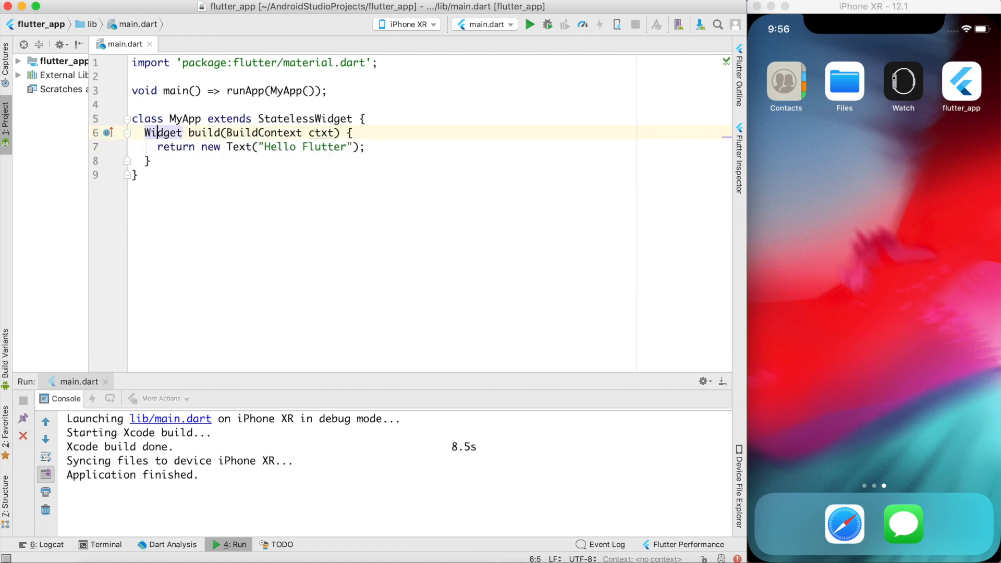
Step: Rewrite the return as new Directionality wrapping the Hello Flutter Text as its child
click(157, 146)
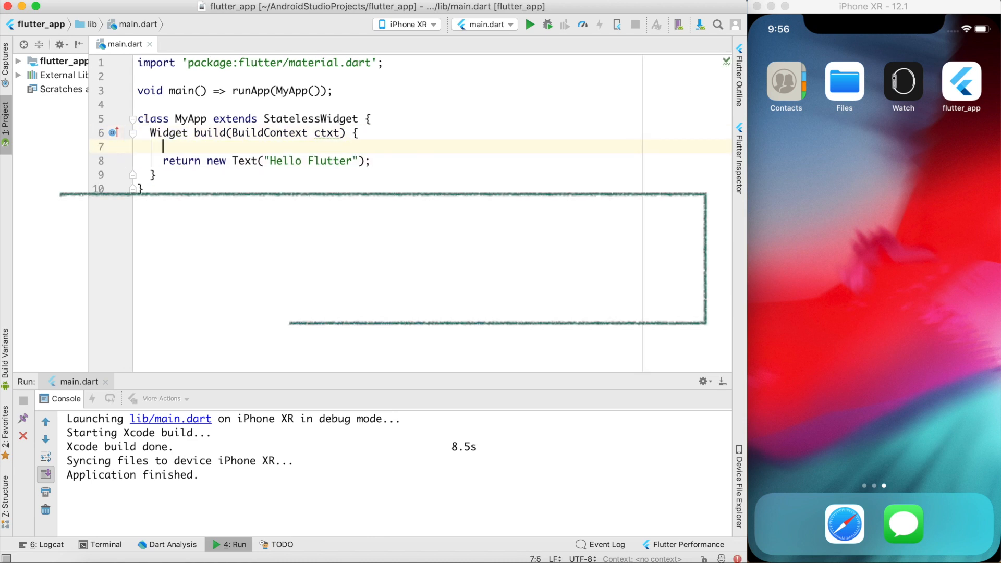
text(ret)
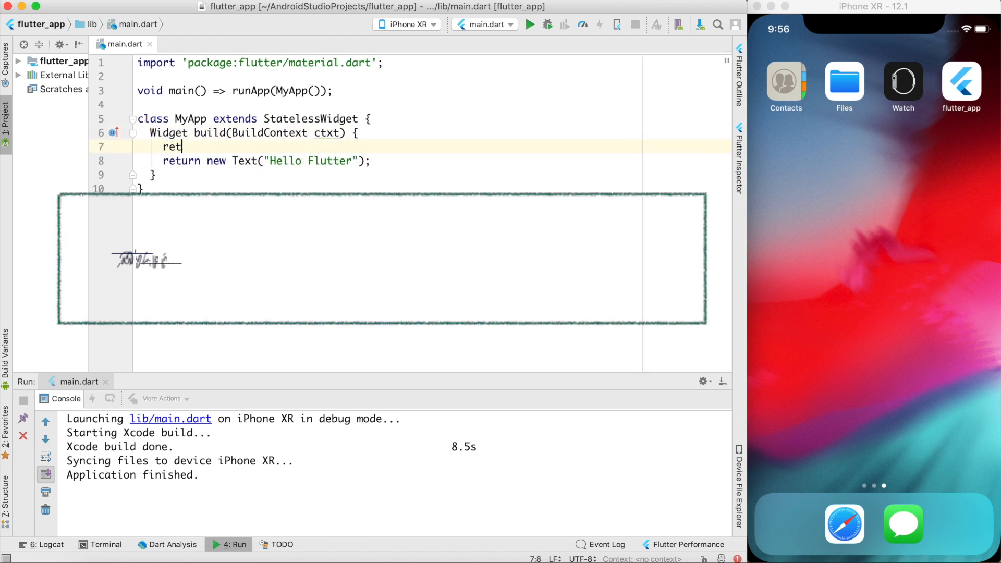
text(urn new Directionality()
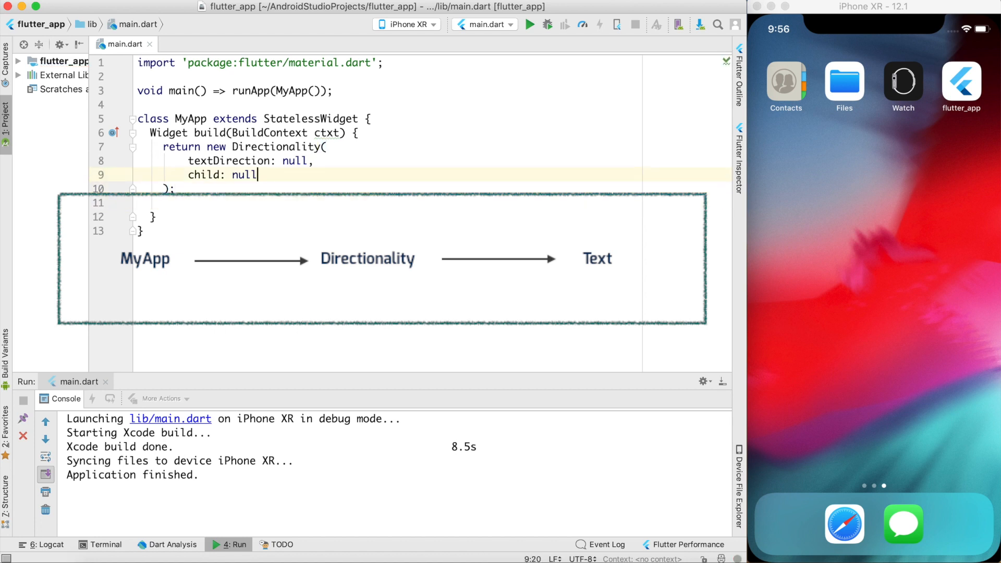
text(return new Text("Hello Flutter"))
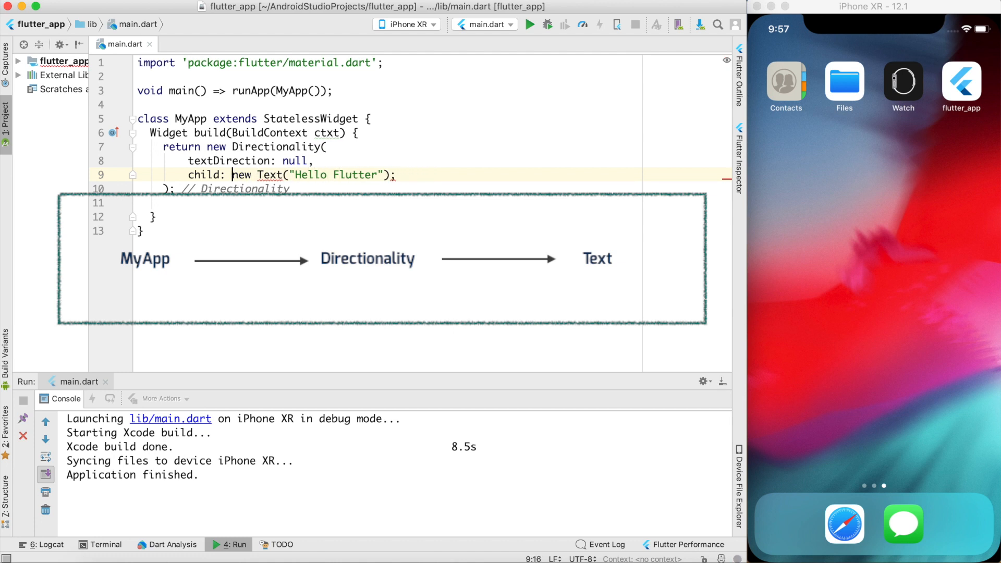
key(Backspace)
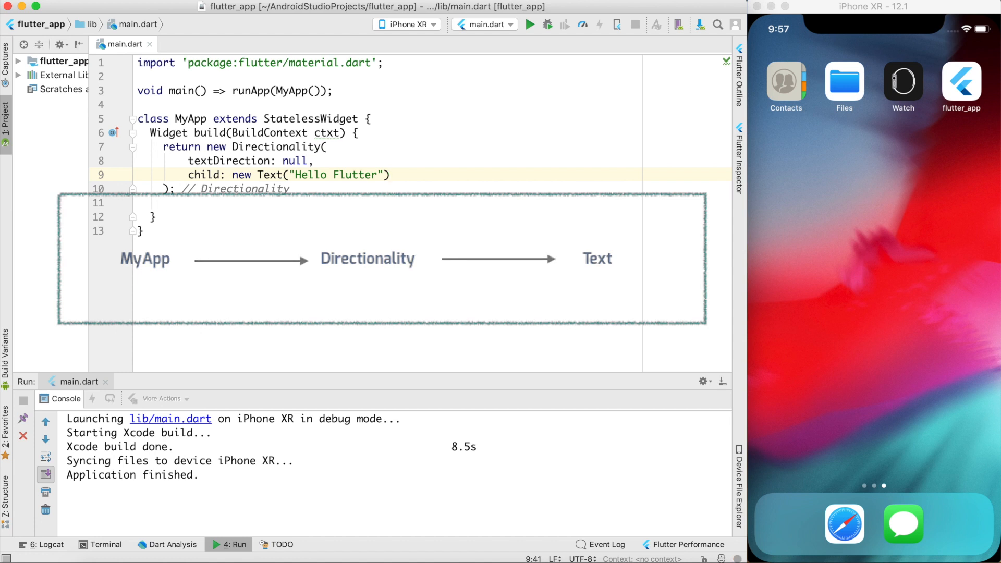
Step: Set the Directionality's textDirection to TextDirection.ltr and review the statement
click(457, 190)
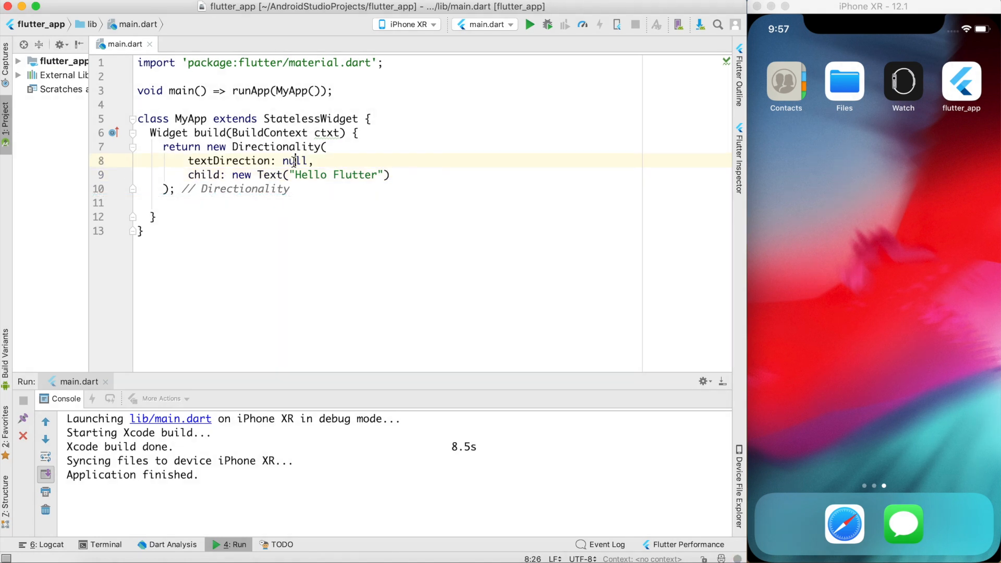
text(TextDirection.ltr)
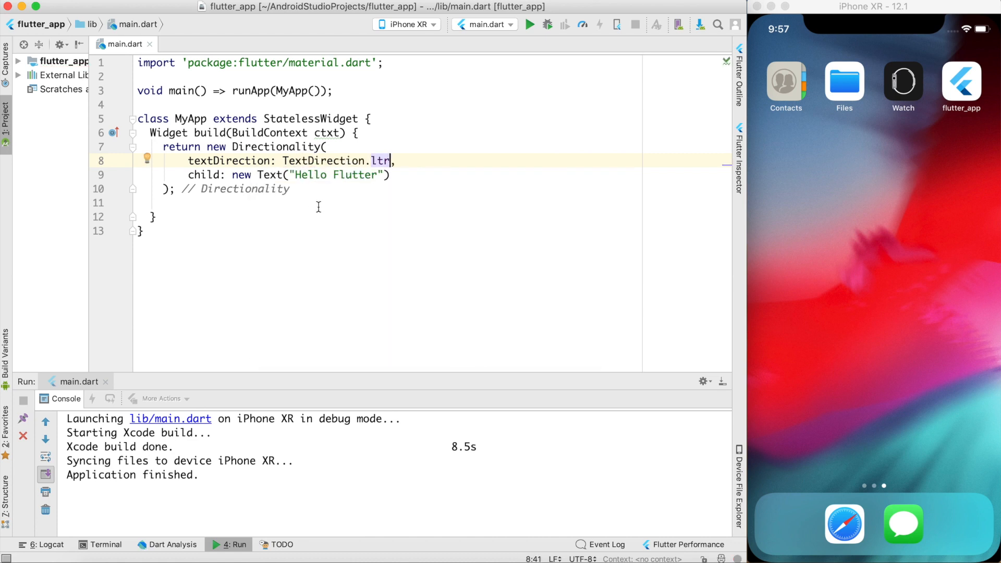
mouse_move(342, 202)
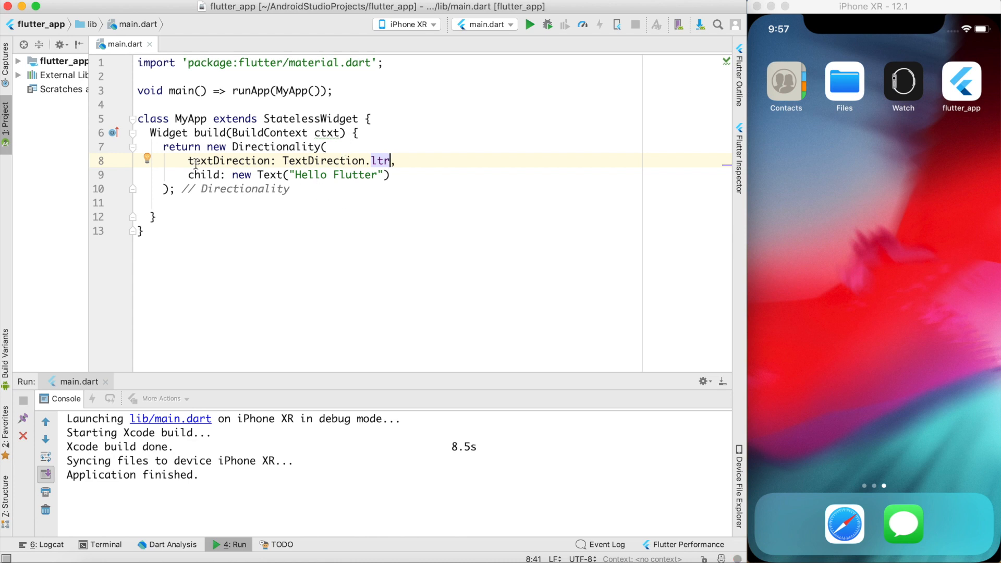
double_click(228, 161)
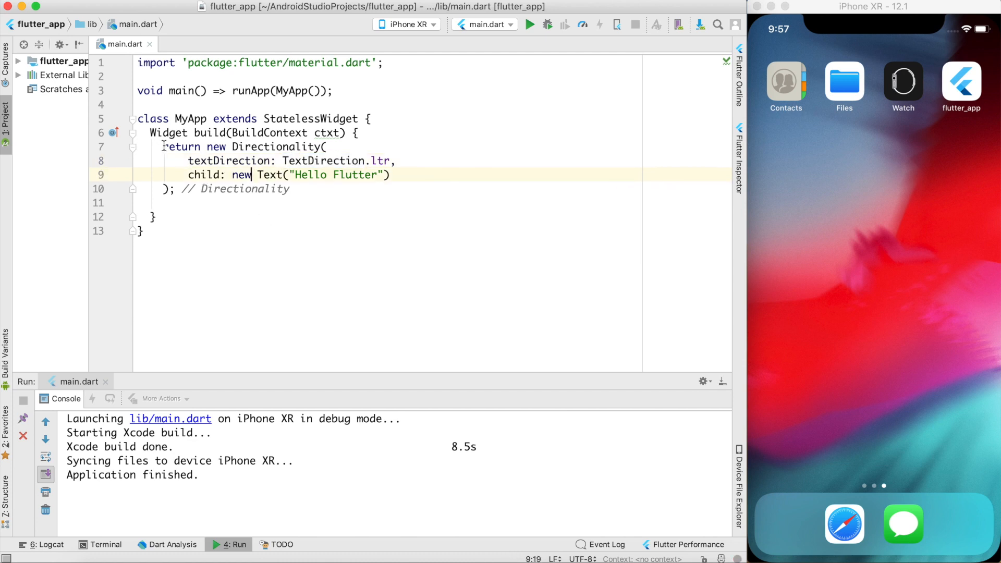
drag(163, 147, 163, 204)
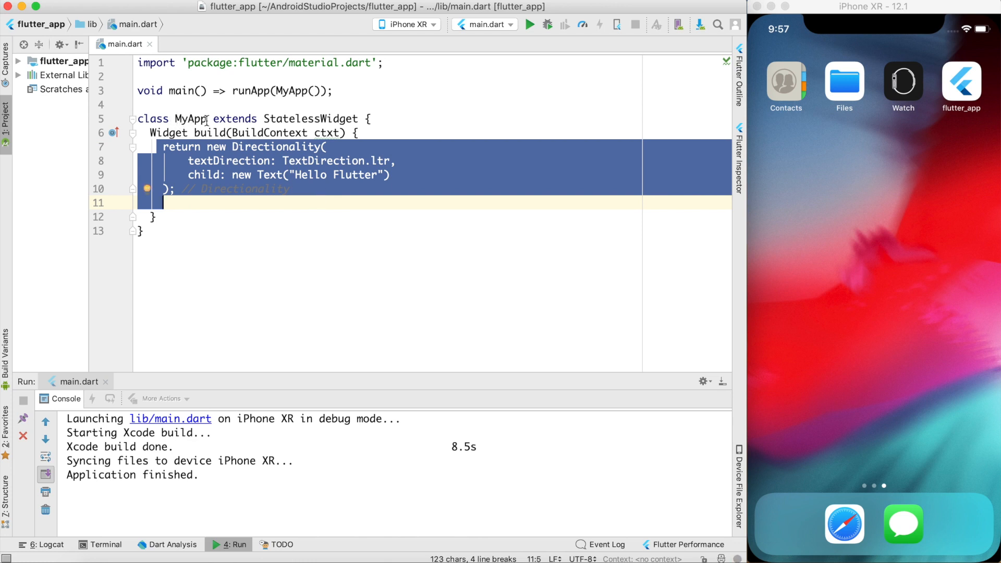
click(228, 175)
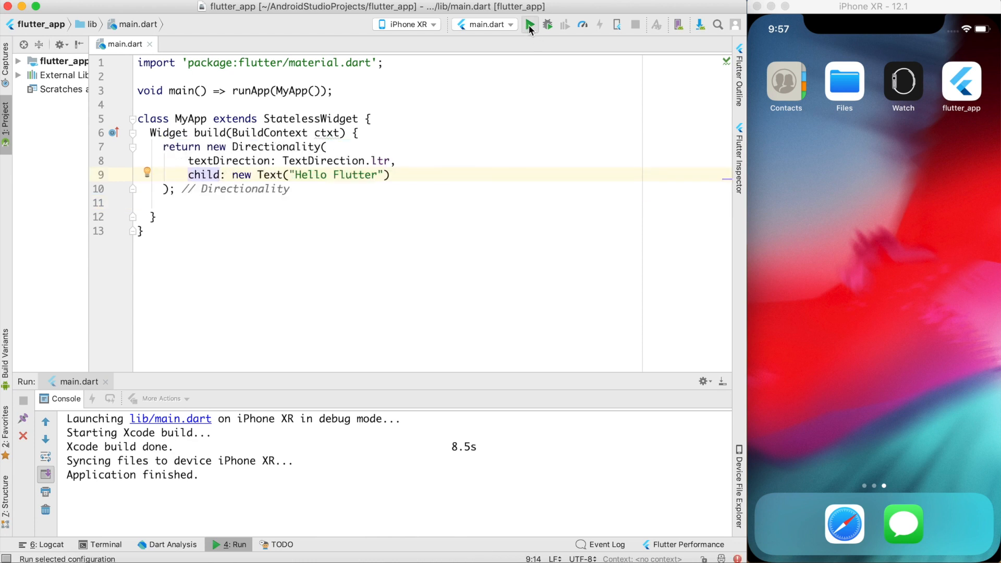
Step: Run the app on iPhone XR, prefix the Text with \n\n and hot restart
click(530, 25)
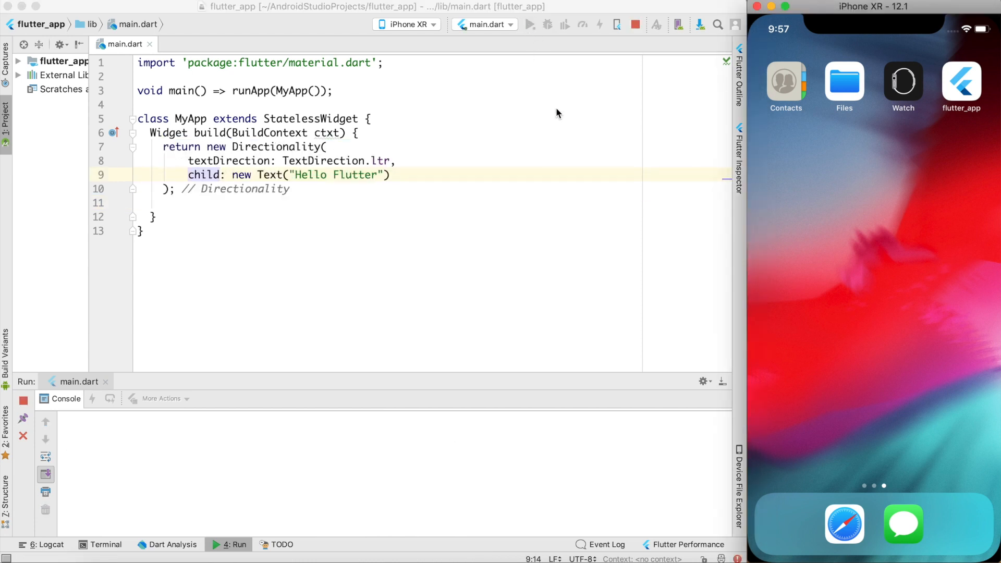
click(531, 25)
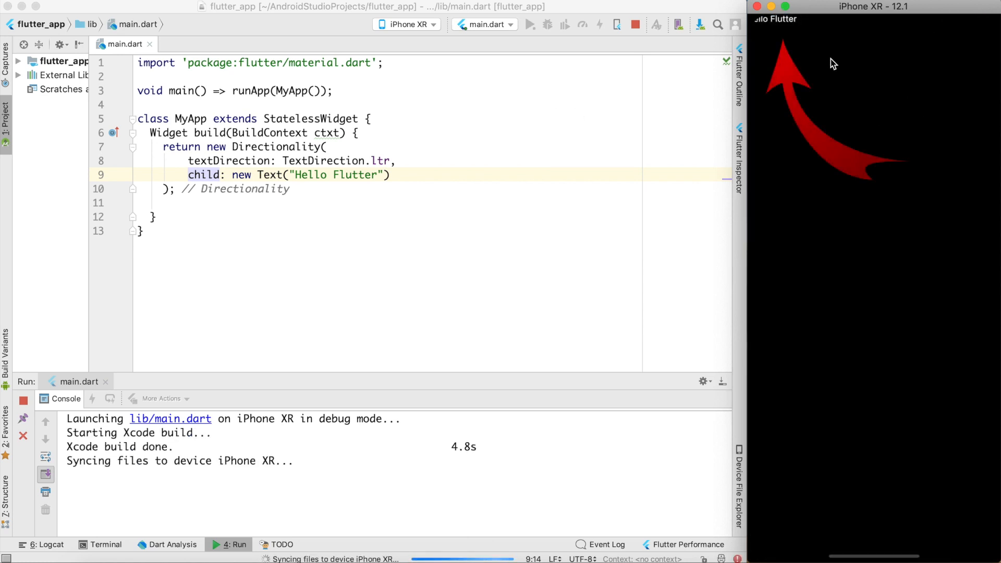
mouse_move(771, 30)
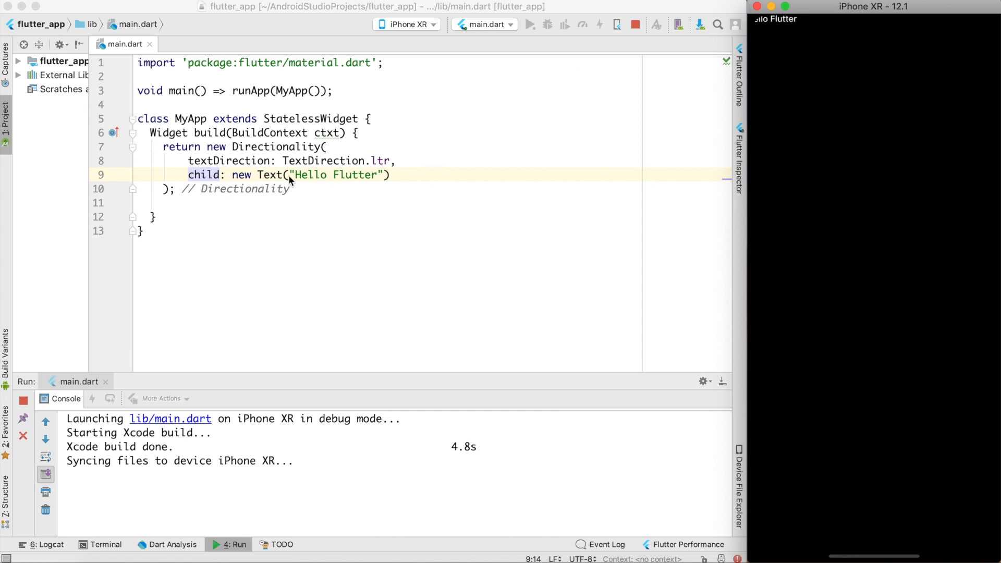
text(\)
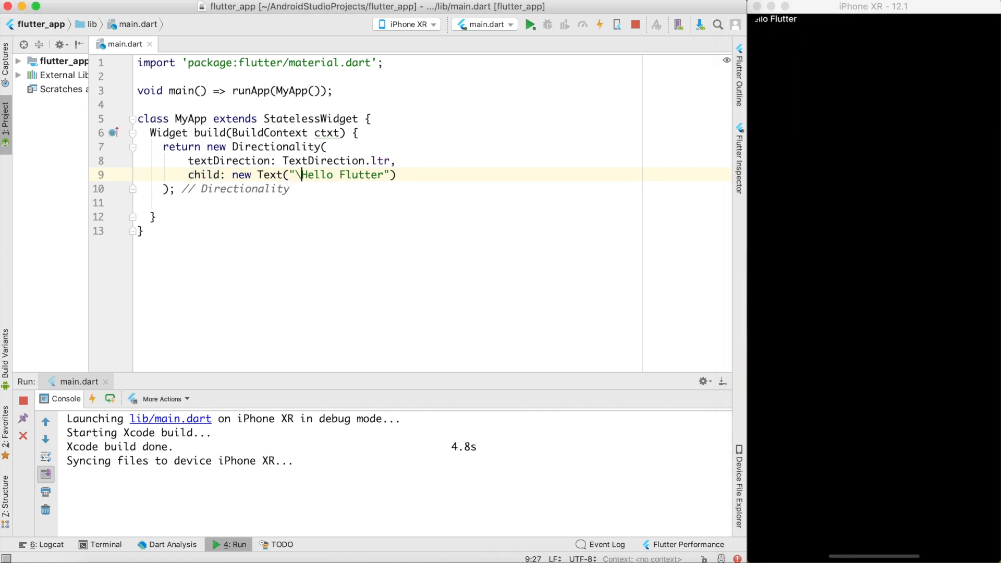
text(n\n)
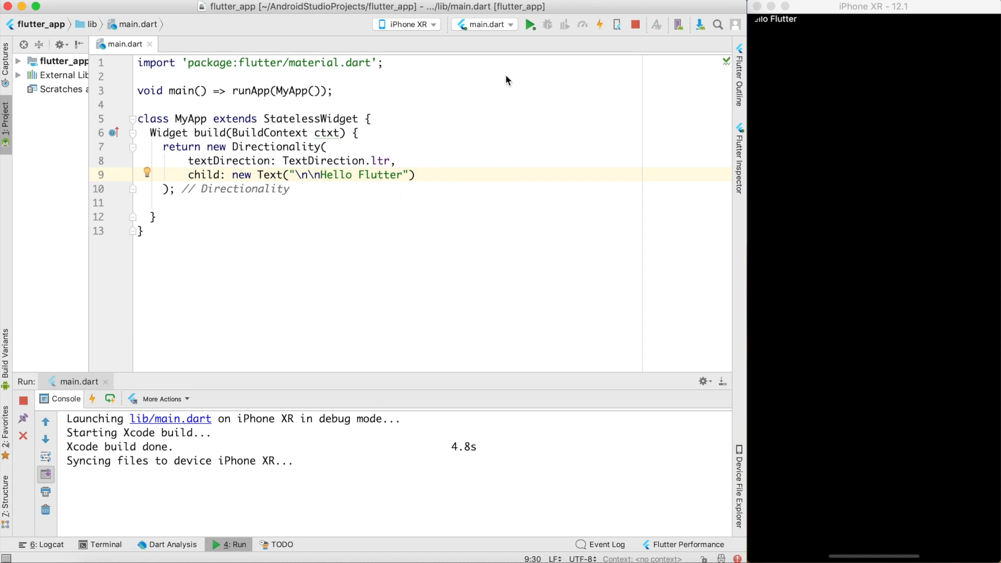
click(602, 26)
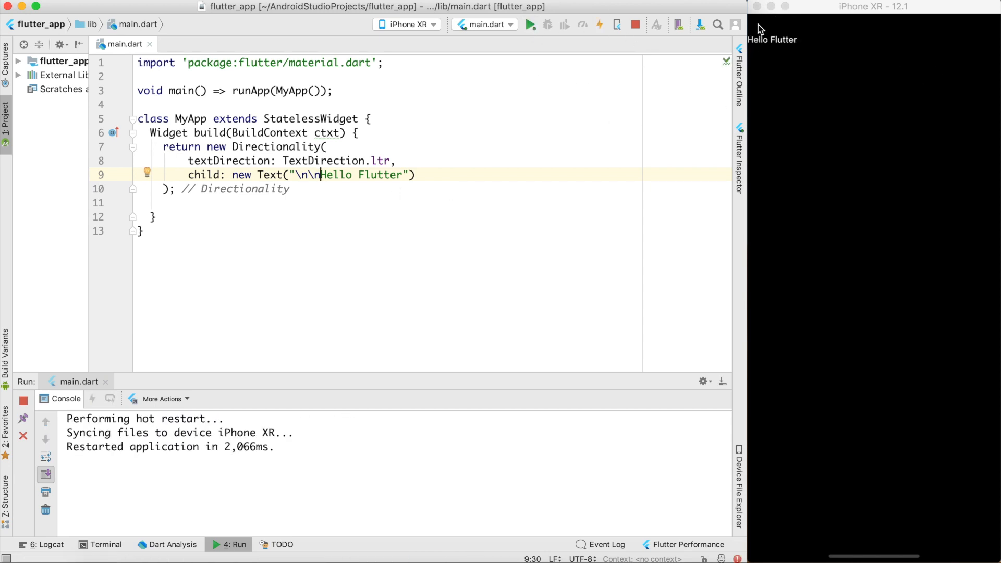
mouse_move(794, 52)
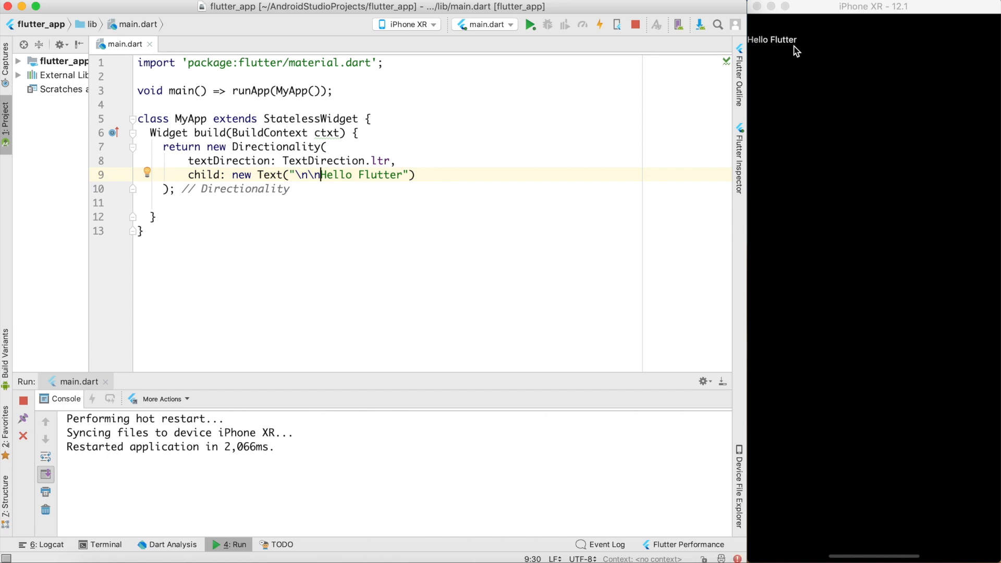
mouse_move(905, 272)
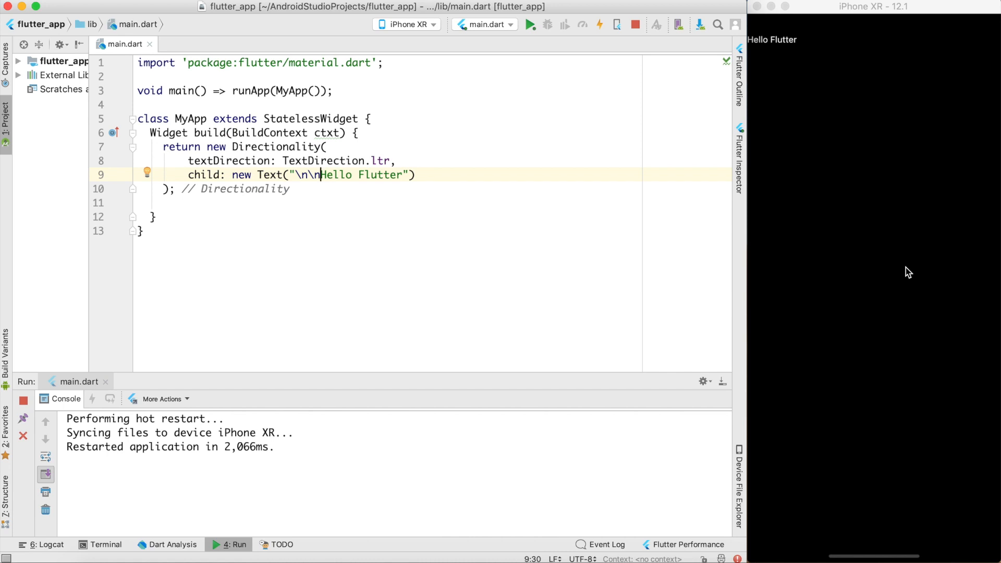
mouse_move(833, 281)
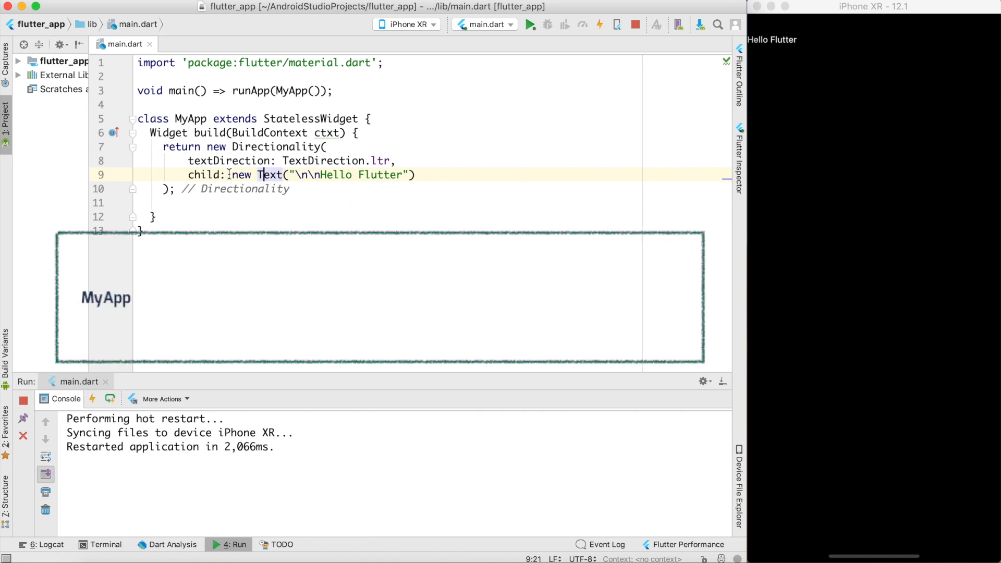
Step: Wrap the Hello Flutter Text in new Center(child: ...) and hot reload to center it
drag(231, 175, 416, 174)
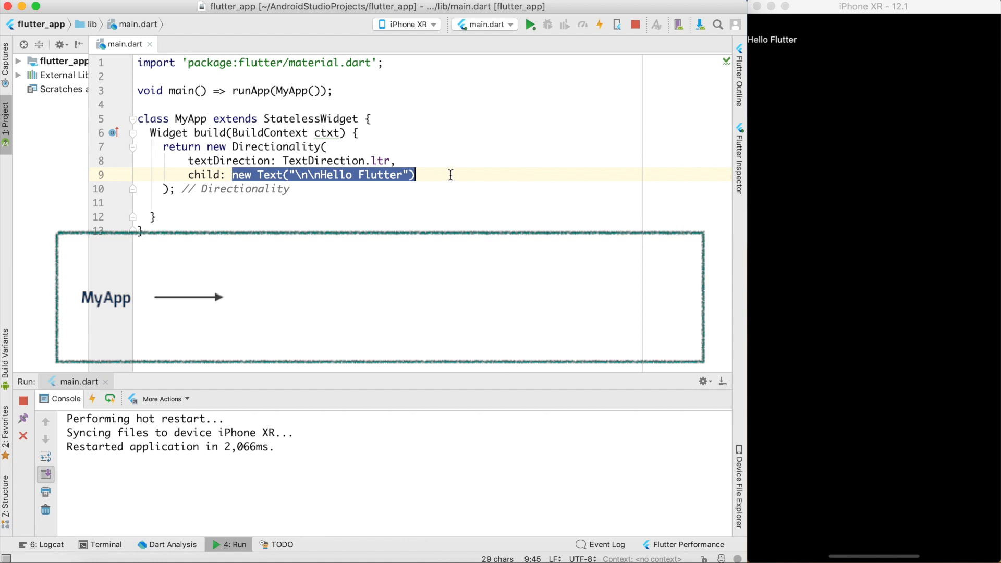
key(Delete)
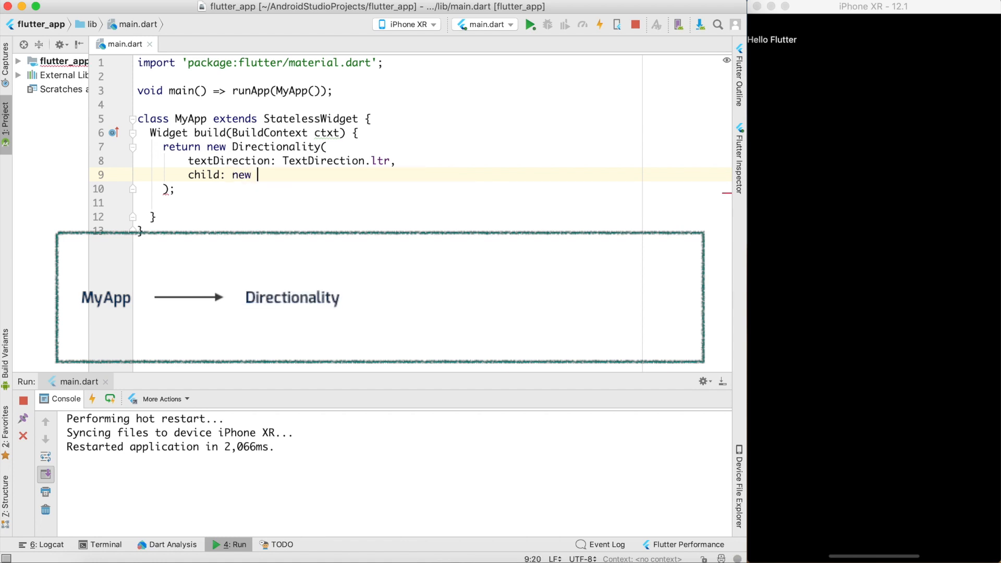
text(Center()
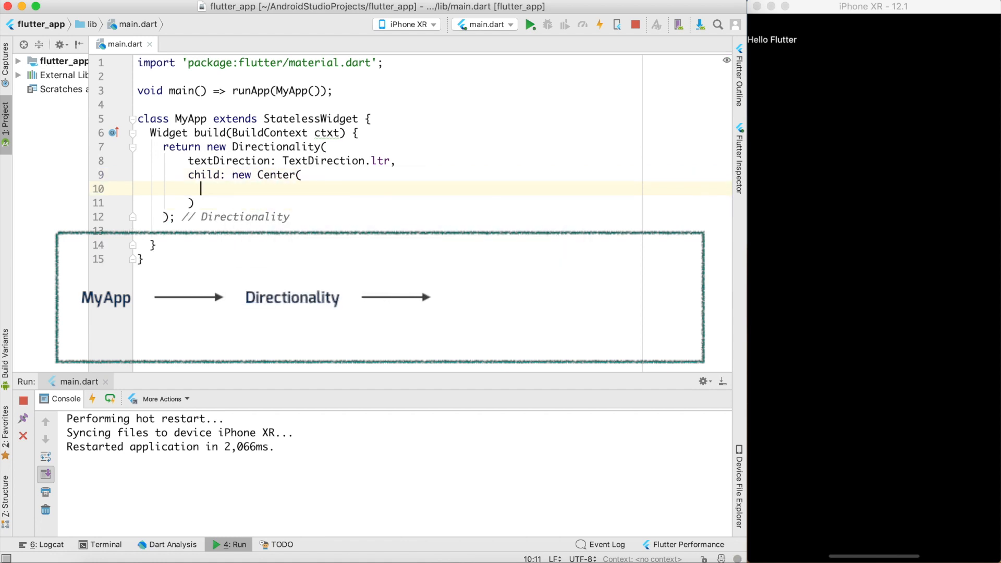
text(child: new Text("\n\nHello Flutter"))
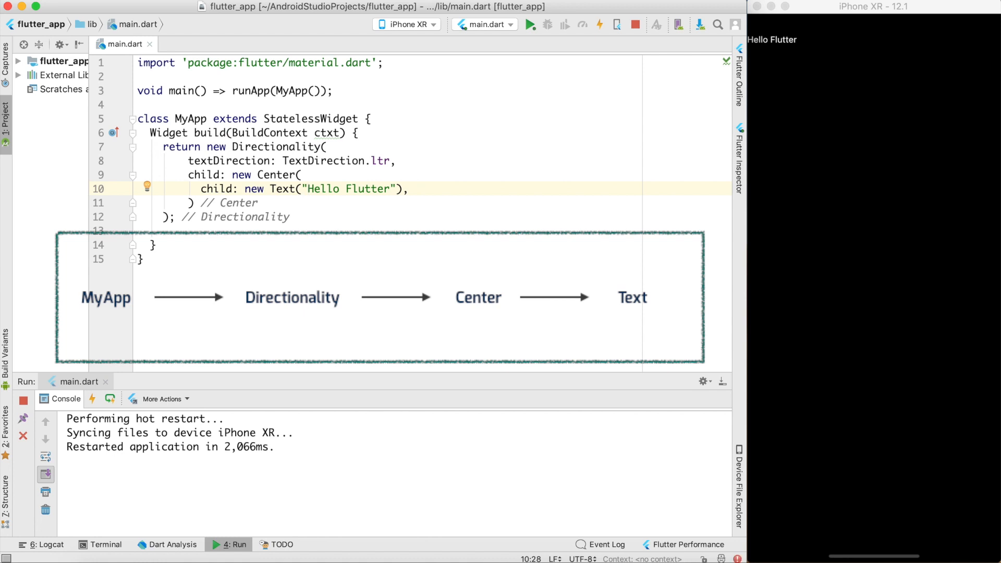
click(599, 25)
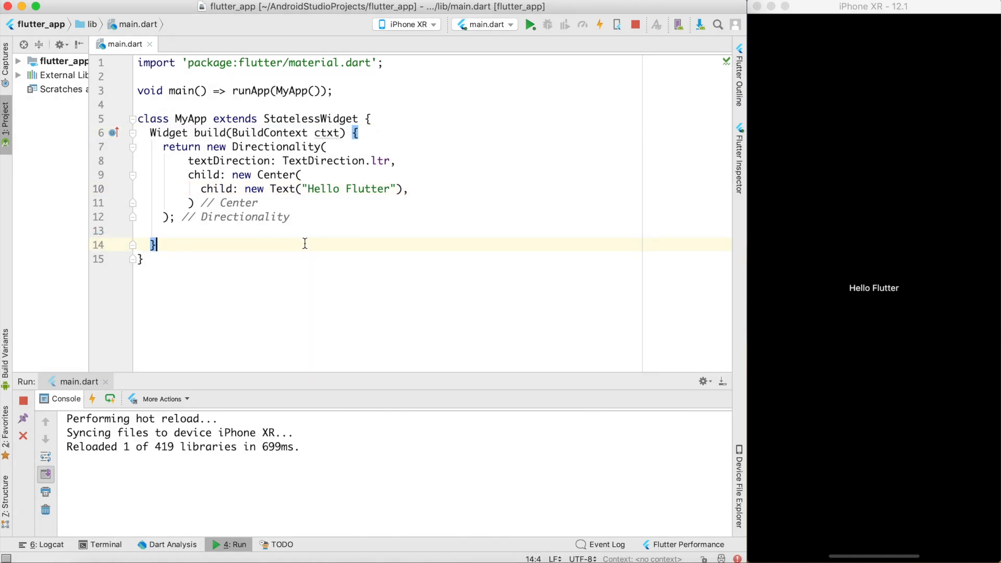
Step: Remove the redundant new keywords and delete the Directionality return block from build
double_click(273, 146)
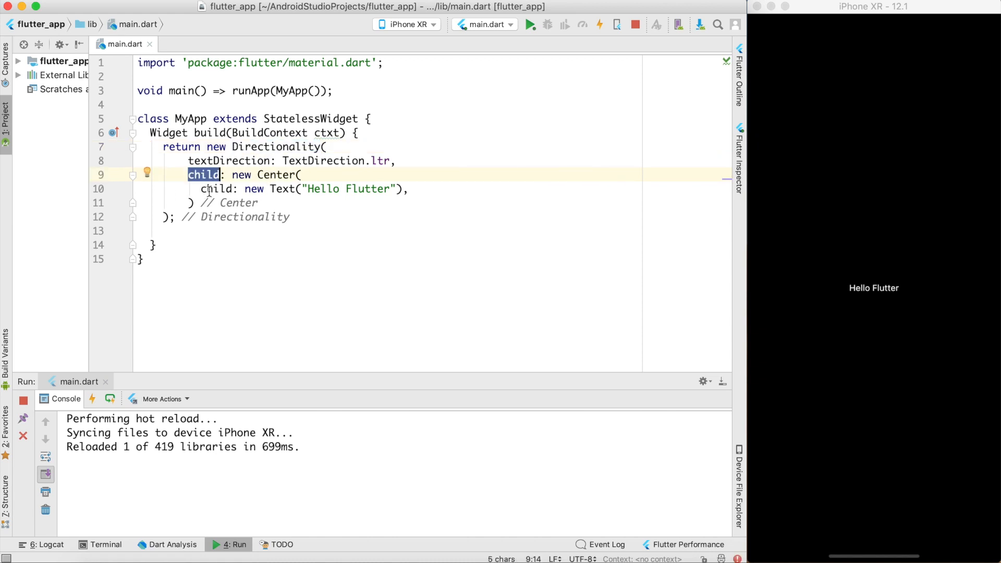
mouse_move(336, 197)
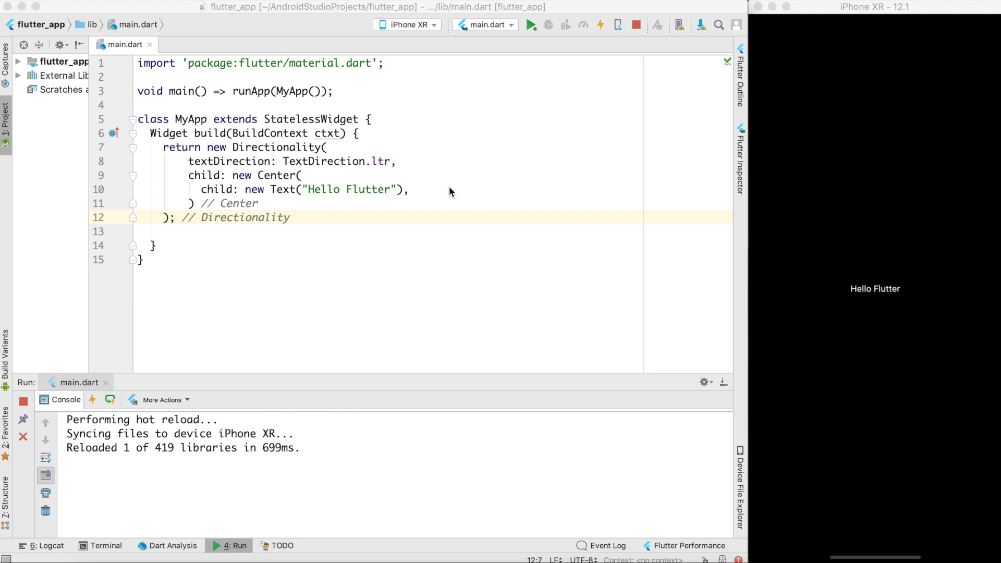
mouse_move(322, 259)
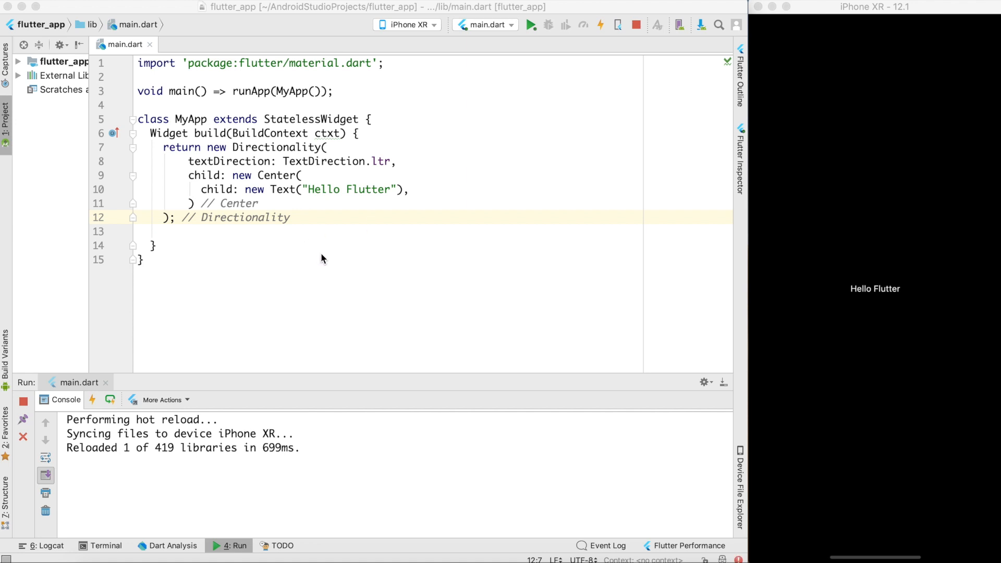
double_click(217, 148)
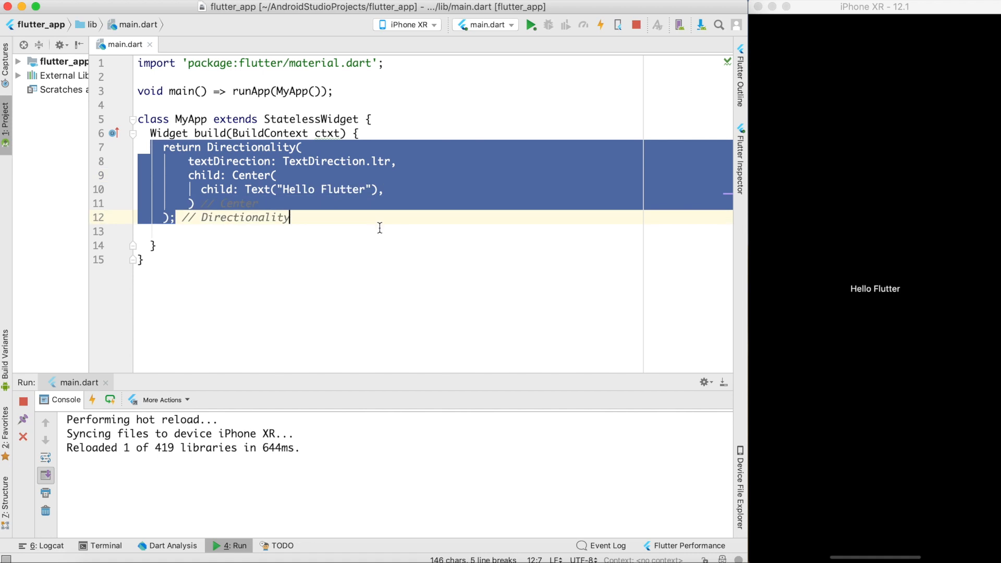
key(Delete)
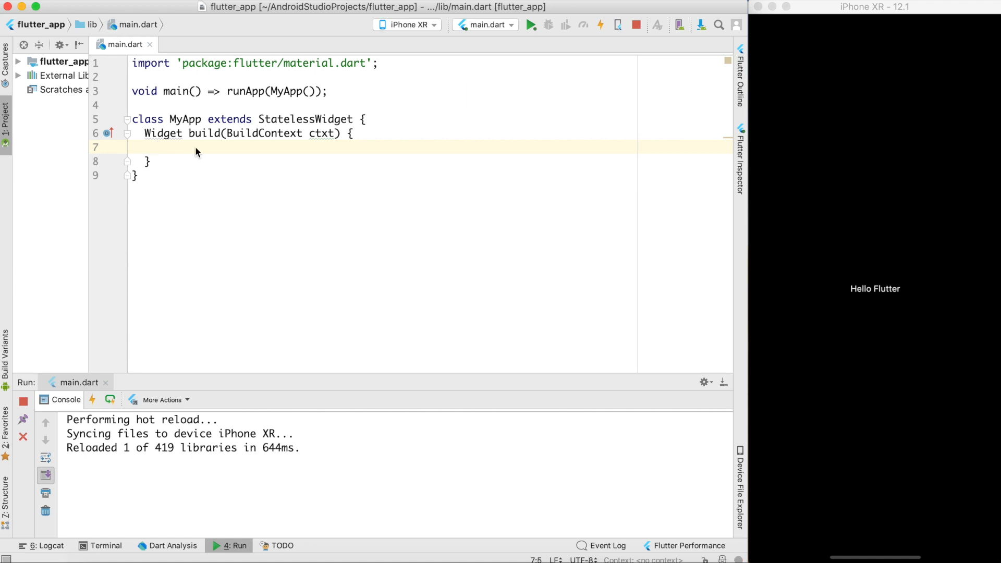
Step: Return a MaterialApp titled "Hello Flutter" with a Scaffold as home, dropping the typed new keyword
text(re)
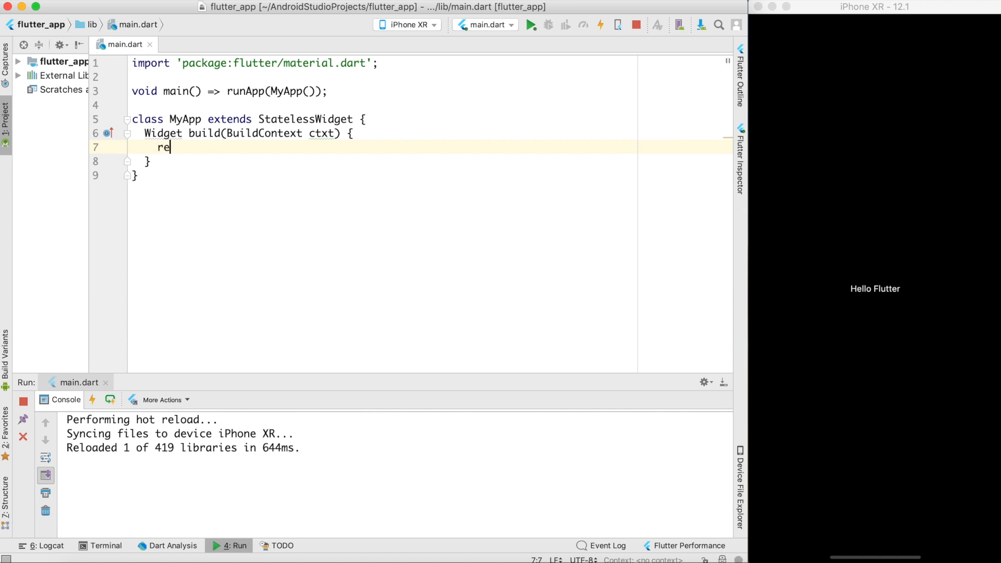
text(turn MaterialApp()
text(title: "Hel",)
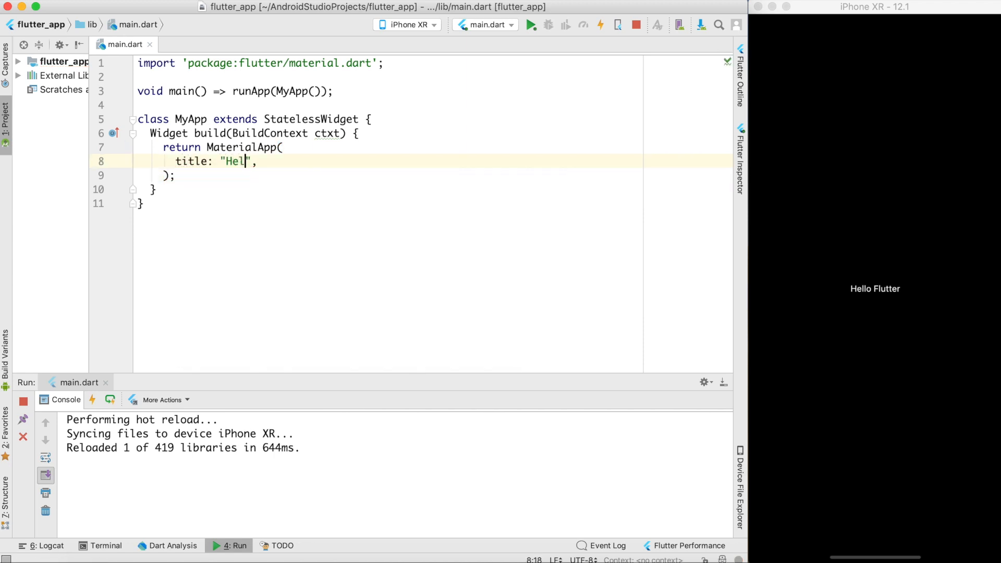
text(lo FLutter)
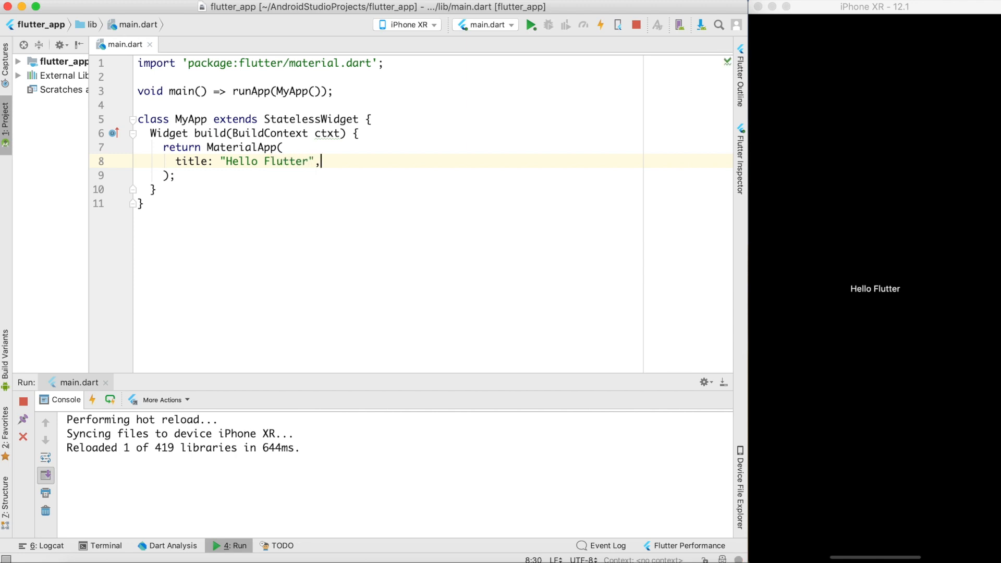
text(home: ,)
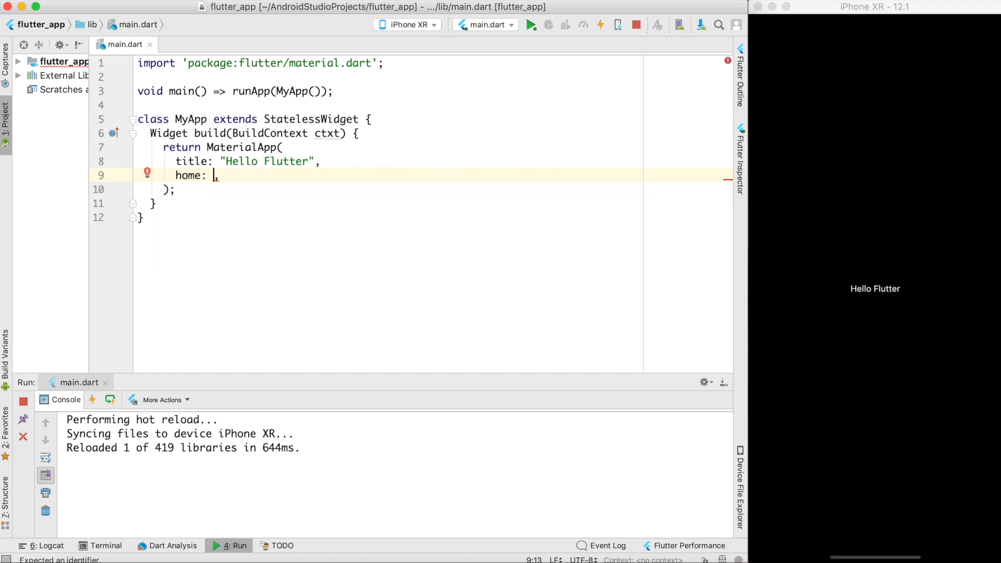
text(new)
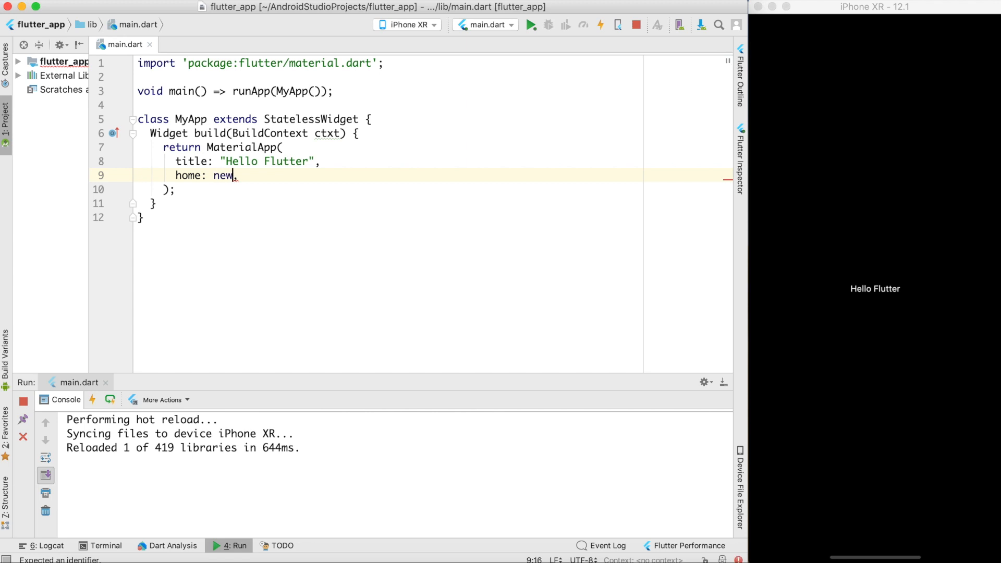
key(Backspace)
text(Sca)
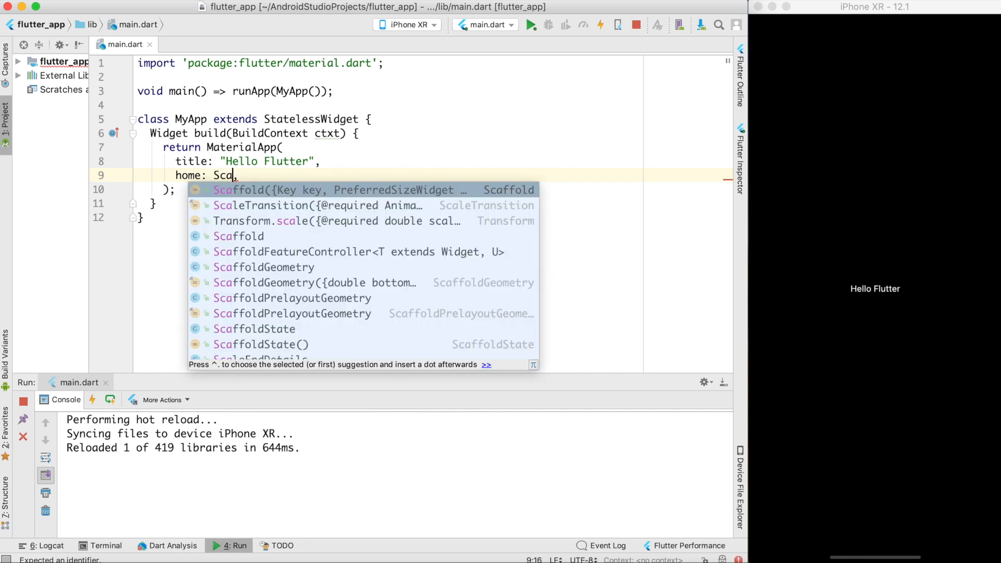
key(Enter)
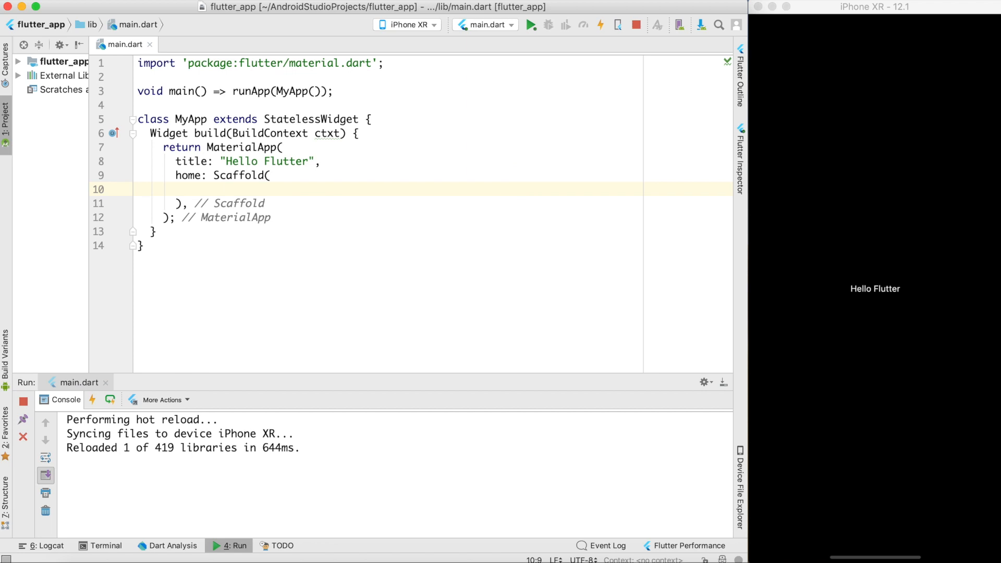
Step: Give the Scaffold an appBar: AppBar(title: Text("Hello Flutter"))
text(appBar: ,)
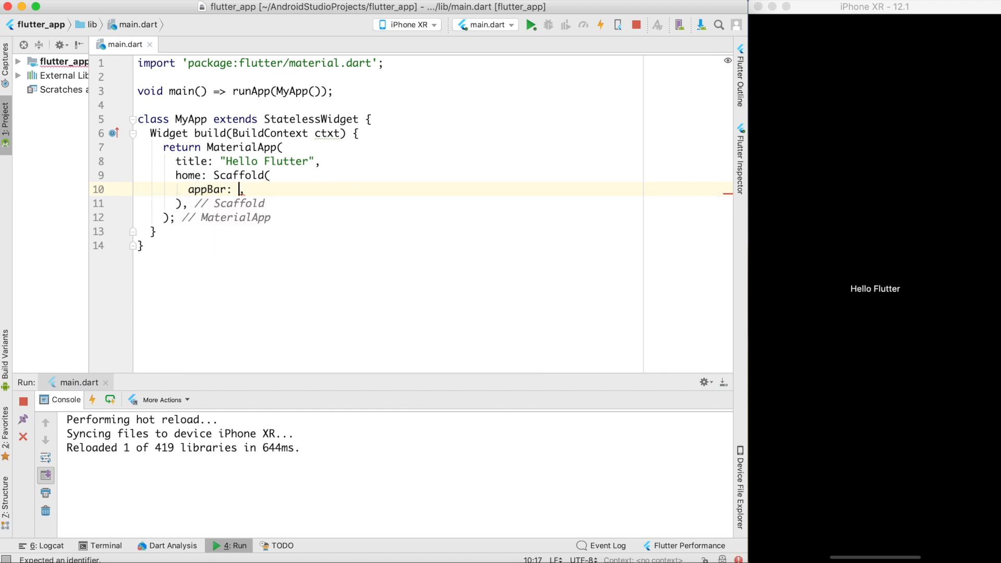
text(AppBar(),)
text(title: ,)
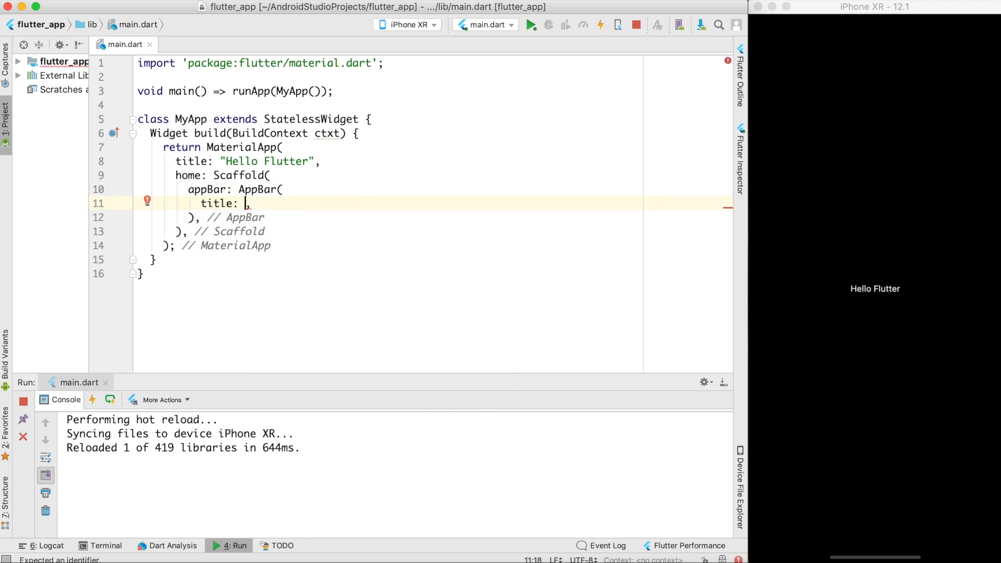
text(Text())
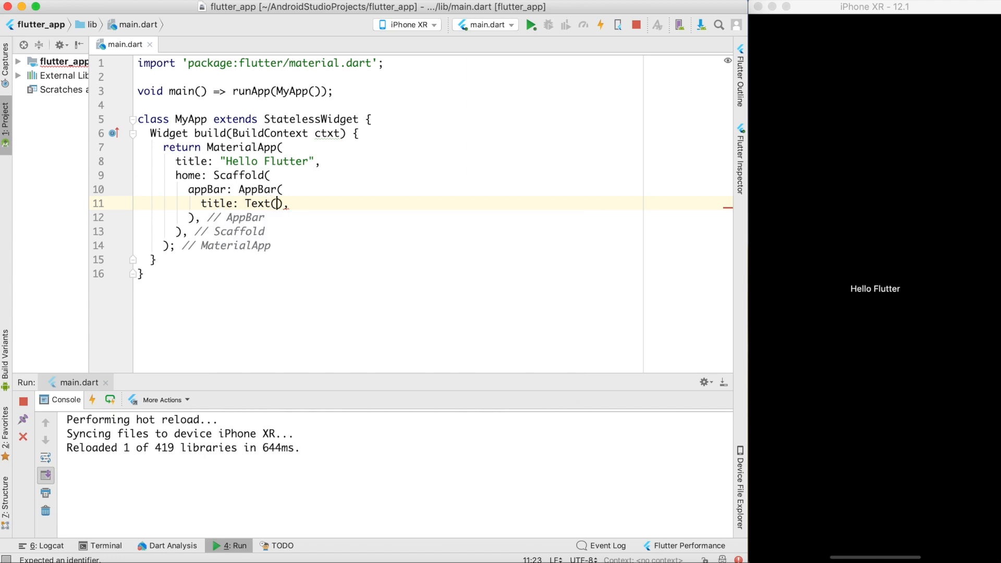
text("")
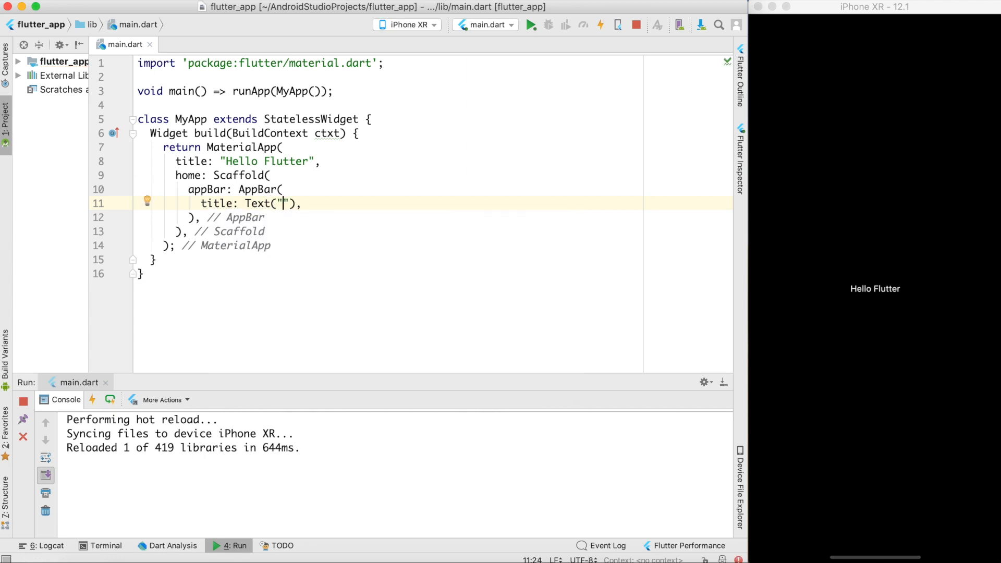
text(Hello Flutter)
text(body: ,)
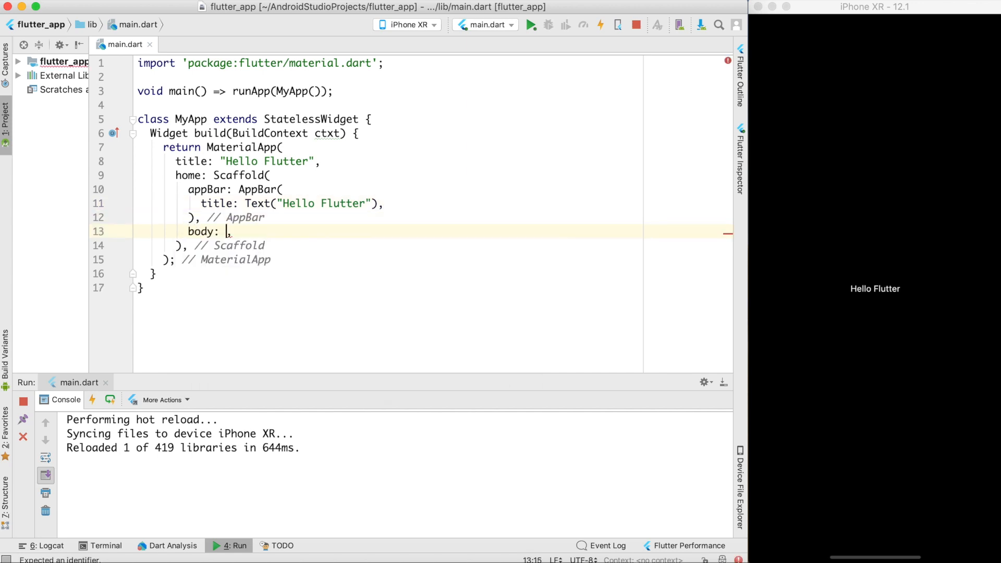
Step: Set the Scaffold body to Text("Welcome to Learning Flutter")
text(Text(")
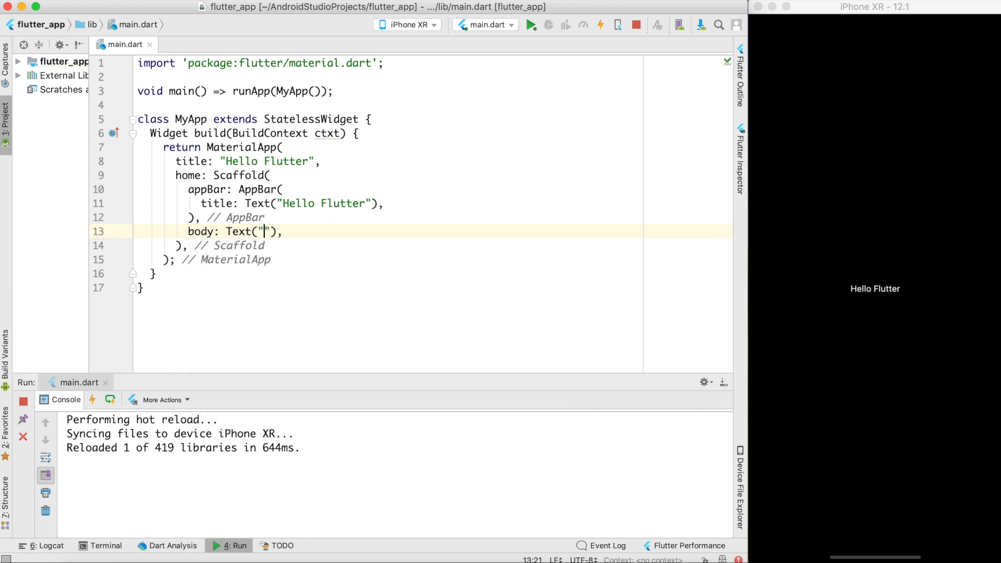
text(Welcome)
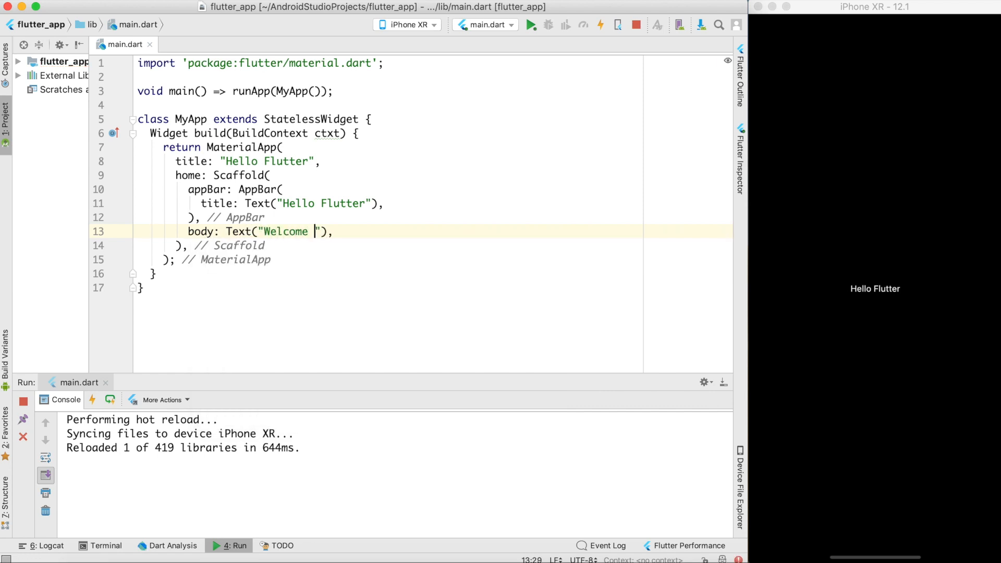
text(to Learning Flutter)
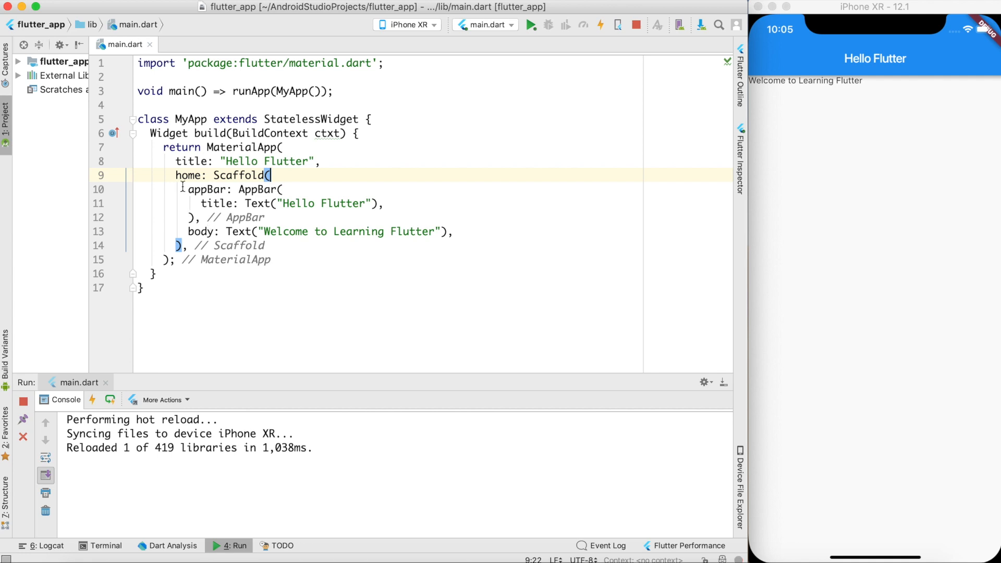
mouse_move(546, 133)
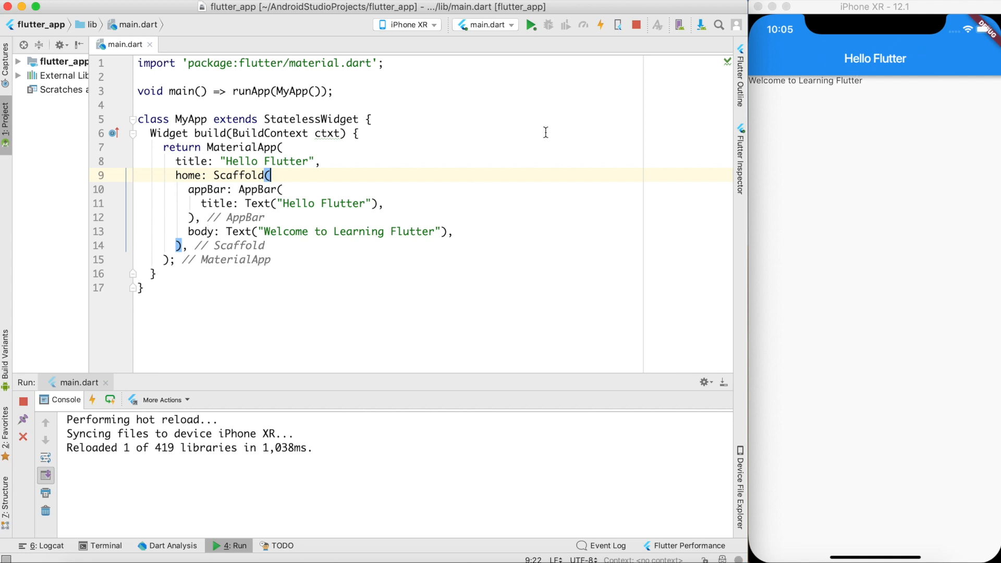
mouse_move(929, 47)
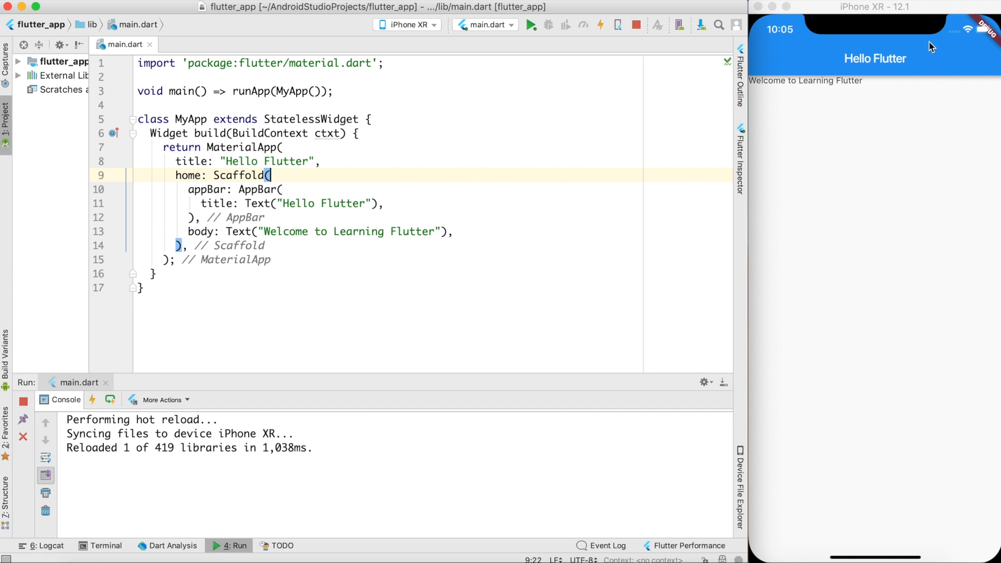
mouse_move(954, 69)
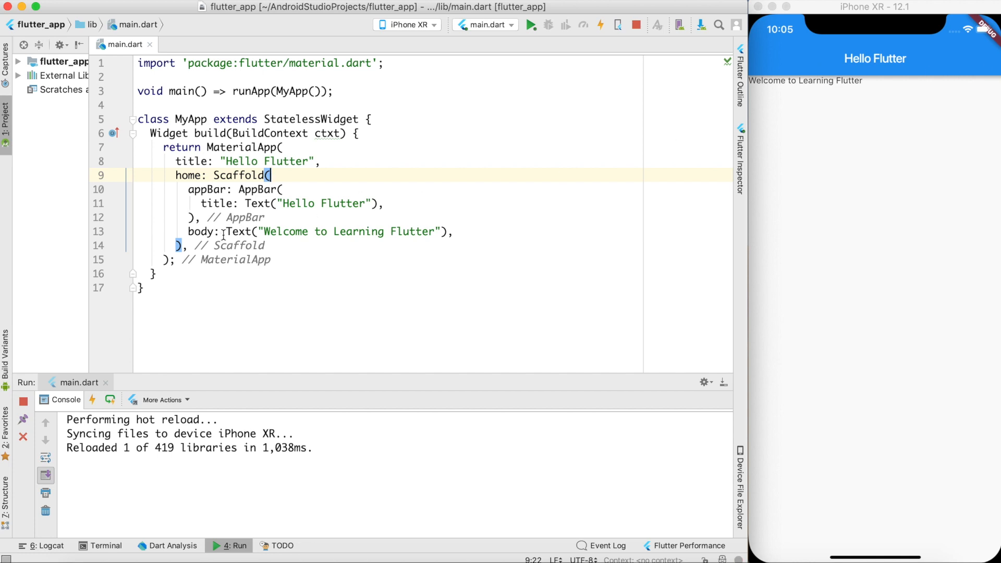
mouse_move(756, 90)
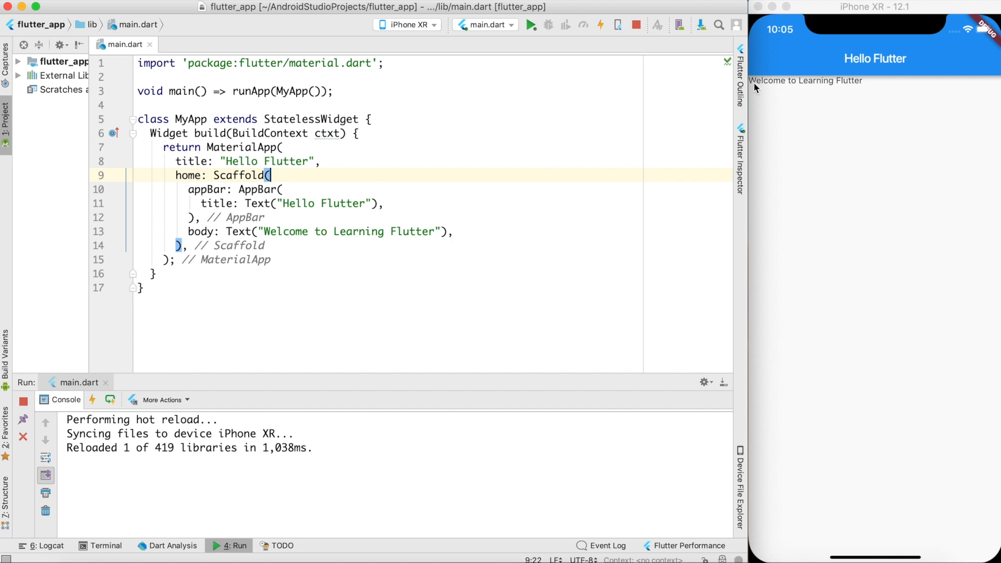
mouse_move(851, 88)
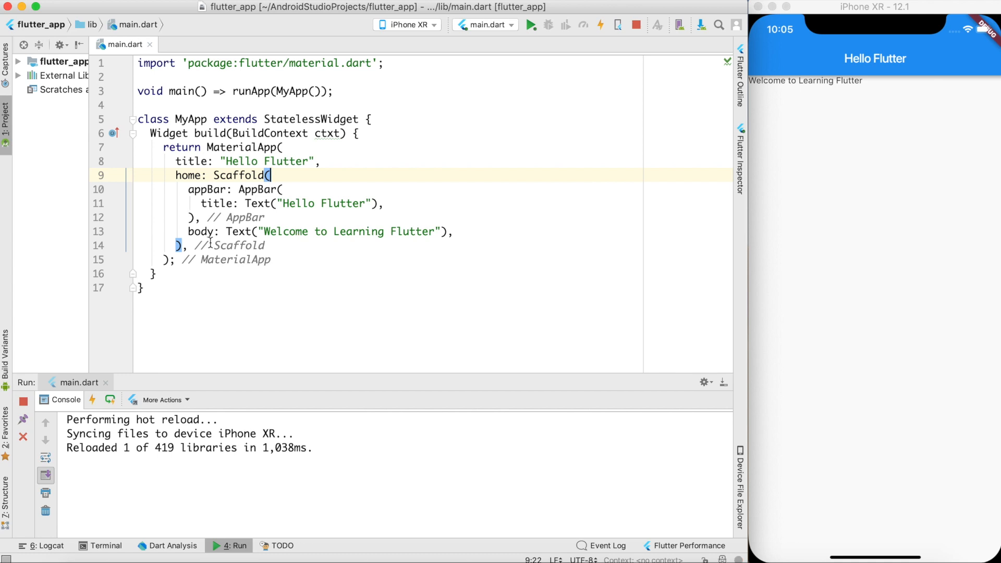
Step: Wrap the body Text("Welcome to Learning Flutter") in a Center and hot reload
click(225, 231)
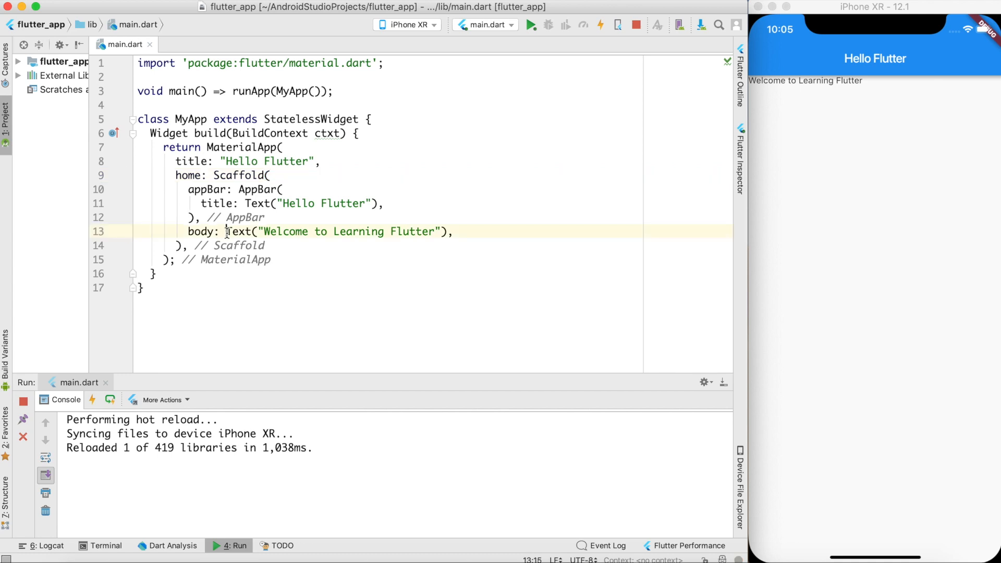
text(Center()
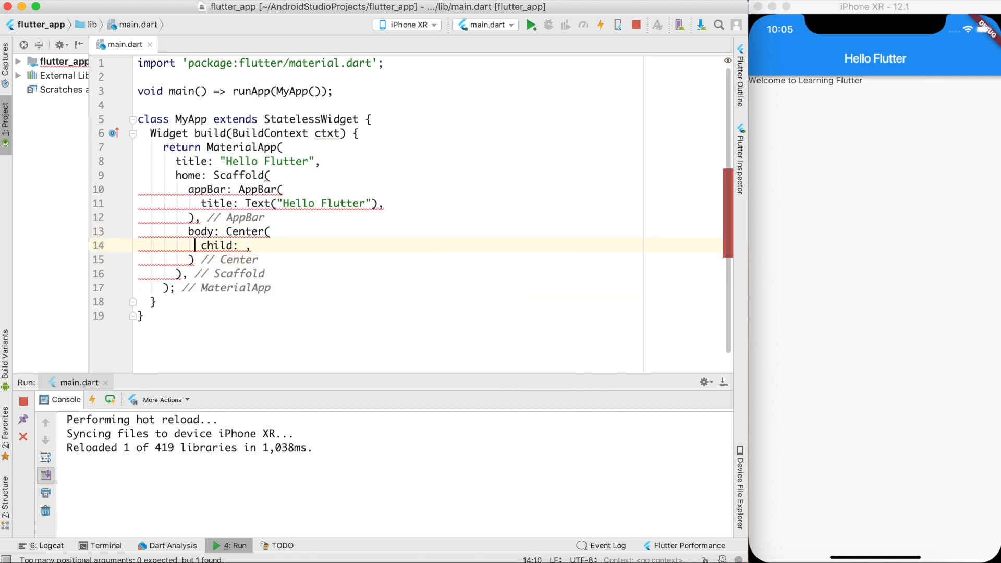
text(Text("Welcome to Learning Flutter"),)
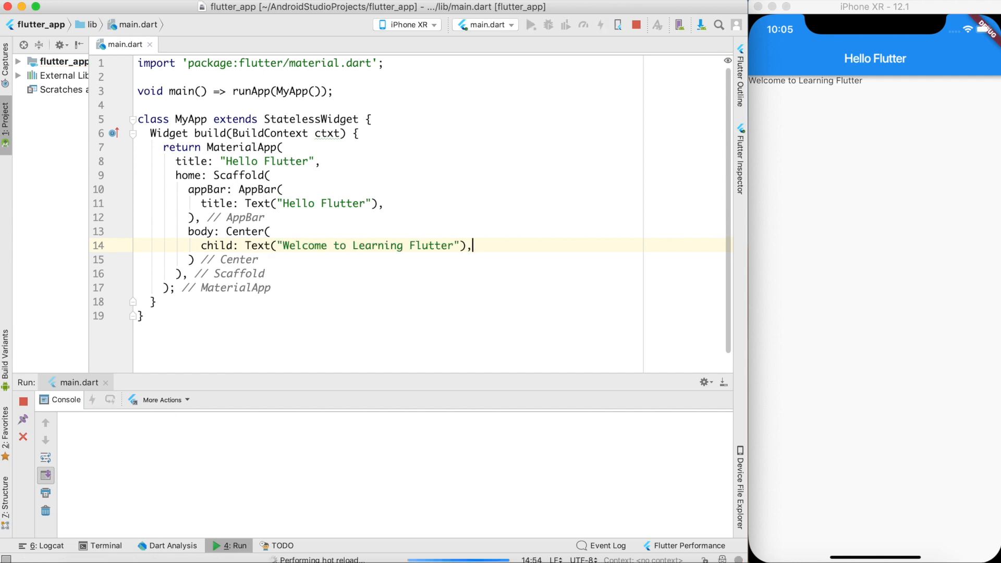
click(601, 25)
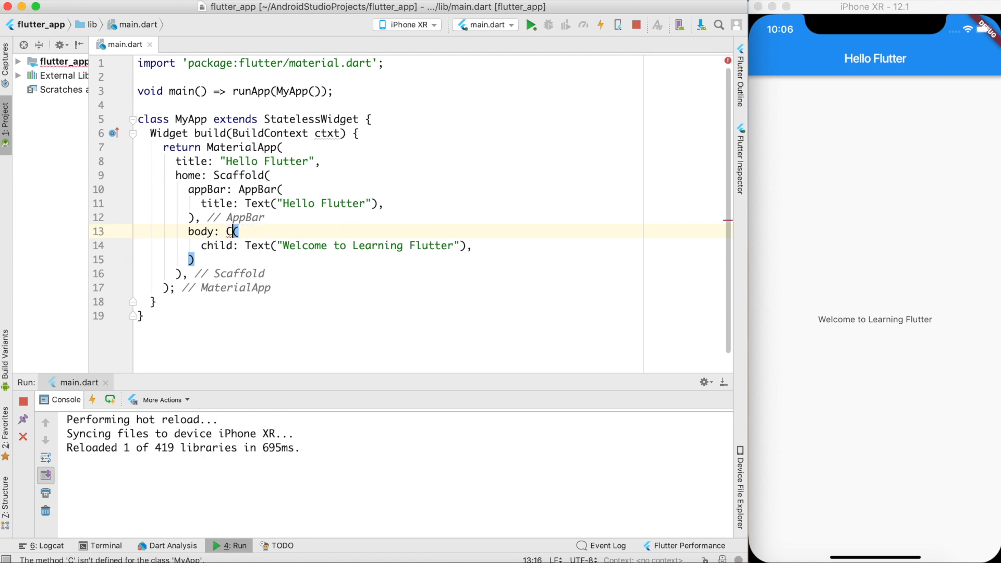
Step: Turn the Center into a Column with children: <Widget>[ three Text("Welcome to Learning Flutter") entries ]
text(olumn)
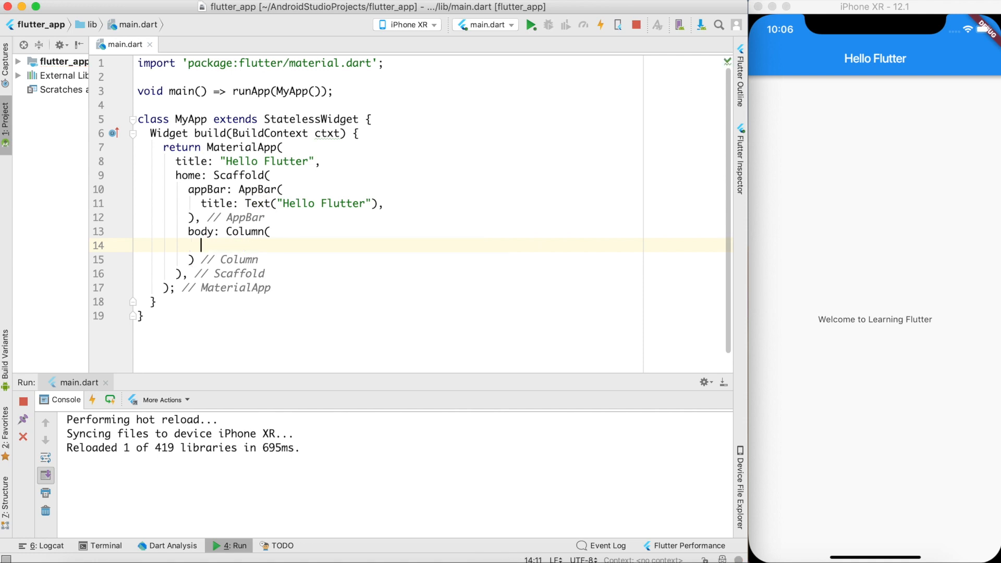
text(children: <Widget>[)
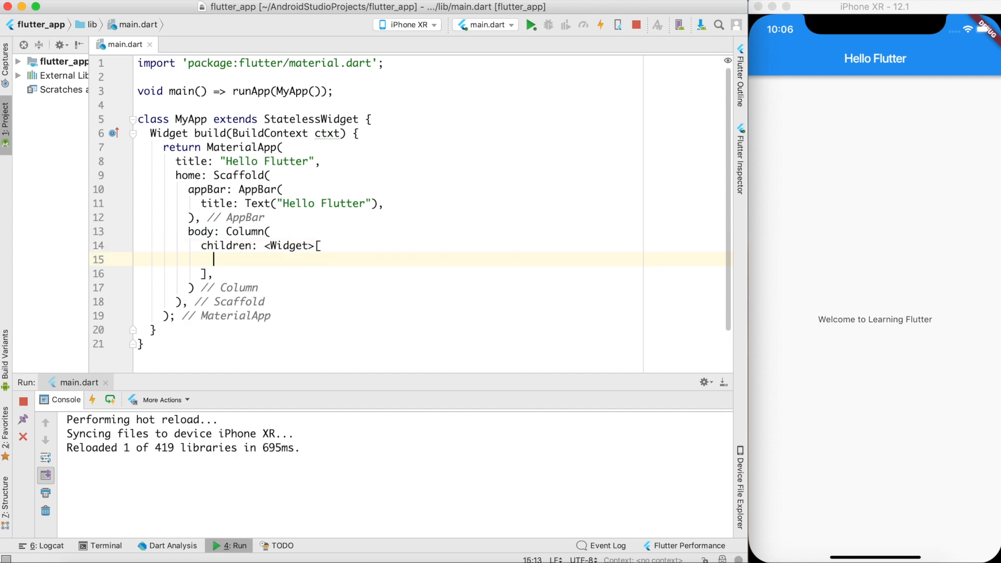
text(Text("Welcome to Learning Flutter"),)
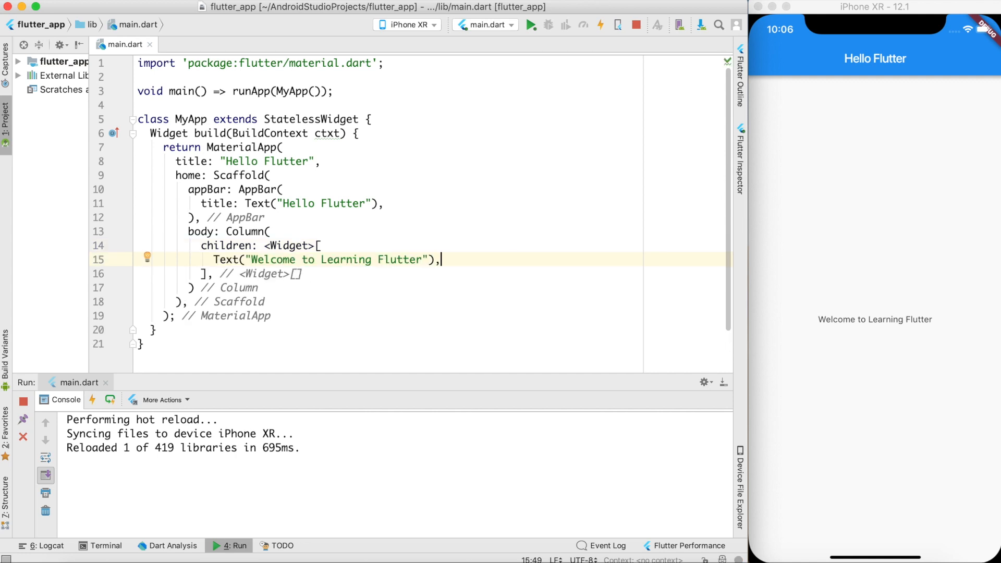
text(Text("Welcome to Learning Flutter"),)
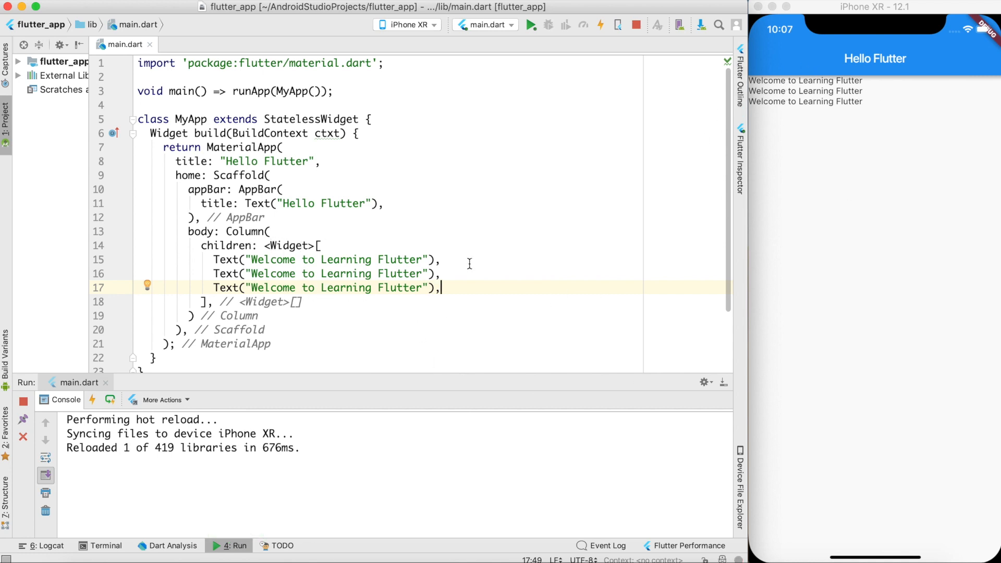
mouse_move(429, 309)
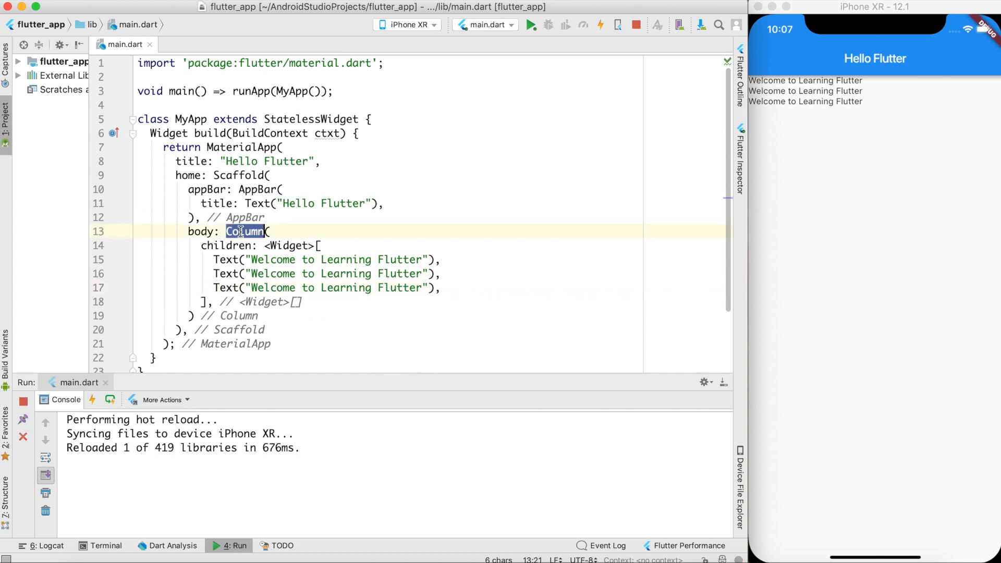
Step: Try the body as a Row, then restore it to a Column so the texts stack vertically
text(Row)
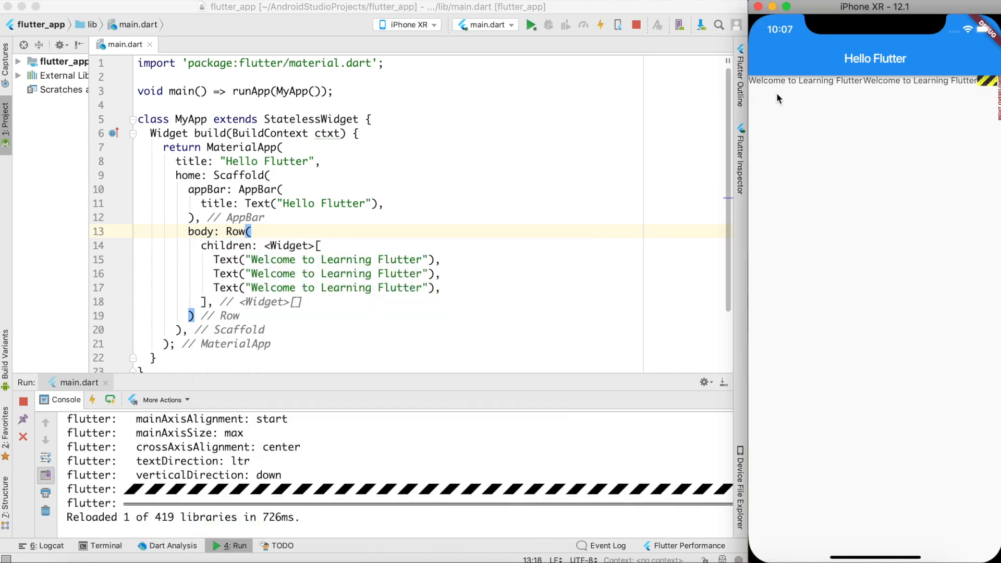
mouse_move(774, 92)
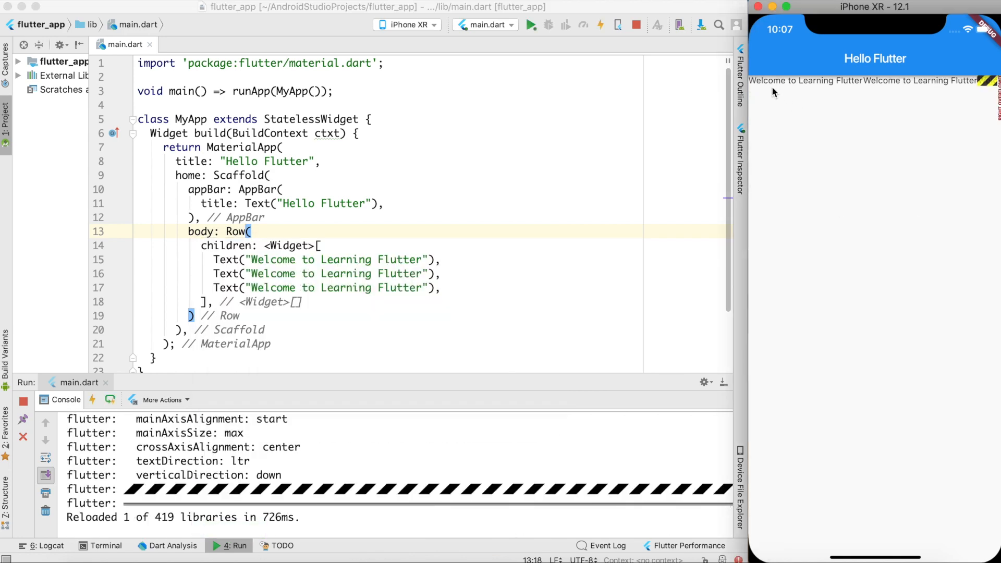
mouse_move(880, 94)
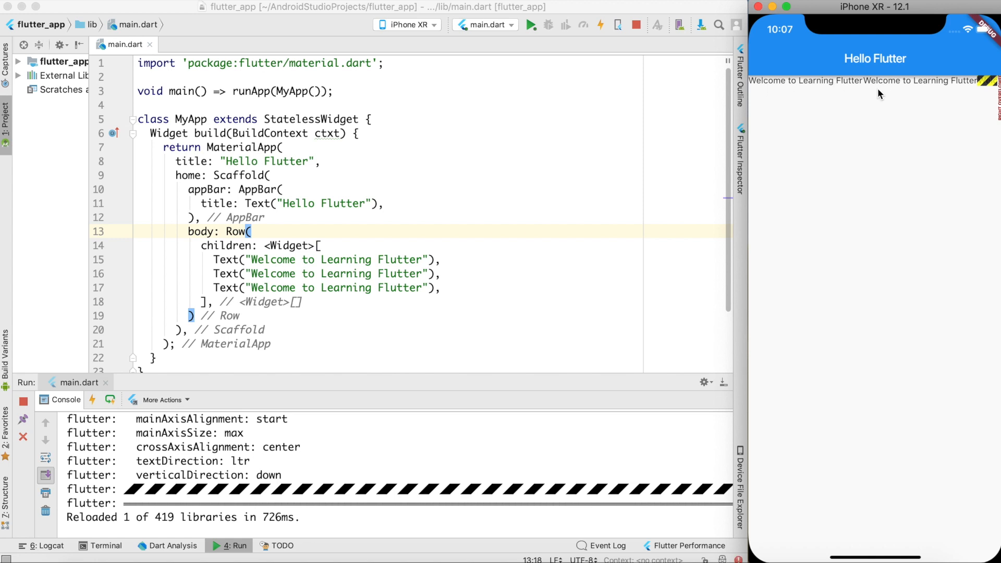
mouse_move(438, 333)
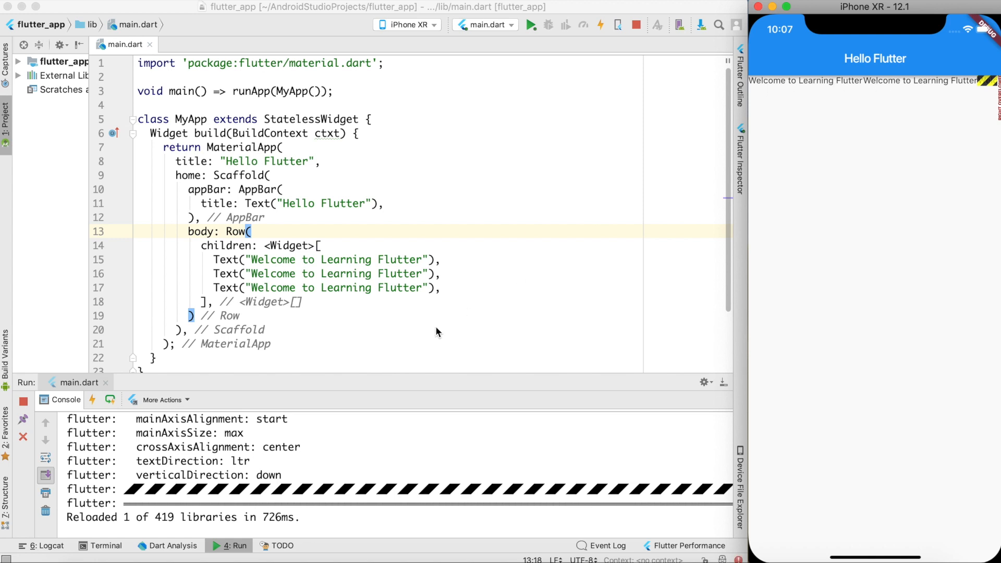
mouse_move(577, 494)
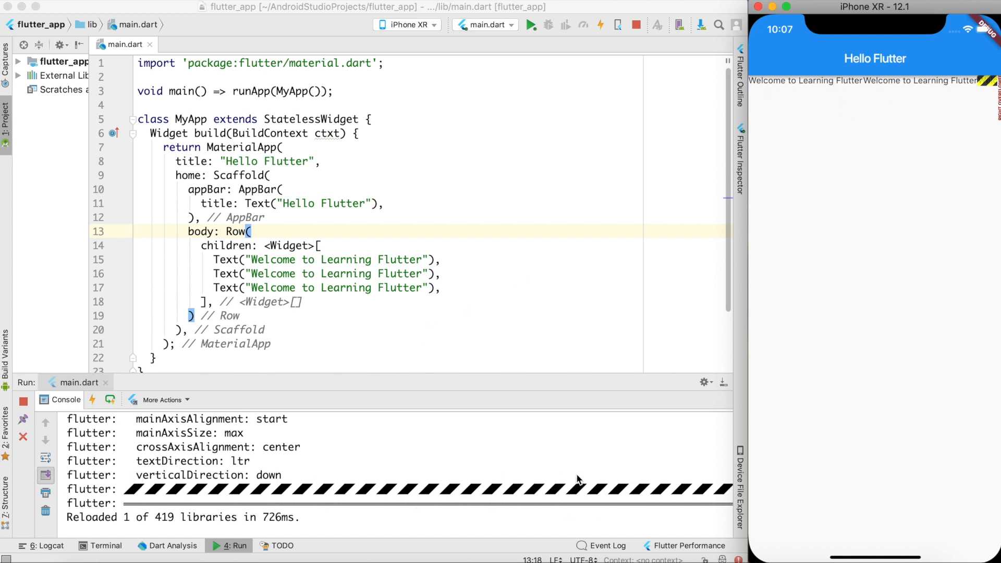
mouse_move(239, 236)
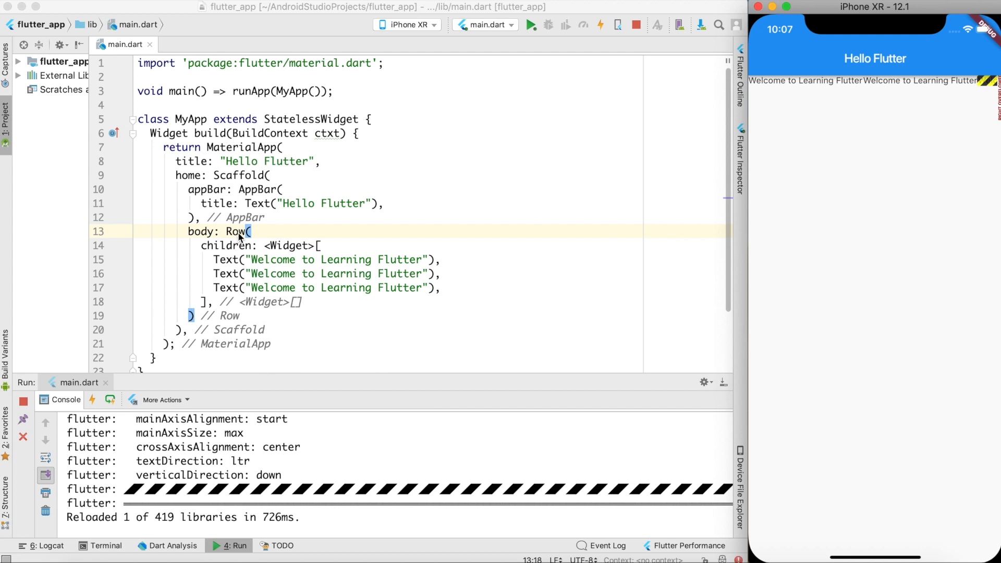
text(COlumn)
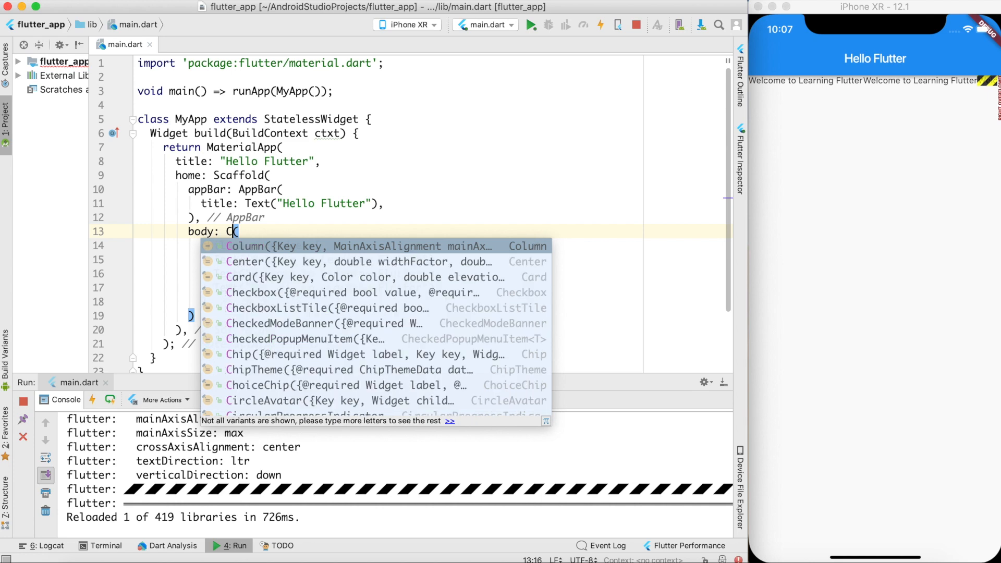
text(olumn)
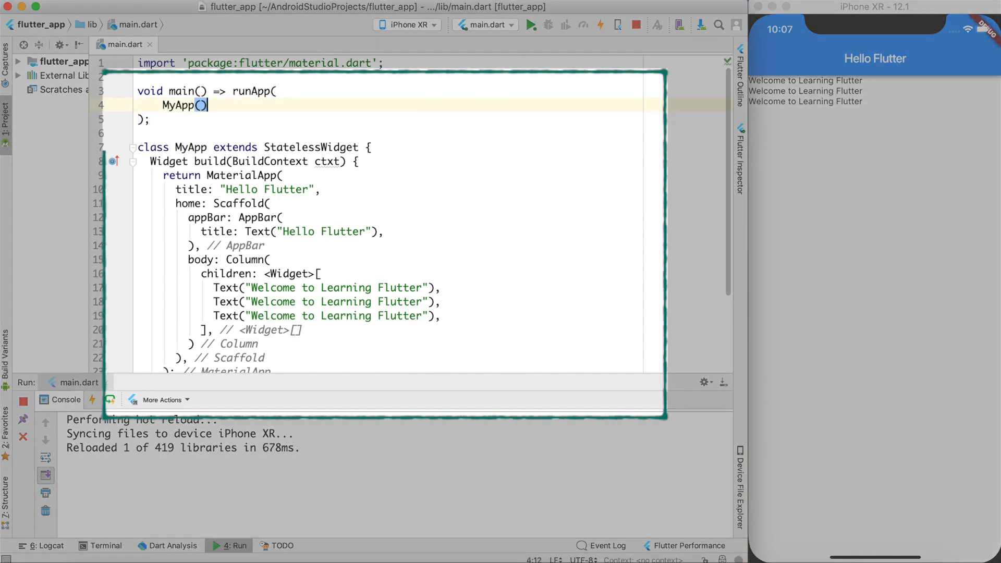
Step: Pass dispWidget: Text("Passed Widget") to MyApp inside runApp
text(new)
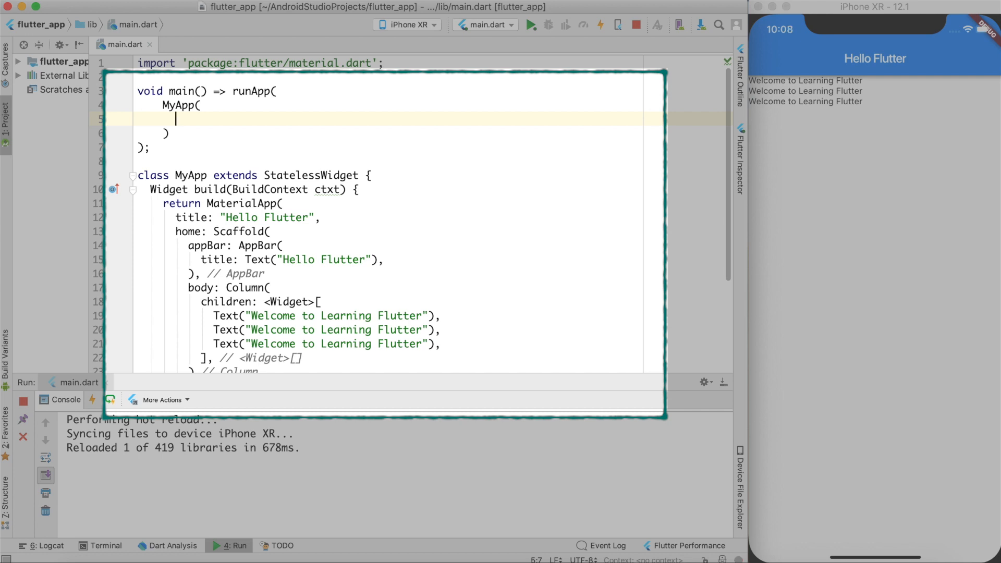
text(disp)
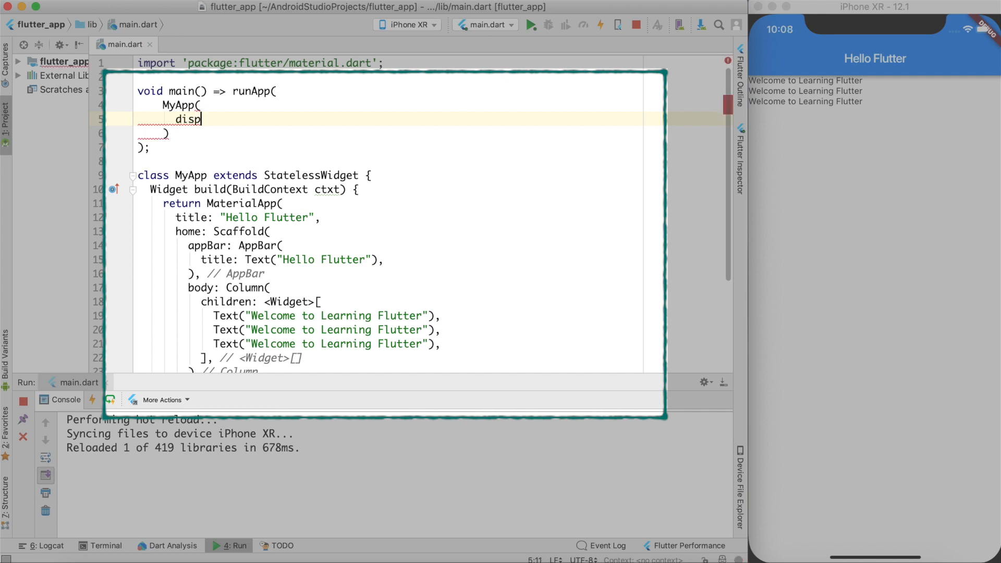
text(Widget: Text()
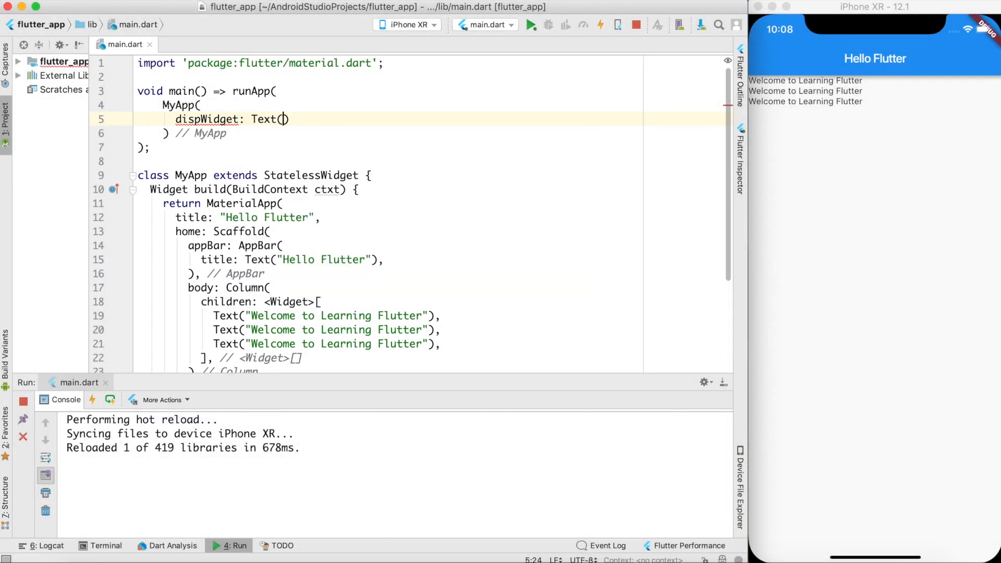
text("Passed ")
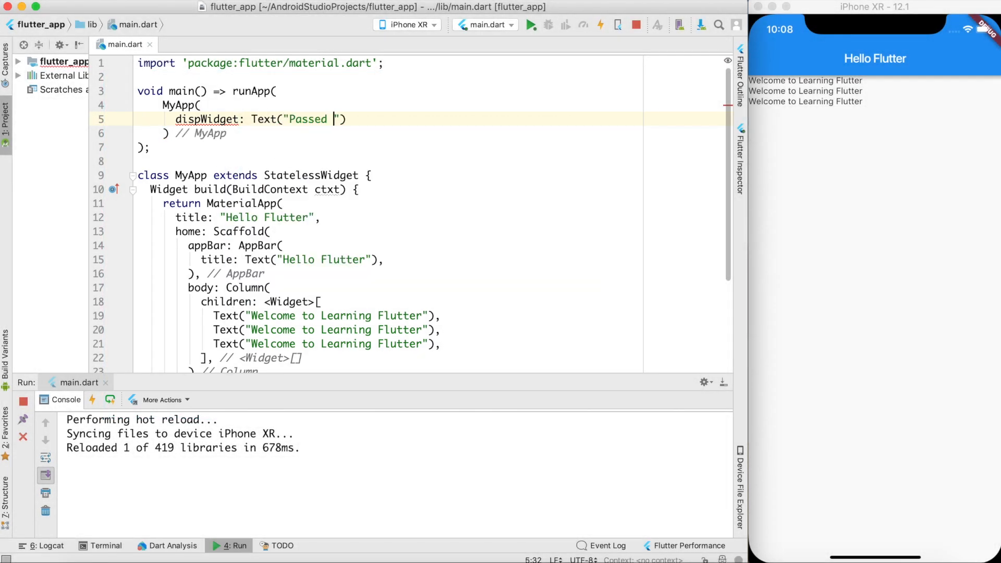
text(Widget)
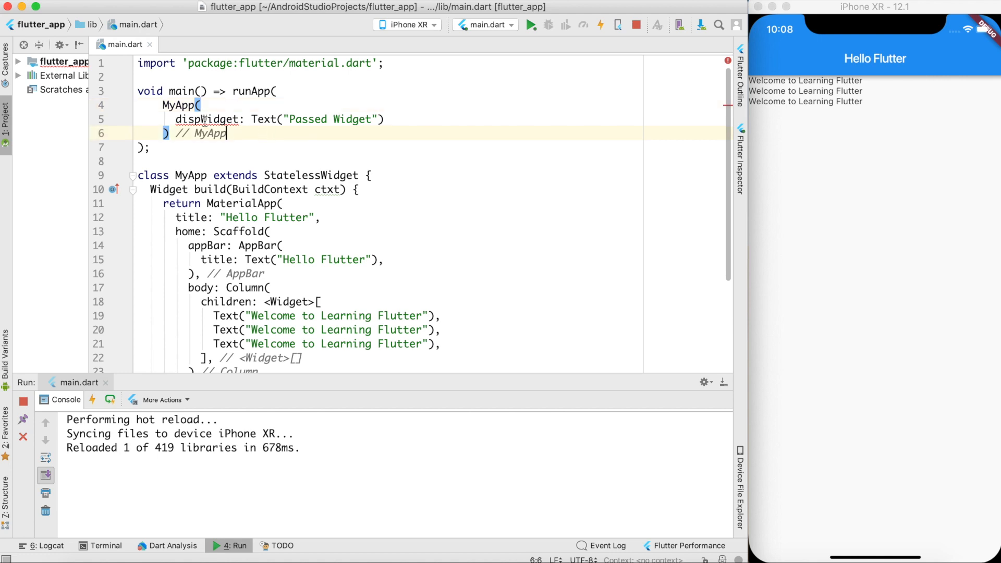
mouse_move(200, 119)
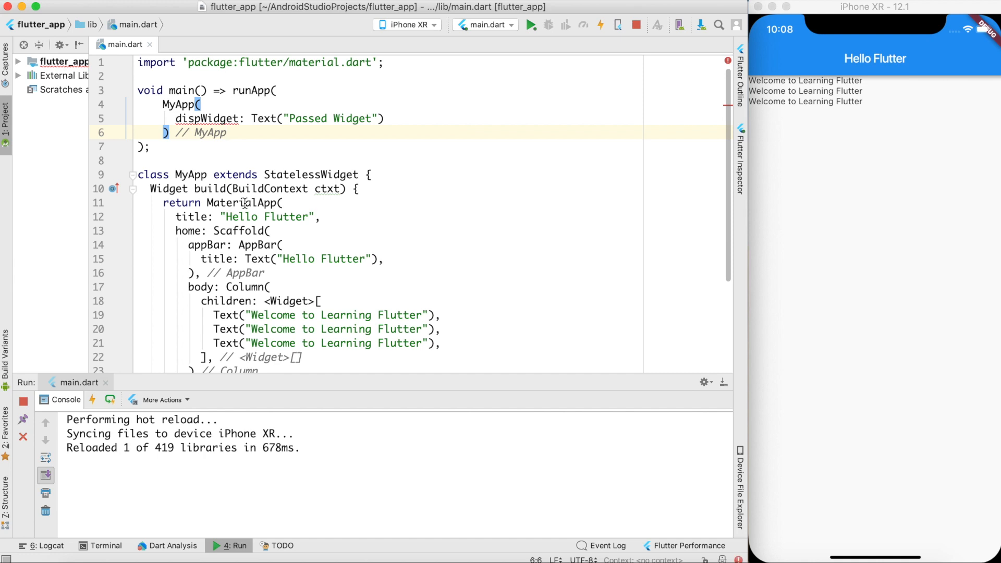
mouse_move(266, 274)
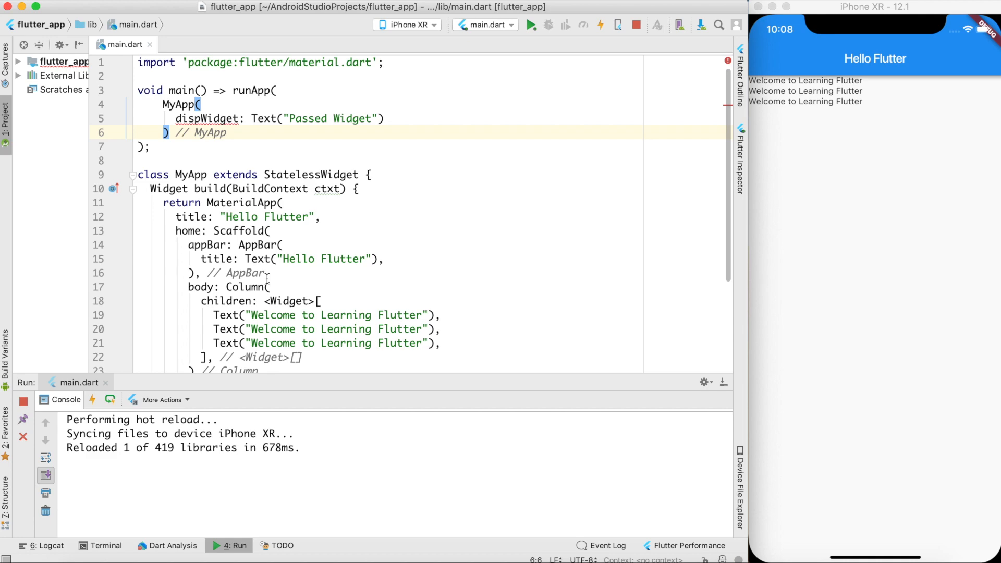
mouse_move(405, 179)
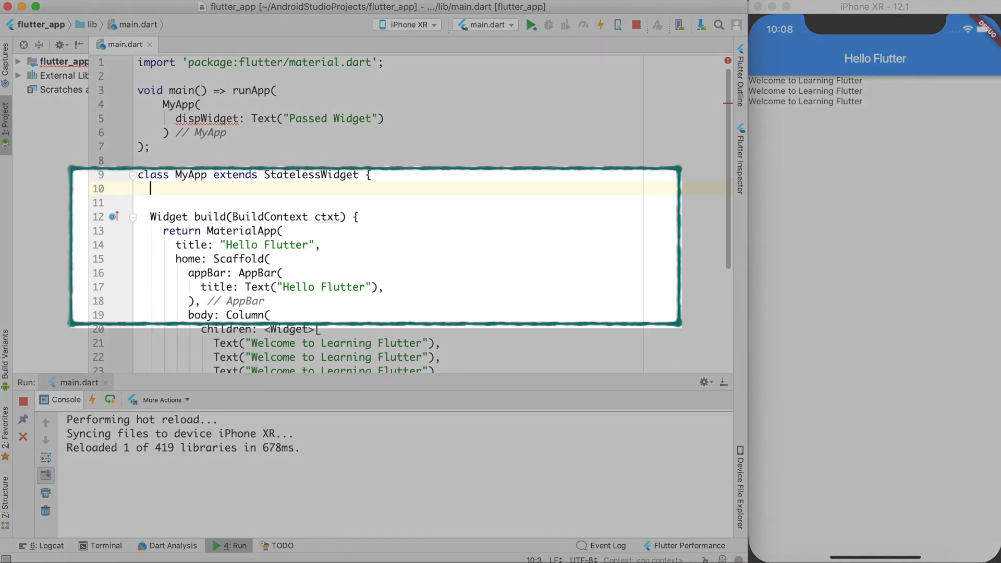
Step: Add the constructor MyApp({this.dispWidget}); to the MyApp class
text(MyApp)
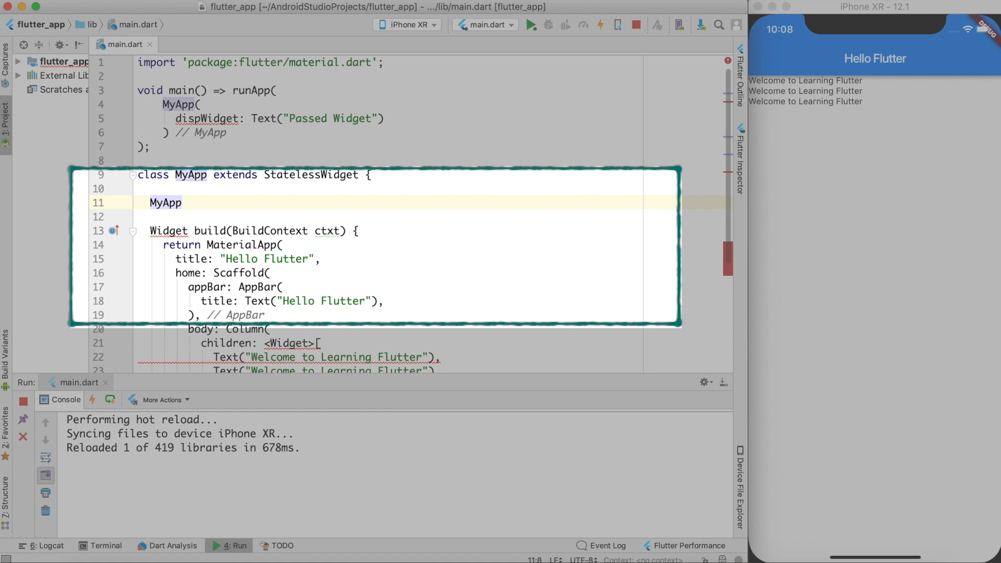
text(())
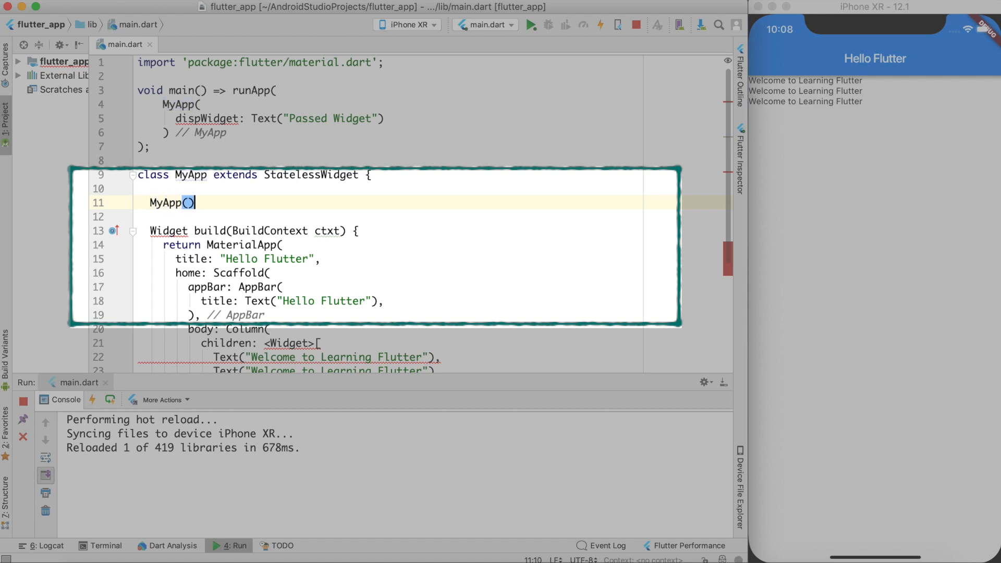
text({})
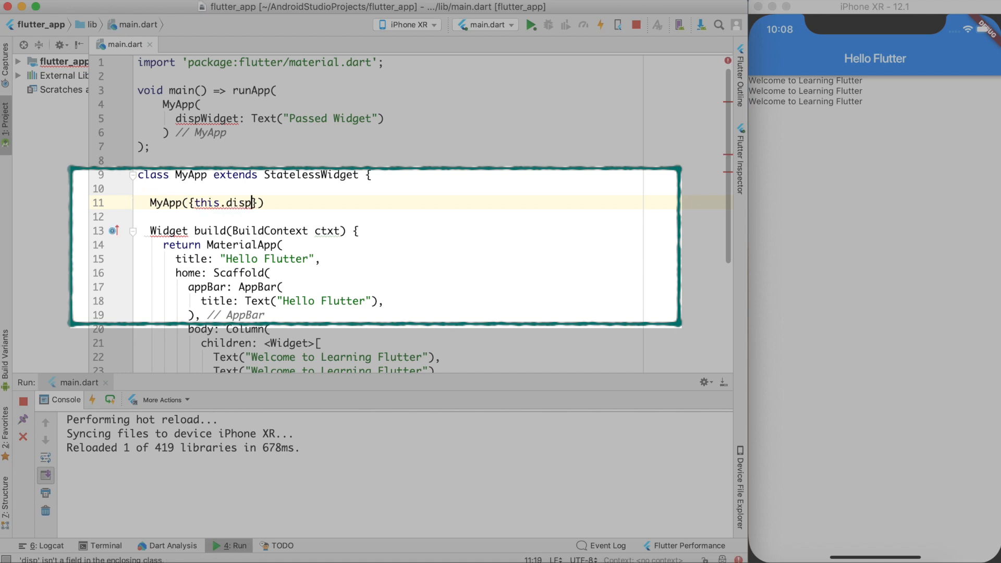
text(Widget})
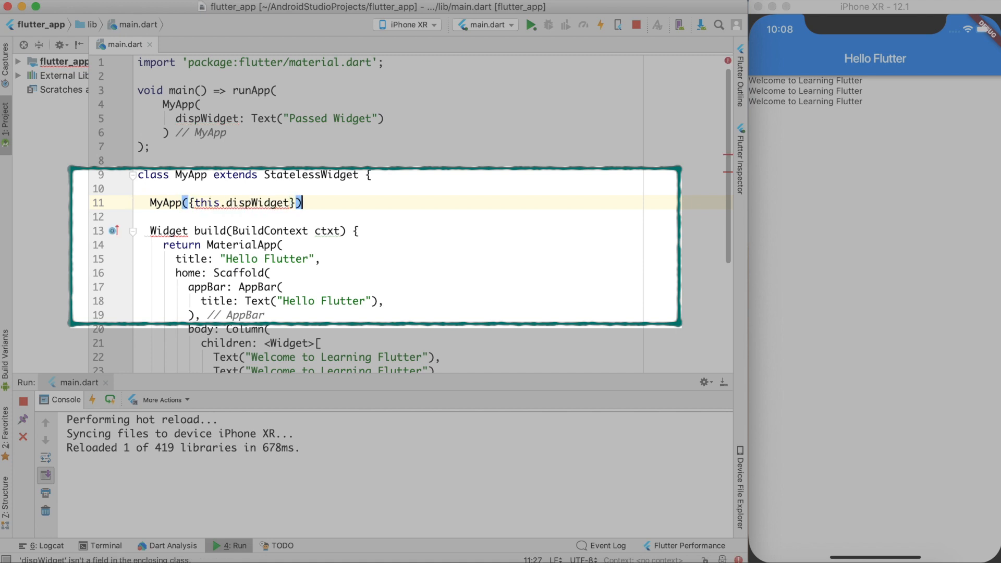
text(;)
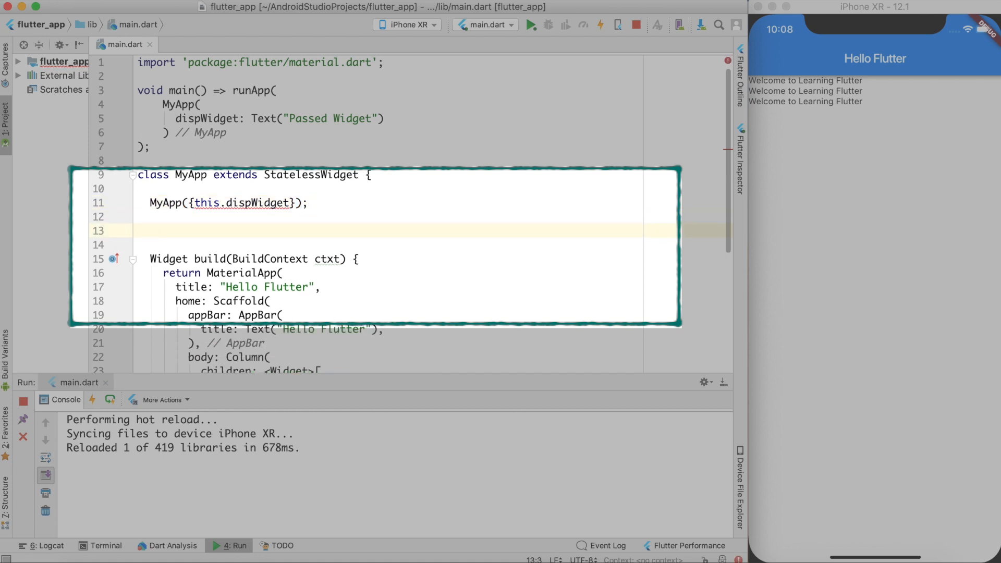
Step: Declare the field final Widget dispWidget; below the constructor
text(f)
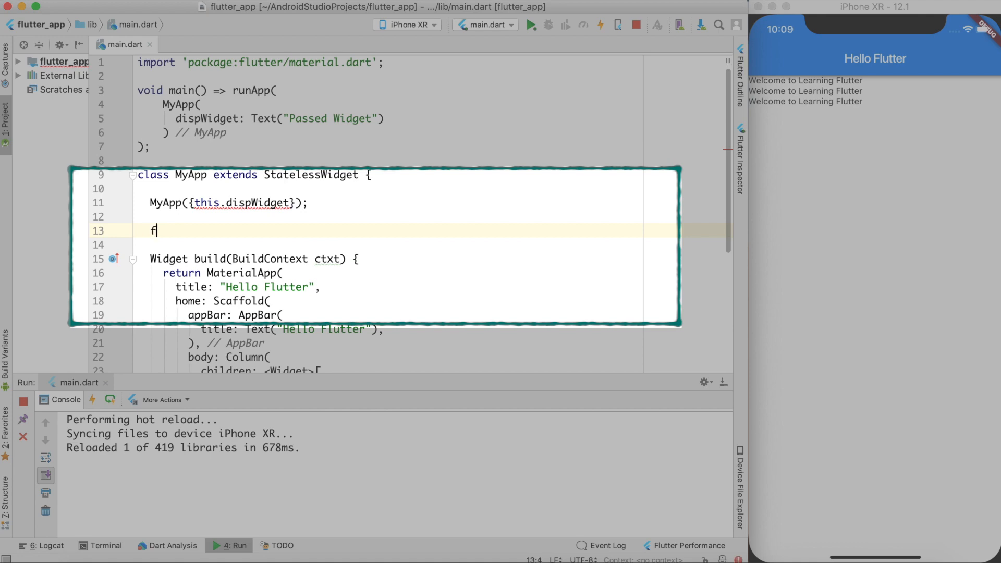
text(inal Wiu)
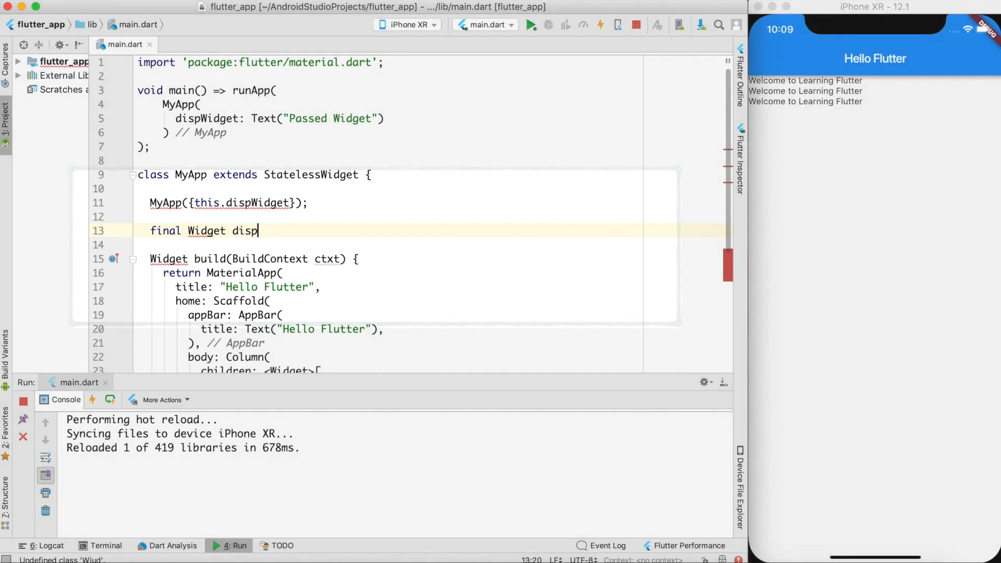
text(Widget;)
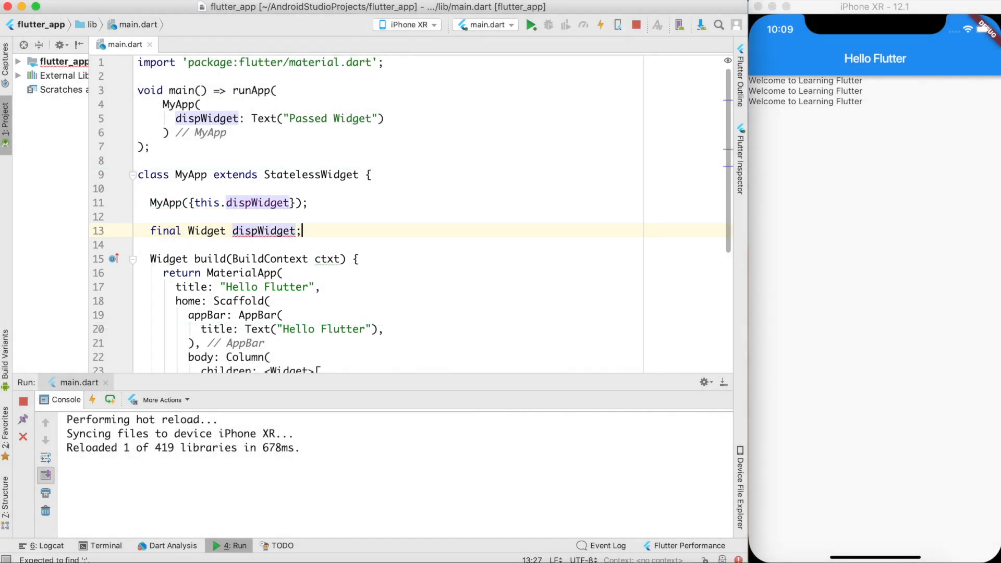
scroll(down, 3)
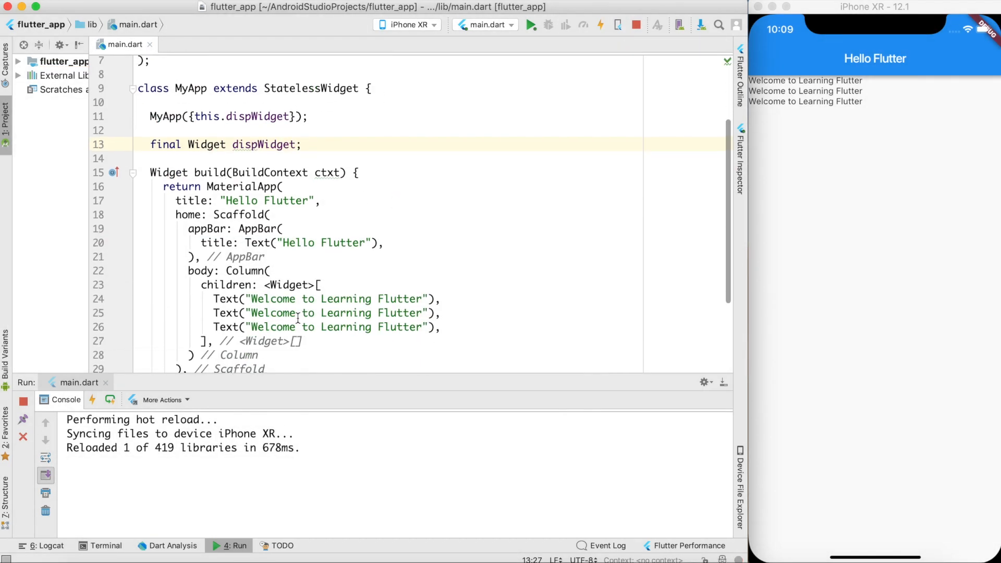
Step: Add dispWidget as the Column's fourth child after the three welcome Texts
click(445, 327)
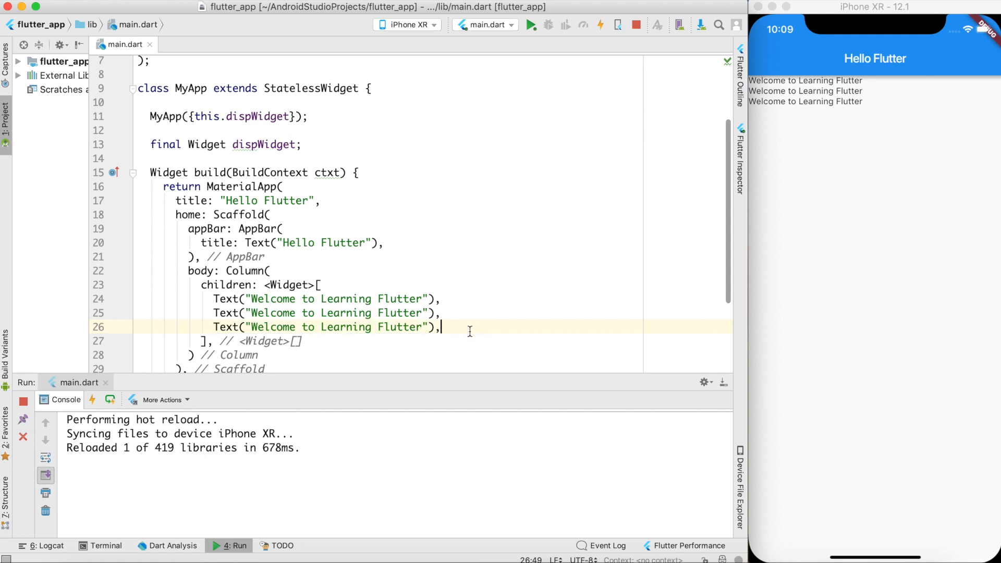
text(dispWidget)
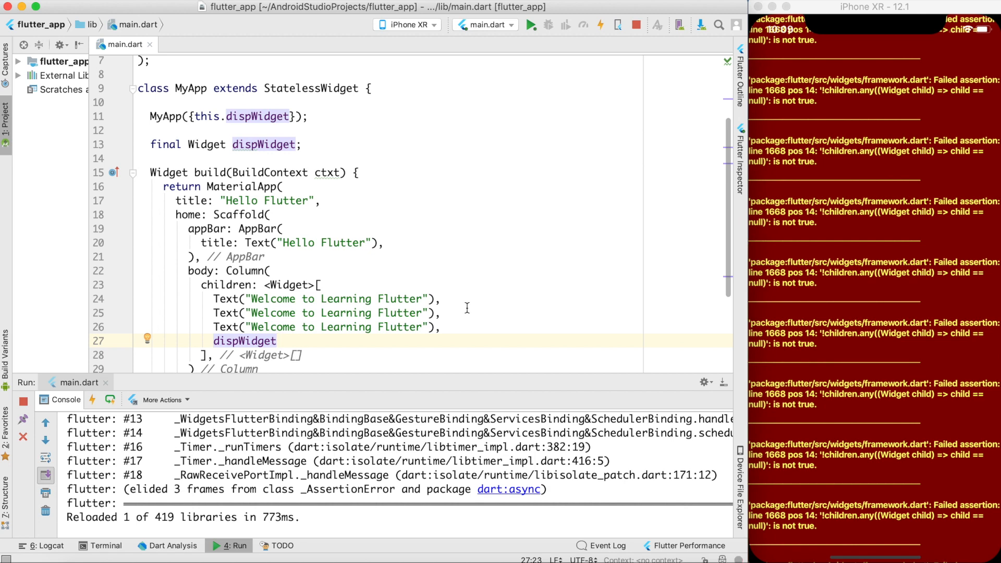
mouse_move(631, 25)
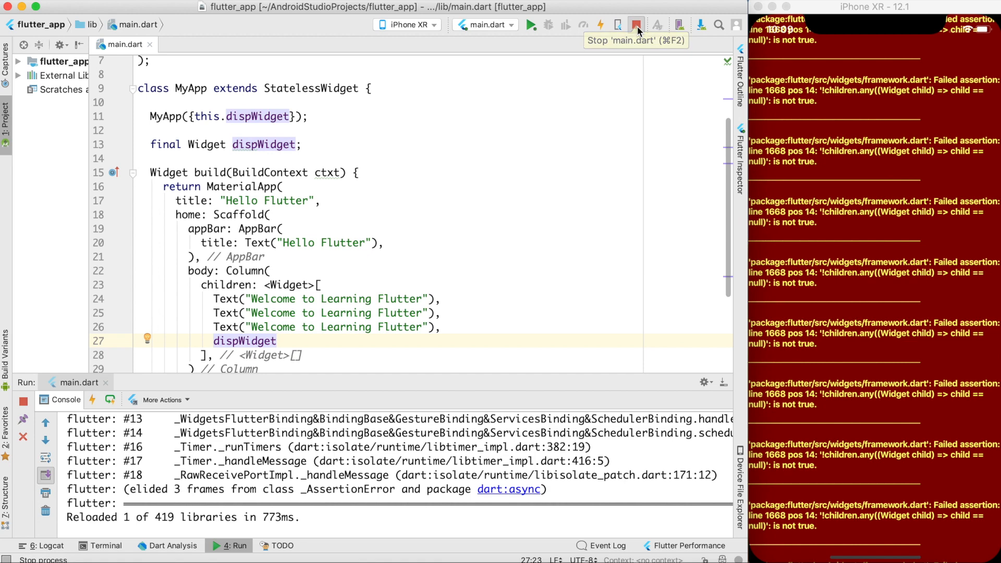
Step: Stop the crashing app and relaunch main.dart so Passed Widget appears under the welcome texts
click(634, 25)
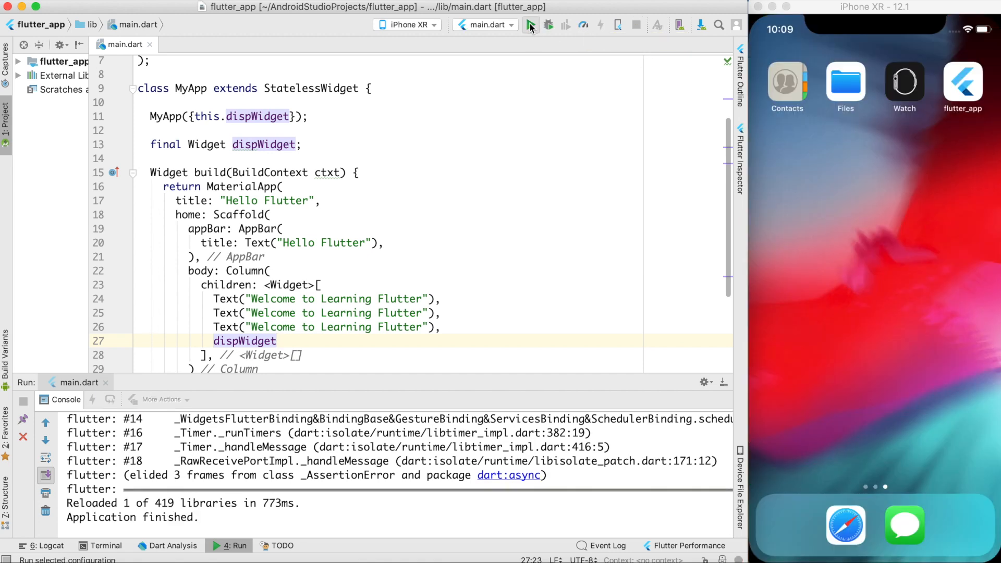
click(530, 25)
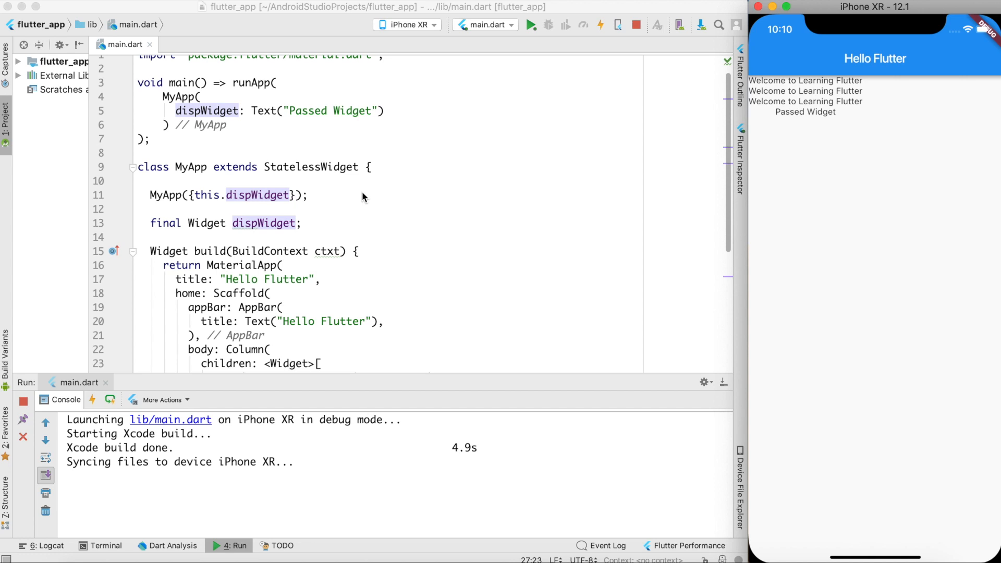
scroll(down, 3)
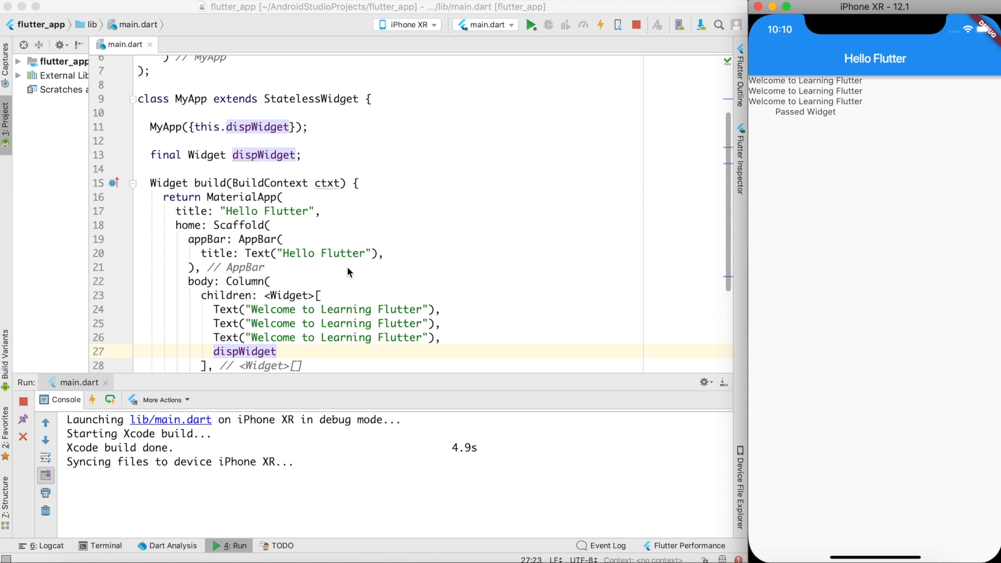
mouse_move(353, 281)
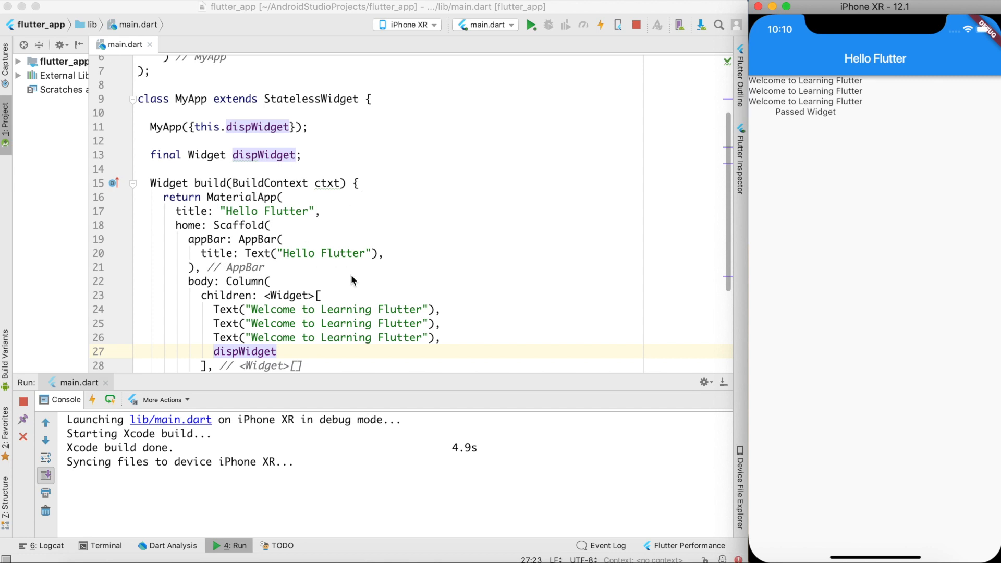